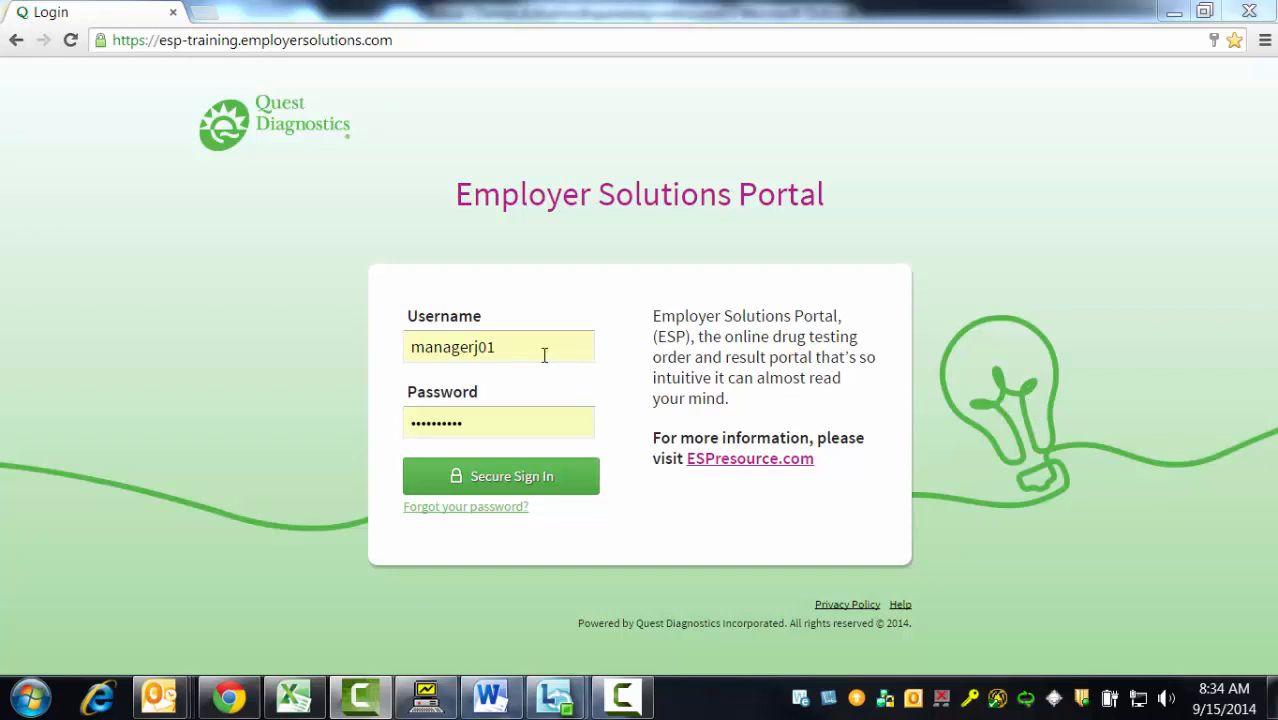
pyautogui.moveTo(535, 487)
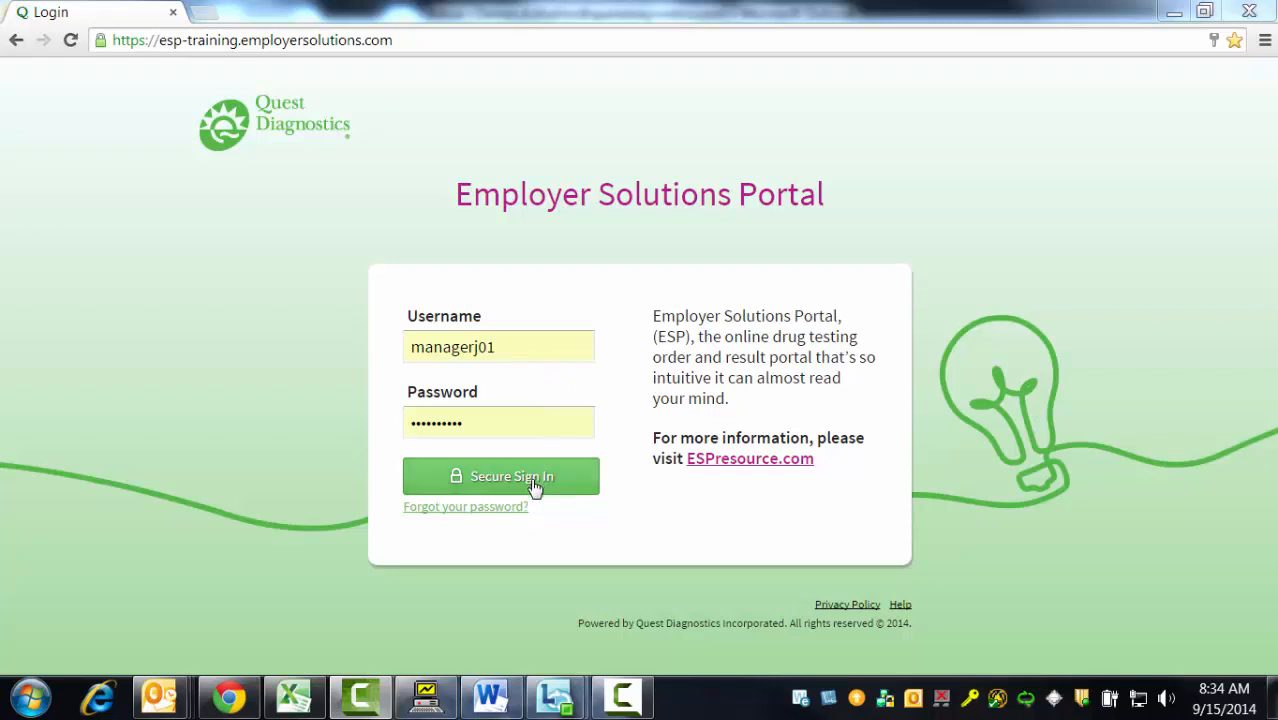
# Sign in to the manager account with the prefilled username and password.
pyautogui.click(500, 476)
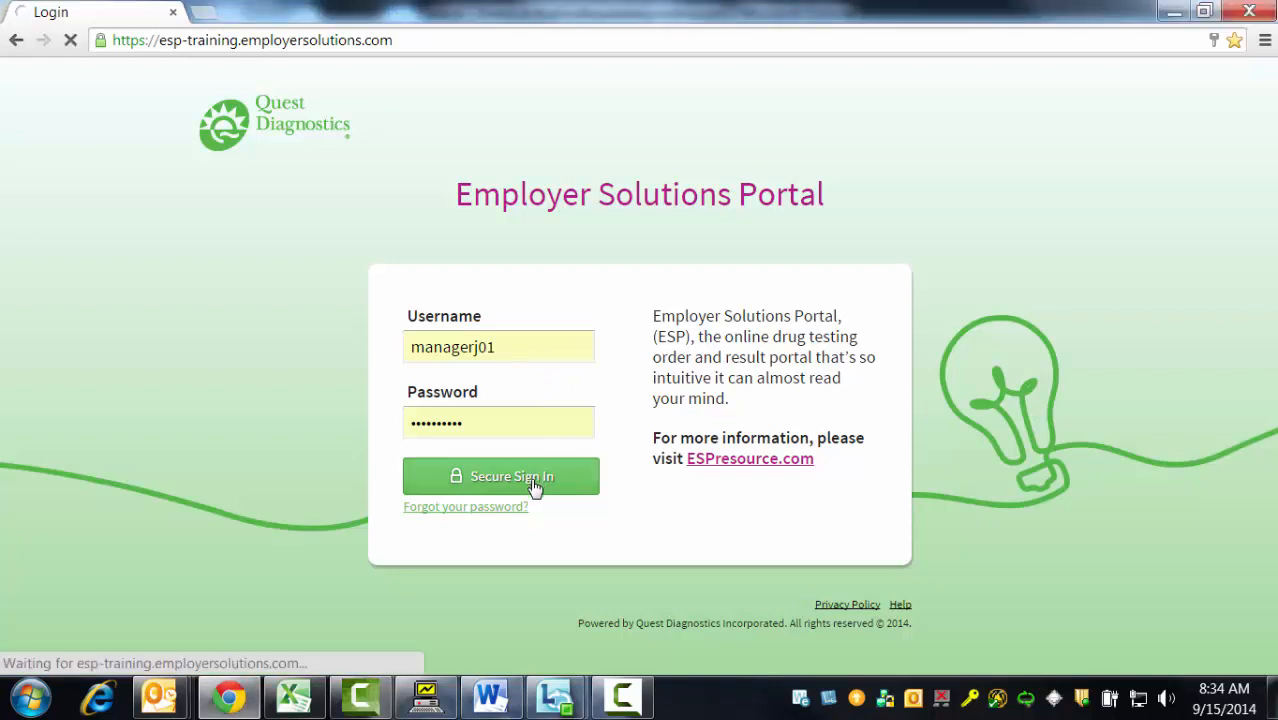
pyautogui.click(500, 475)
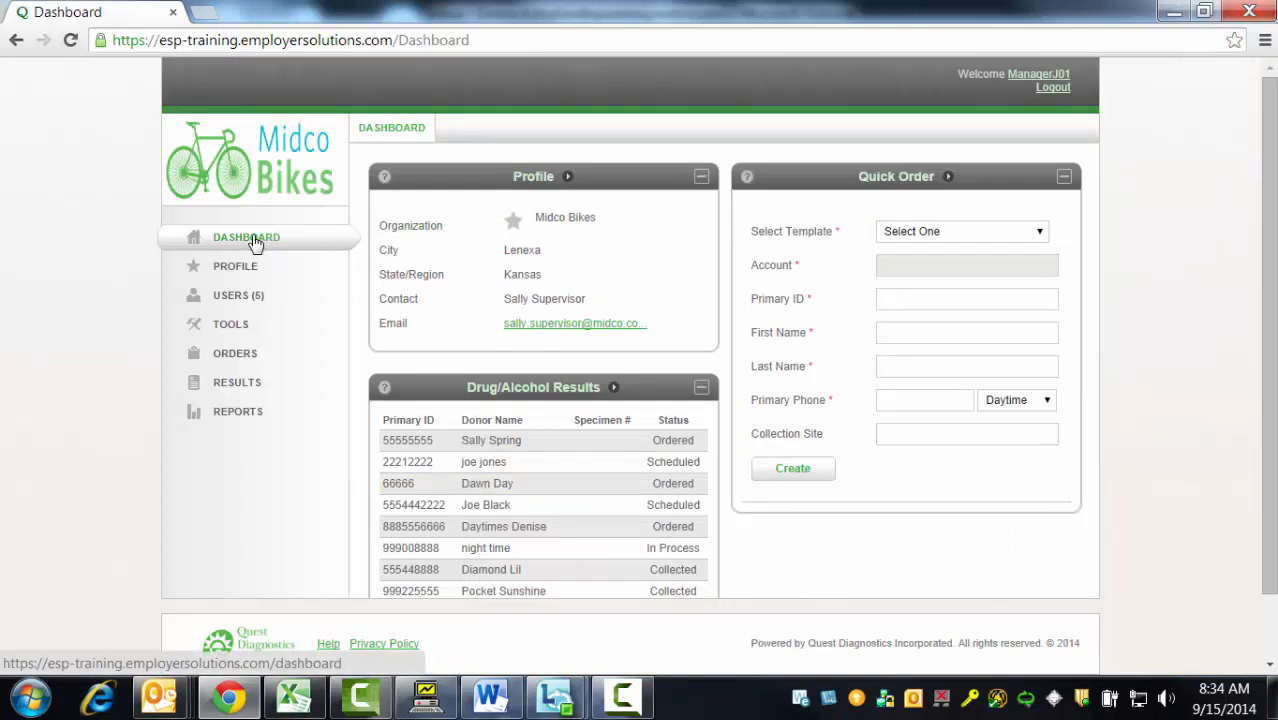
pyautogui.moveTo(246, 330)
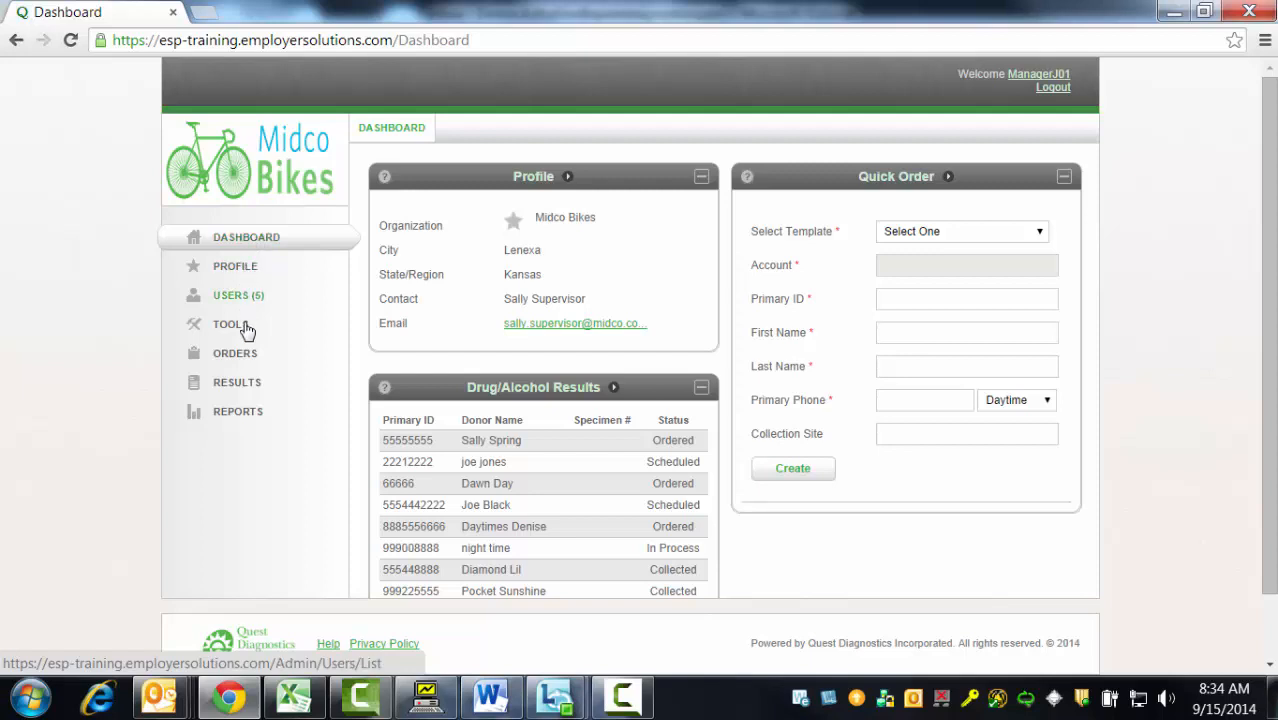
# Open the Create Order page from the ORDERS menu.
pyautogui.click(235, 353)
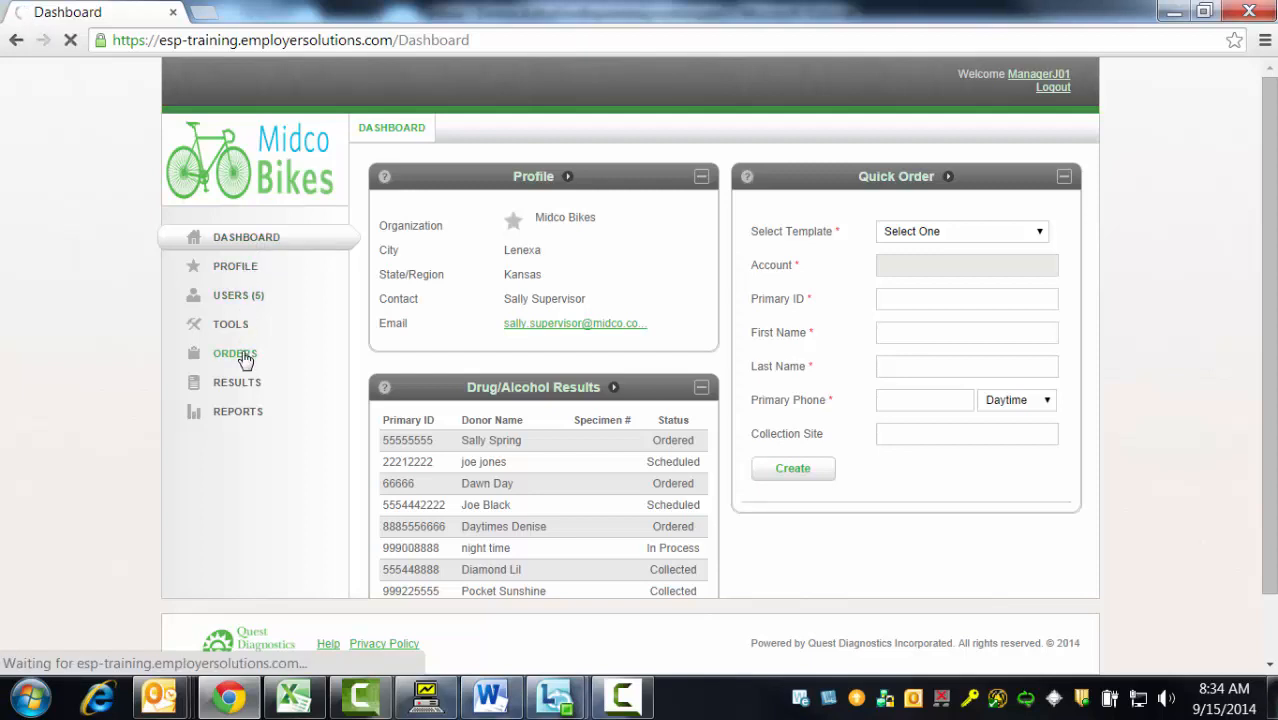
pyautogui.click(235, 353)
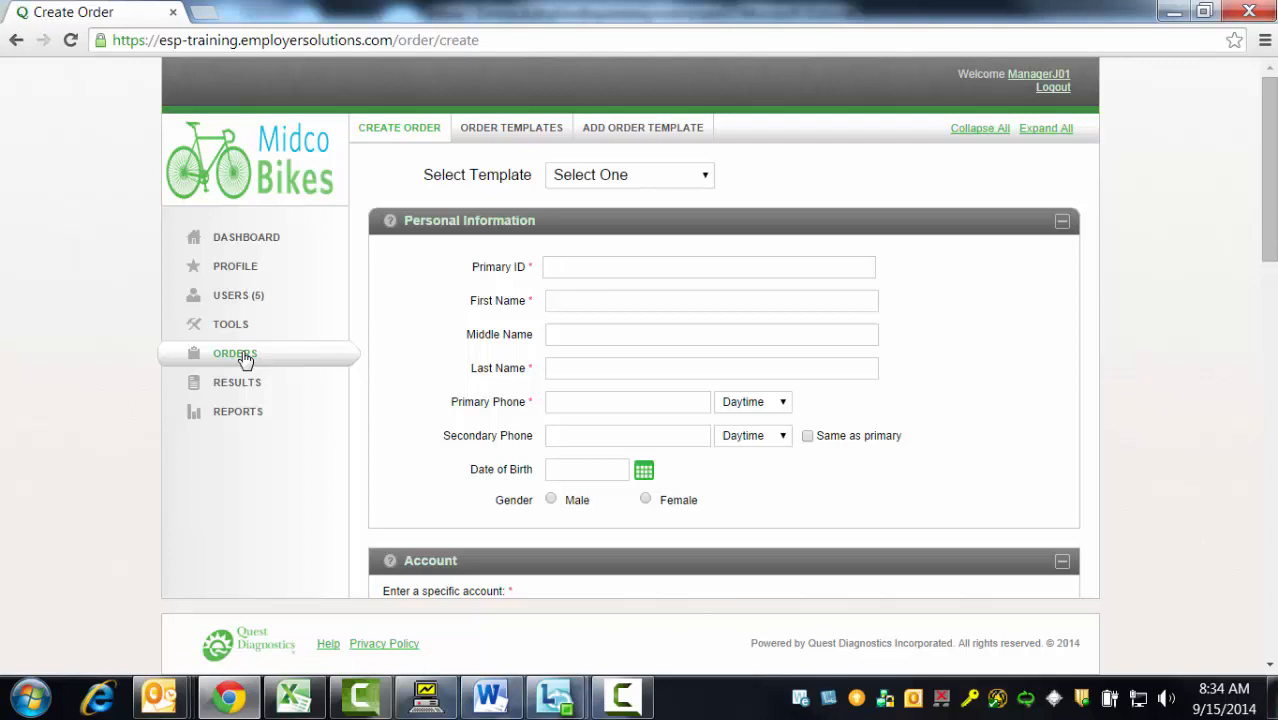
pyautogui.moveTo(488, 235)
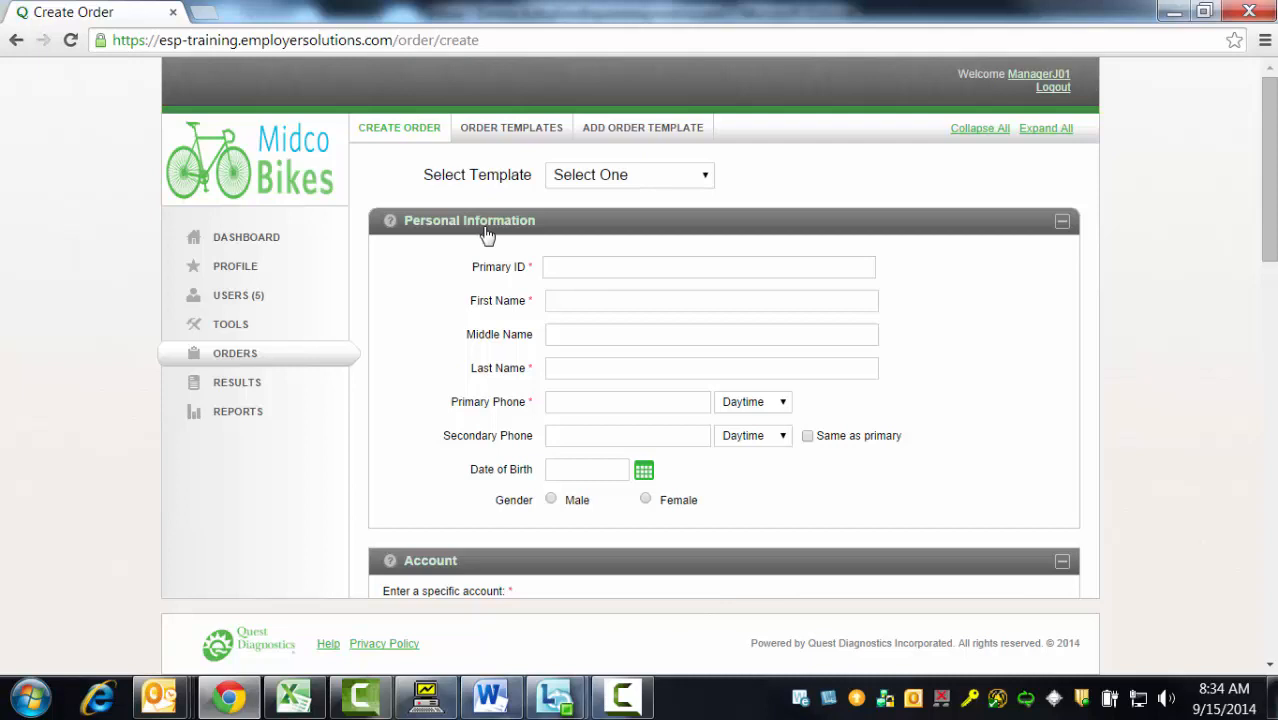
pyautogui.moveTo(560, 257)
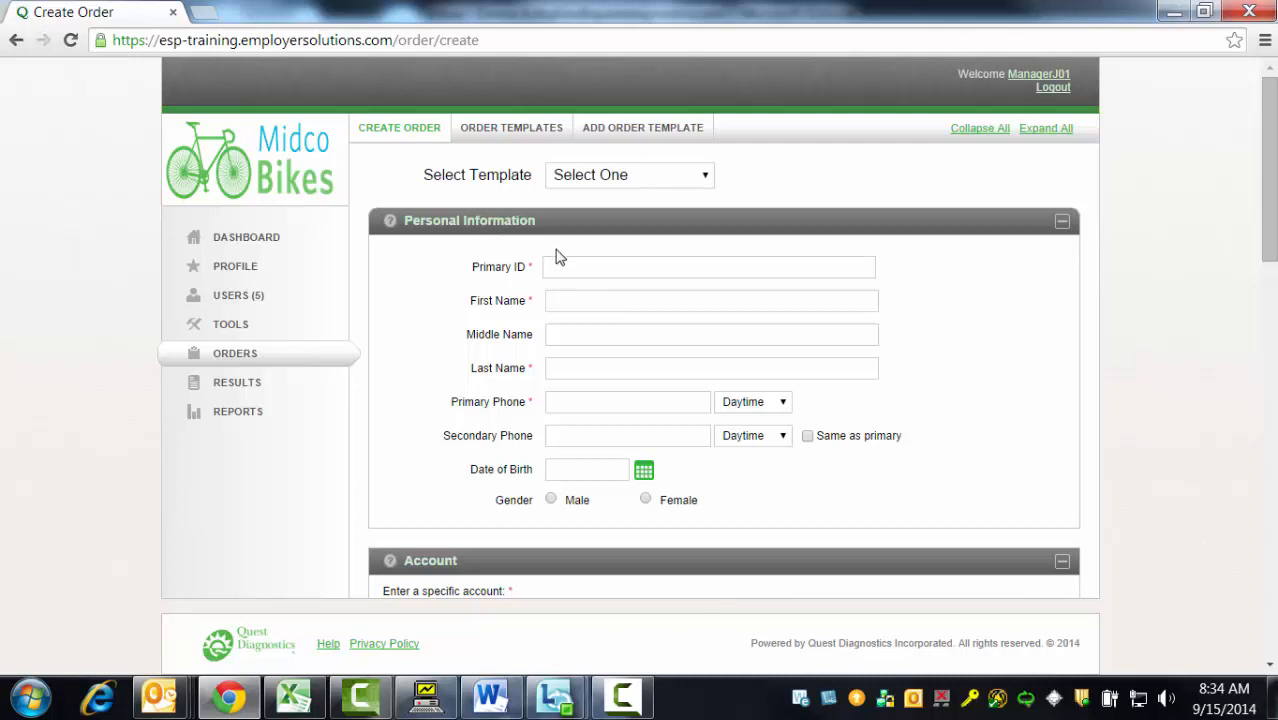
pyautogui.moveTo(537, 367)
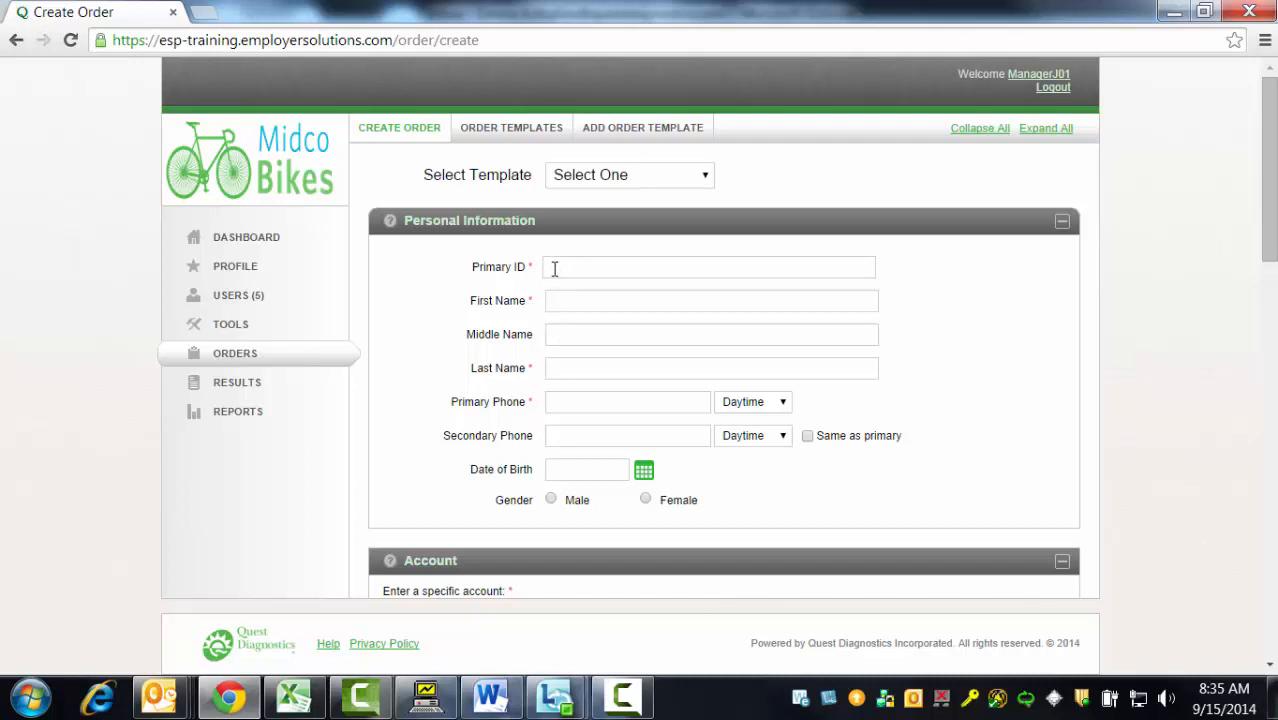
# Enter primary ID 123456789 and donor name Sally Smith.
pyautogui.click(710, 267)
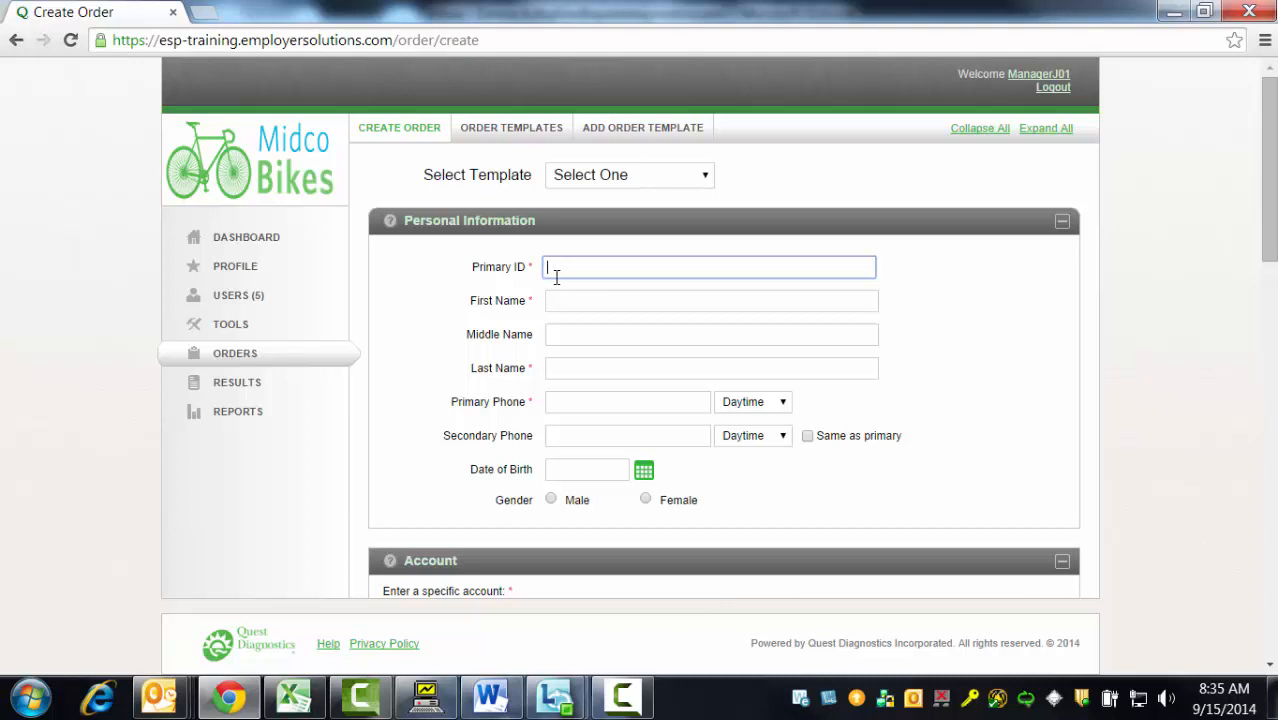
pyautogui.write('123')
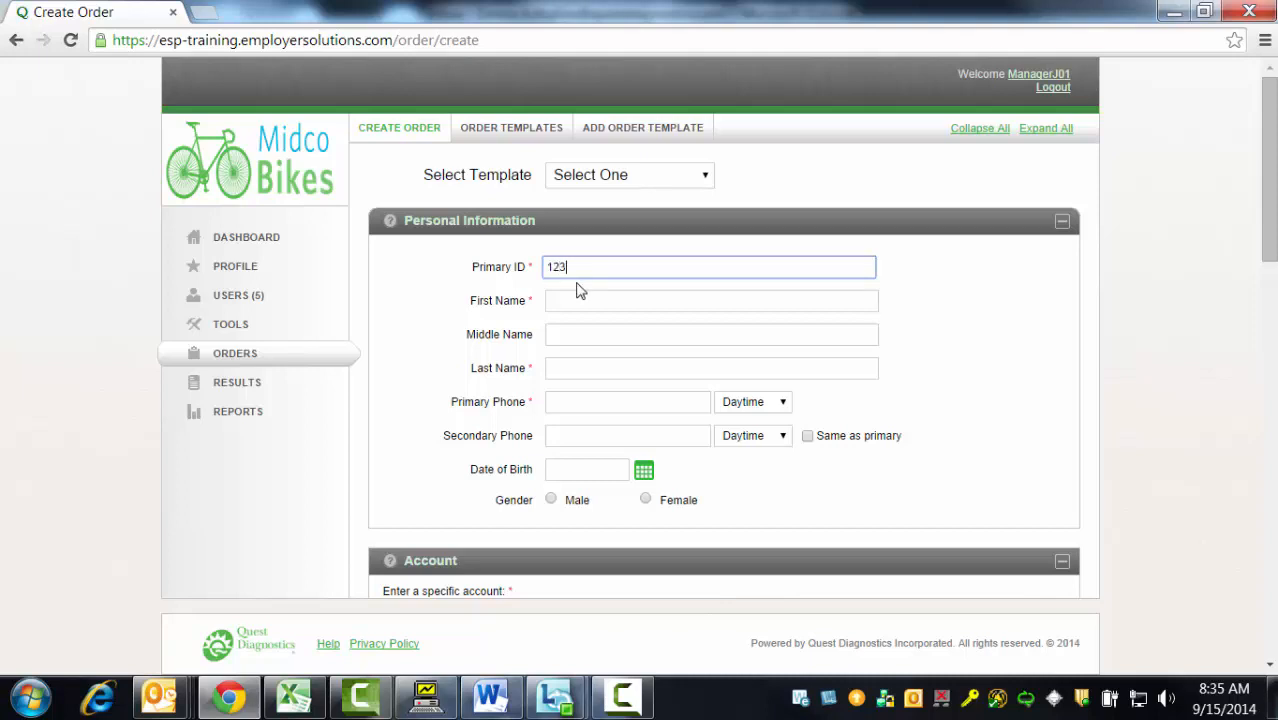
pyautogui.write('456789')
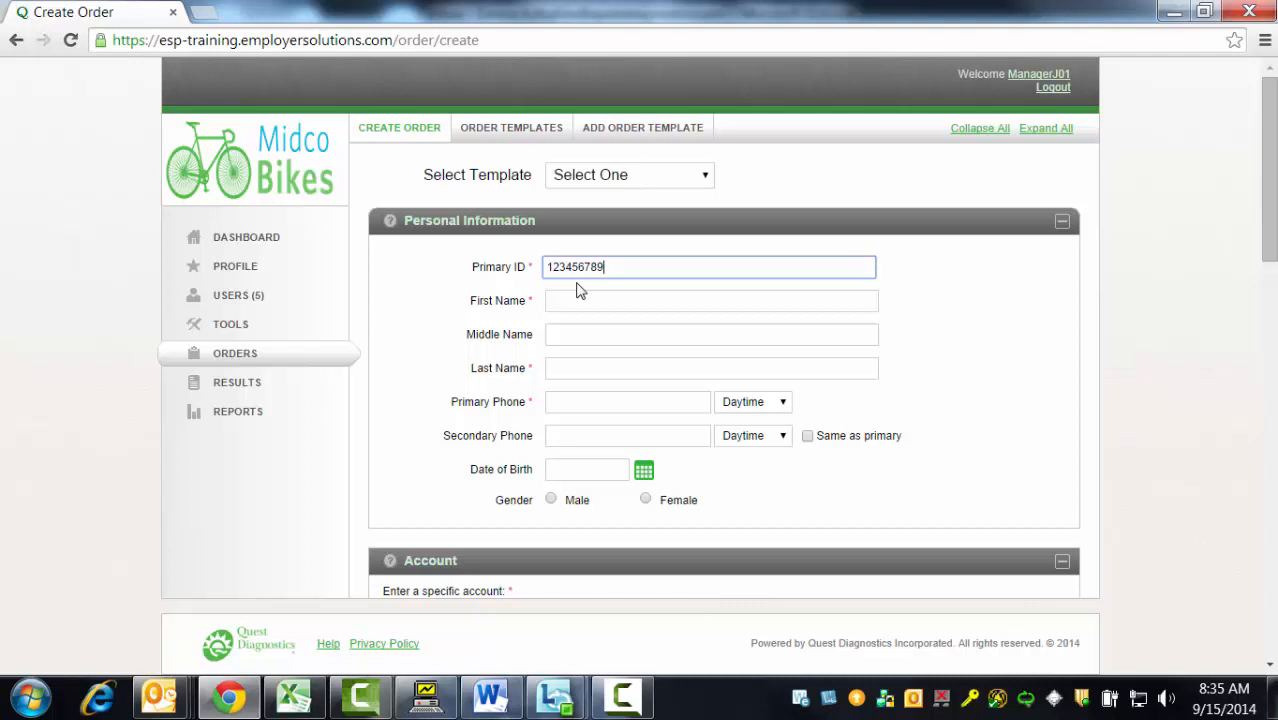
pyautogui.click(711, 300)
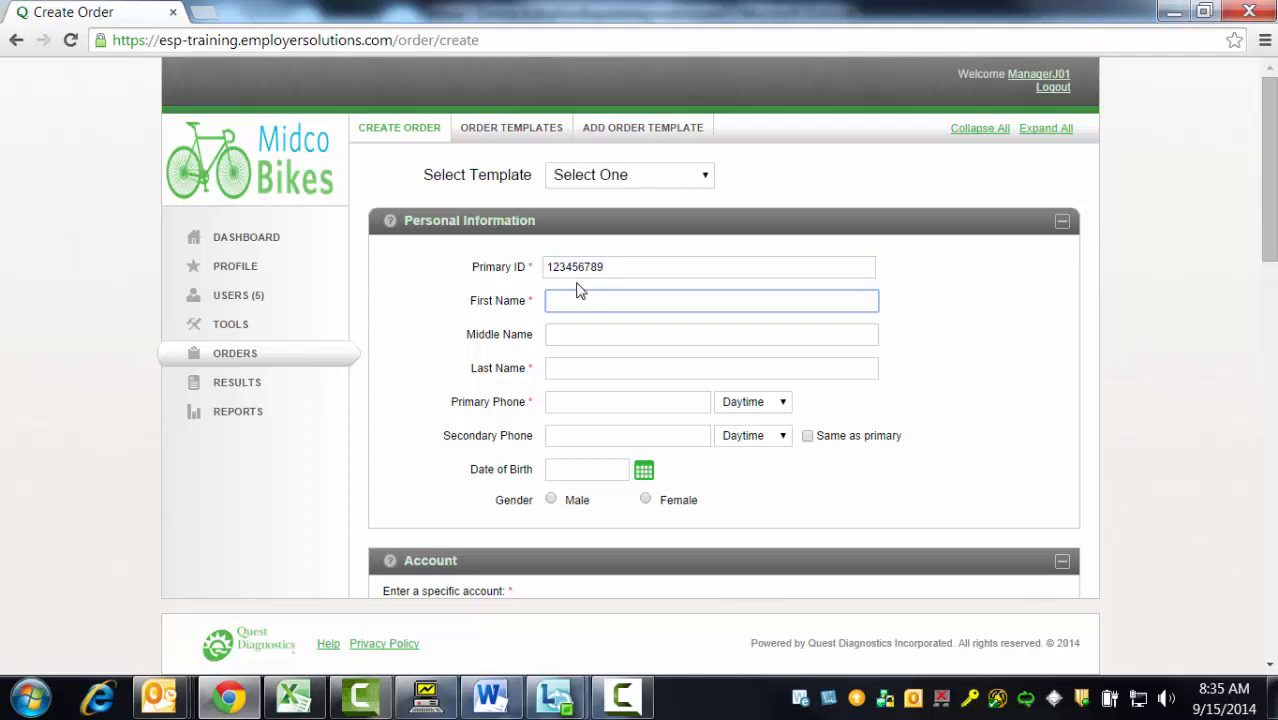
pyautogui.write('Sally')
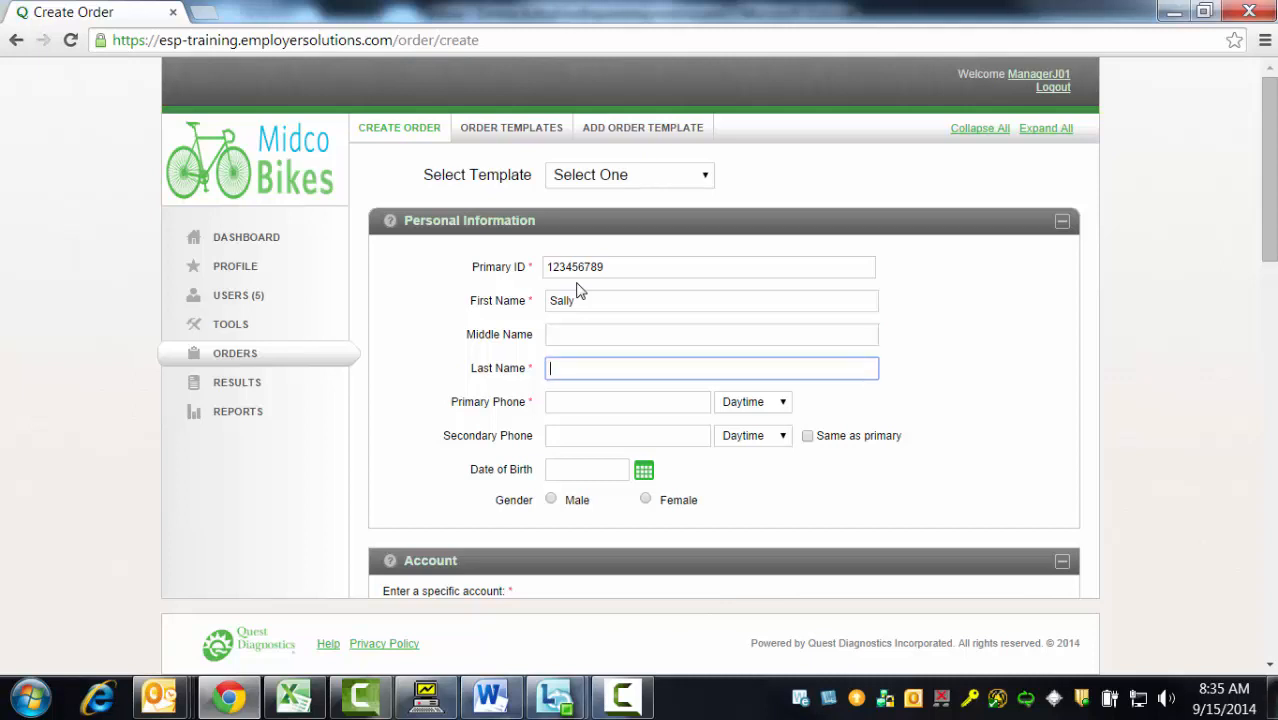
pyautogui.write('Smit')
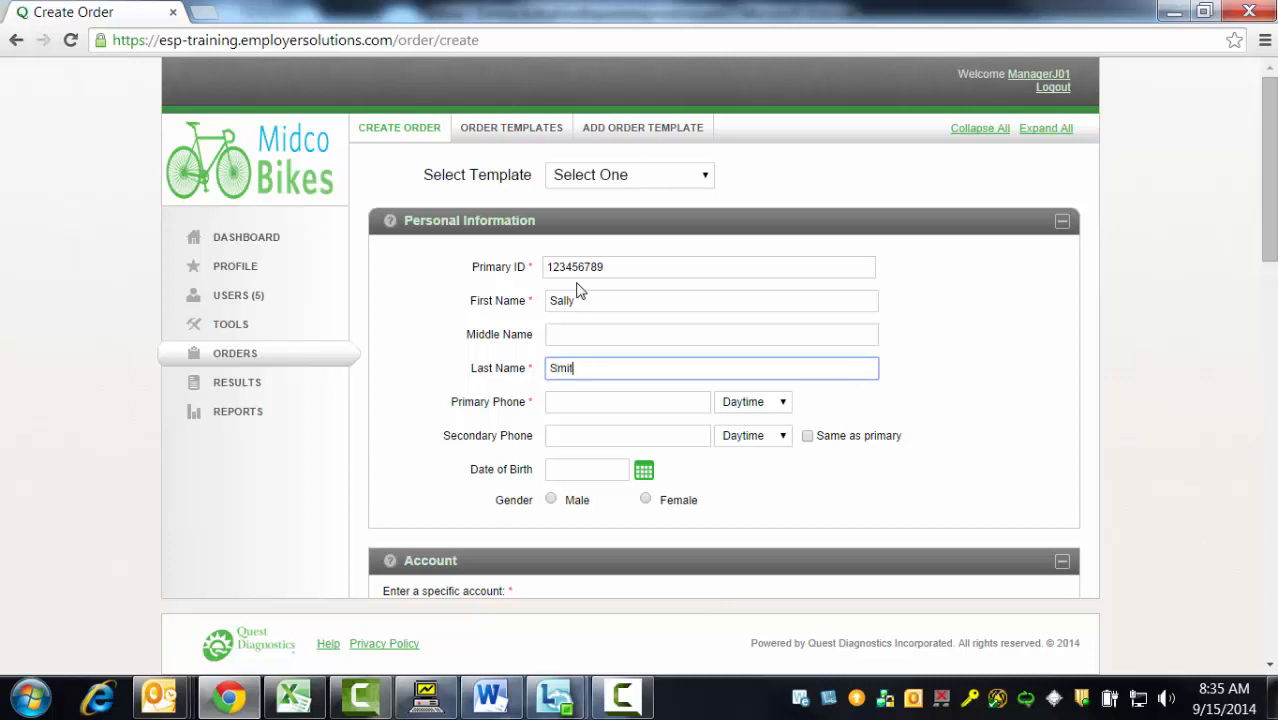
# Enter primary phone 410.555.1212 and set its type to Daytime.
pyautogui.click(628, 401)
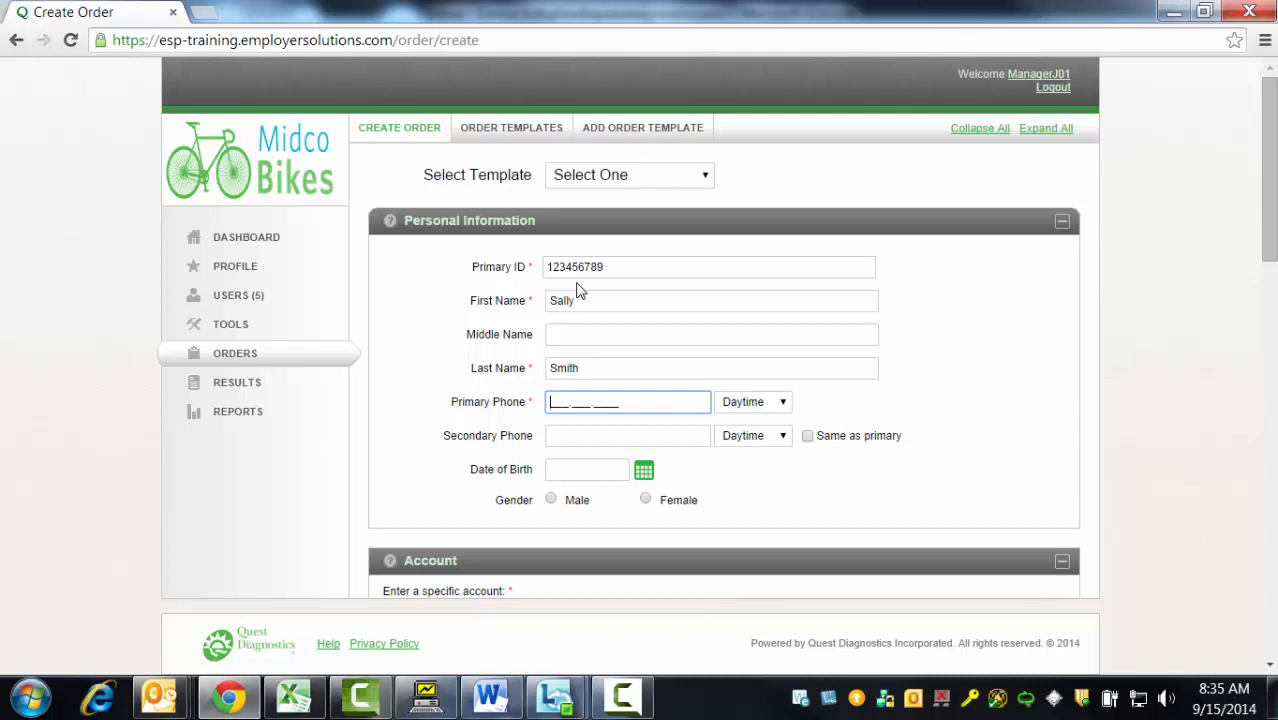
pyautogui.write('410.555.1212')
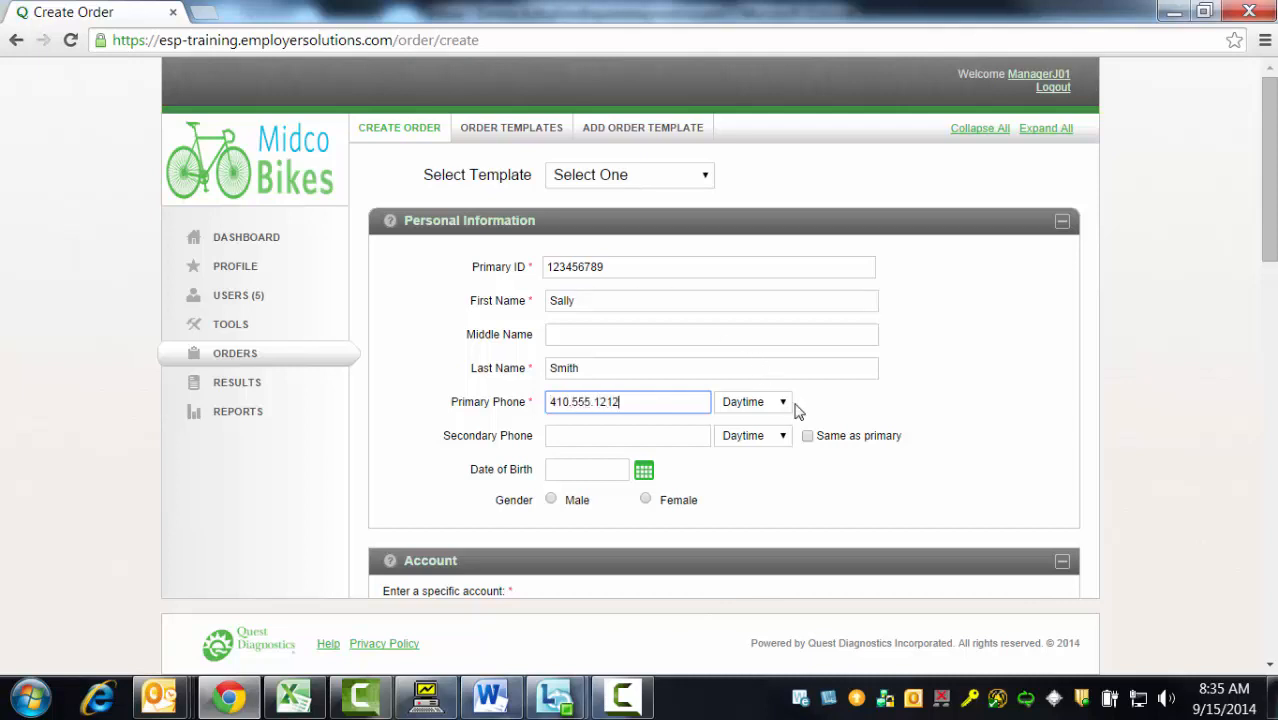
pyautogui.click(783, 401)
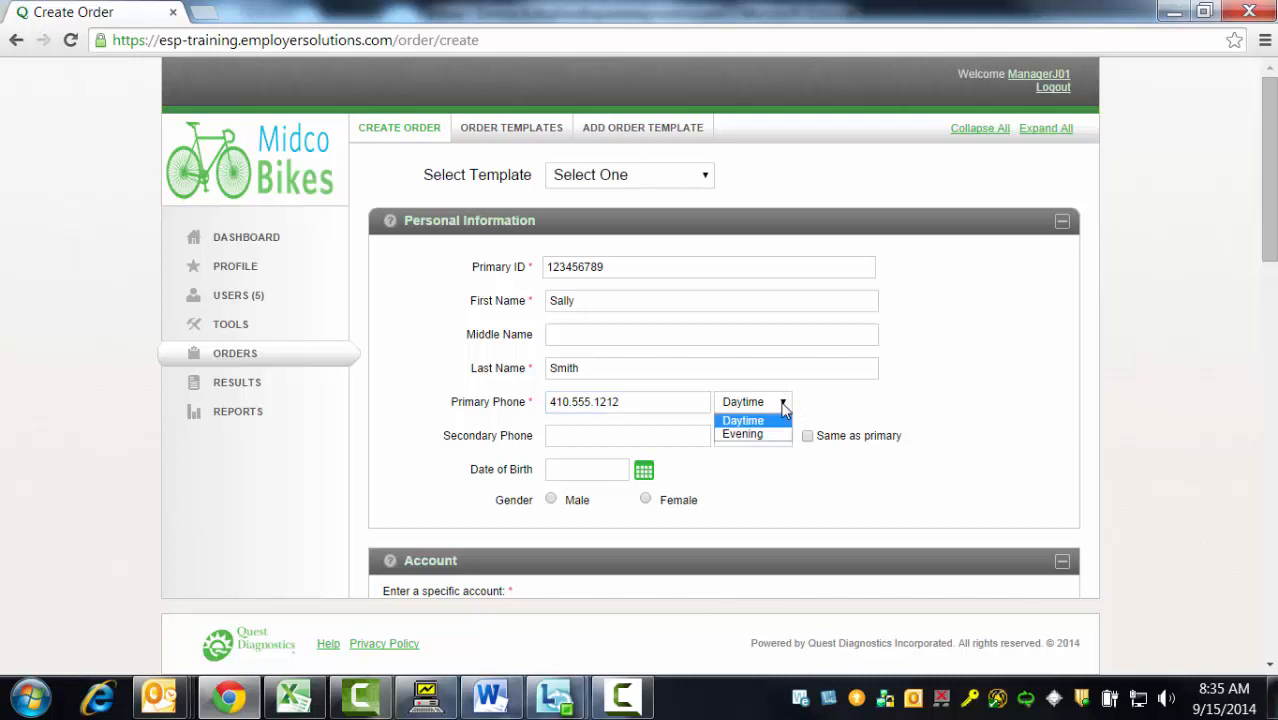
pyautogui.click(743, 420)
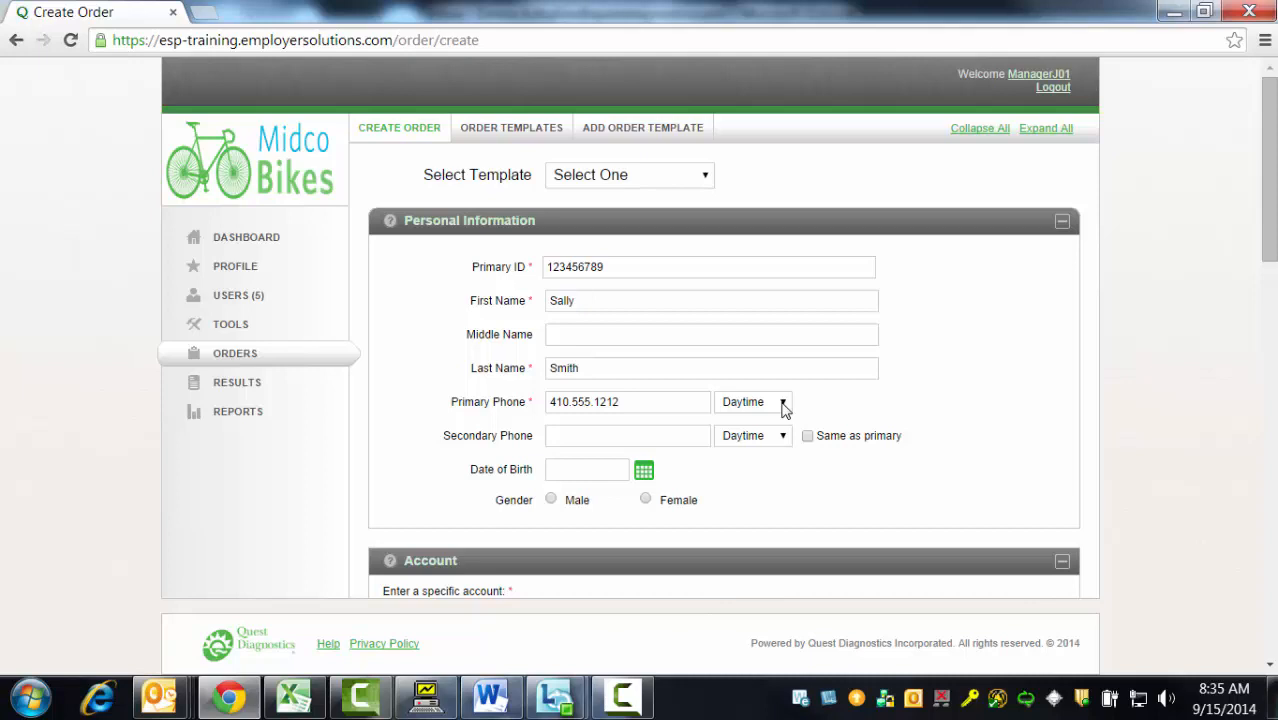
# Type account number '1009' in the account search to list matching Midco accounts.
pyautogui.scroll(-3)
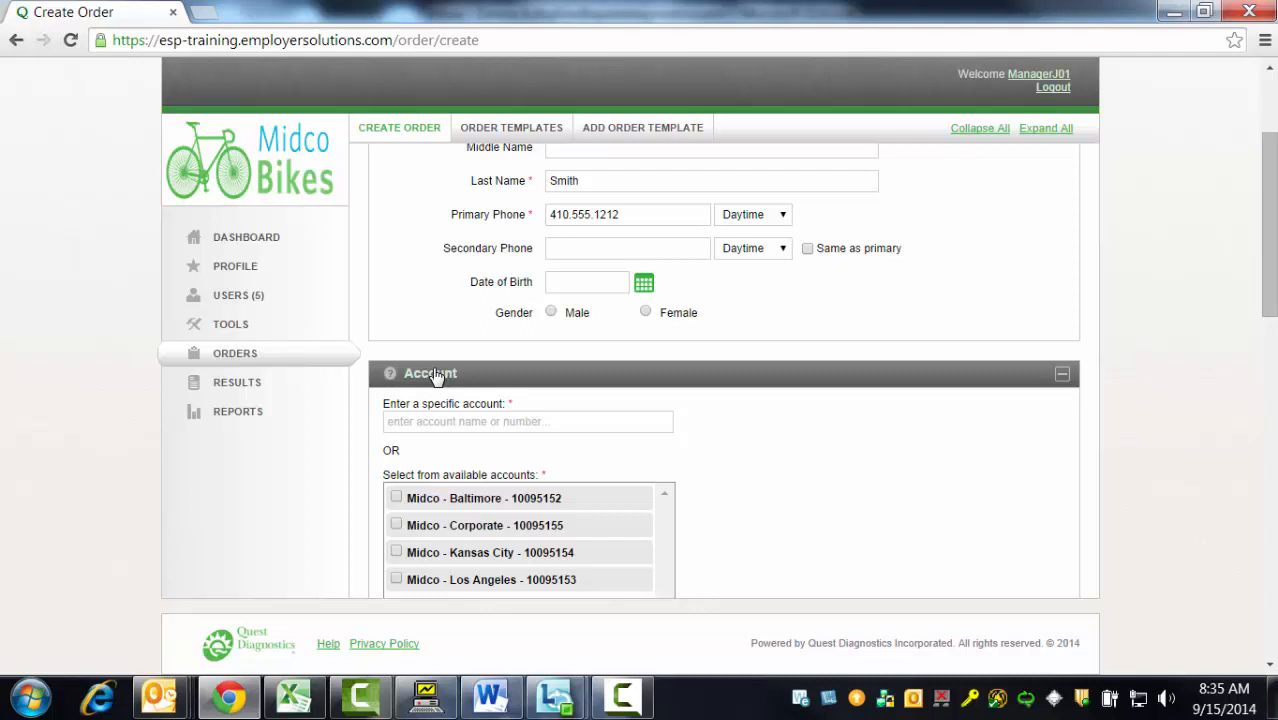
pyautogui.scroll(-3)
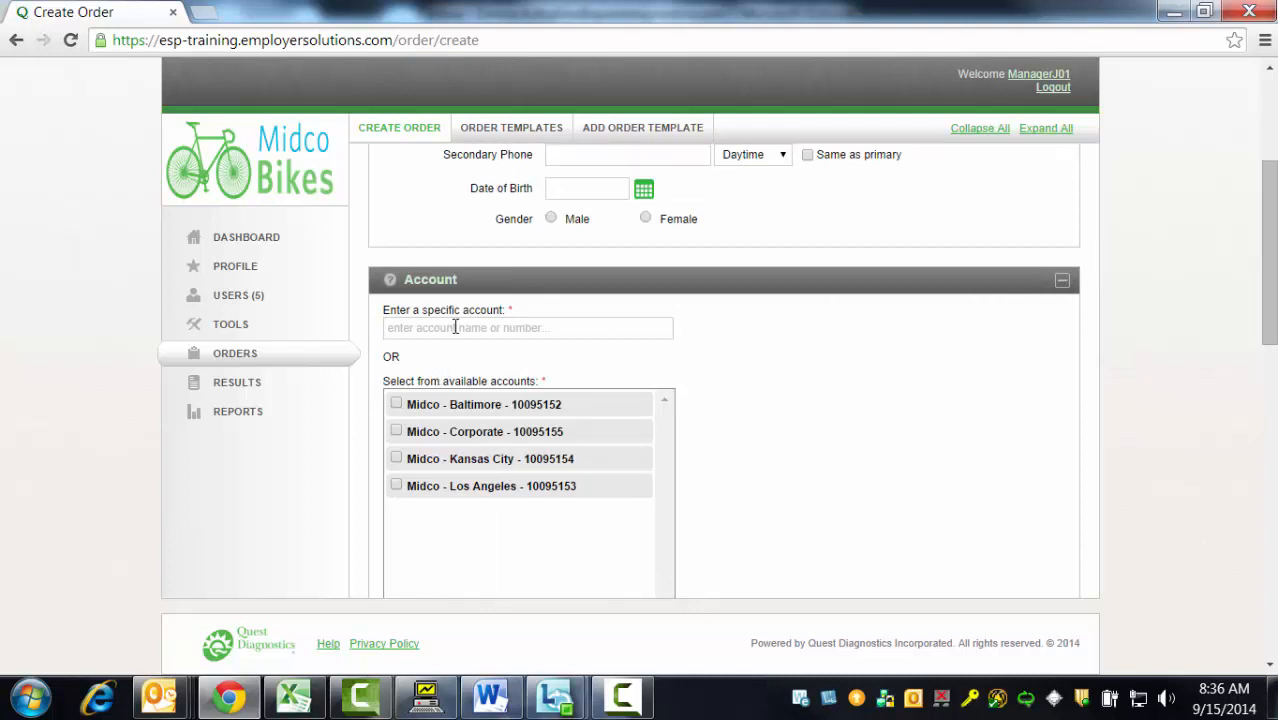
pyautogui.click(527, 327)
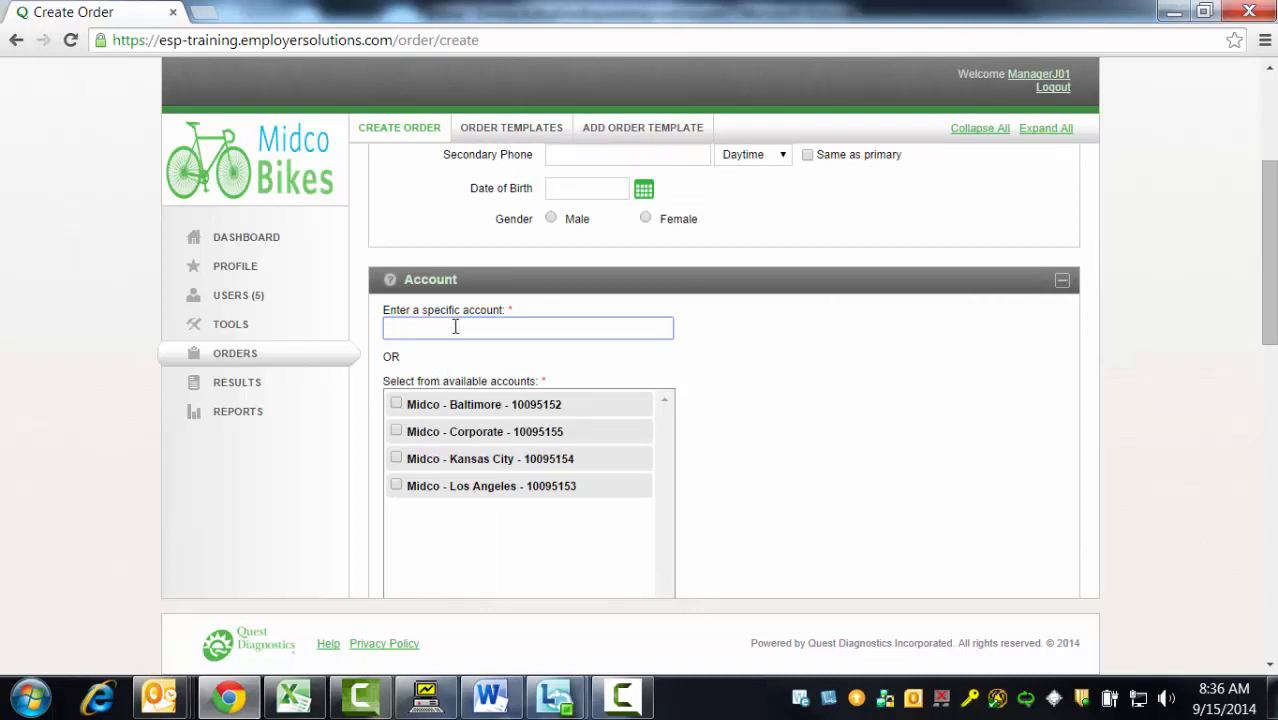
pyautogui.write('100')
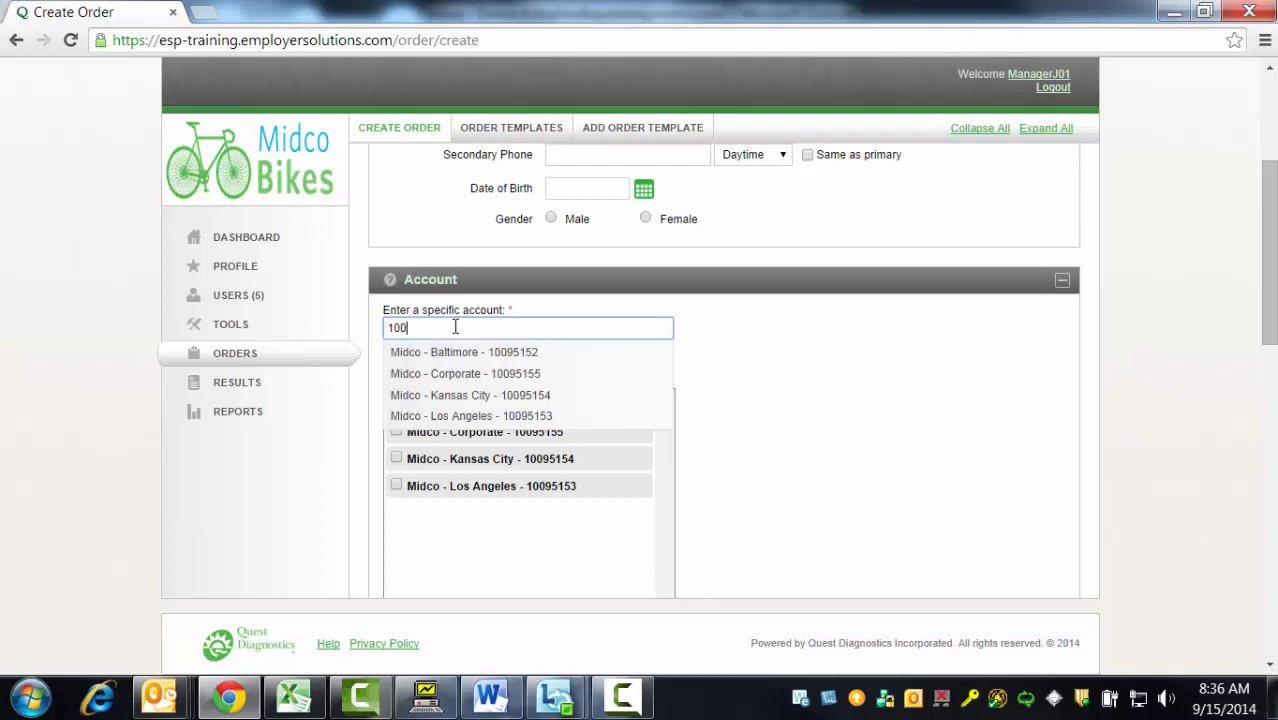
pyautogui.write('9')
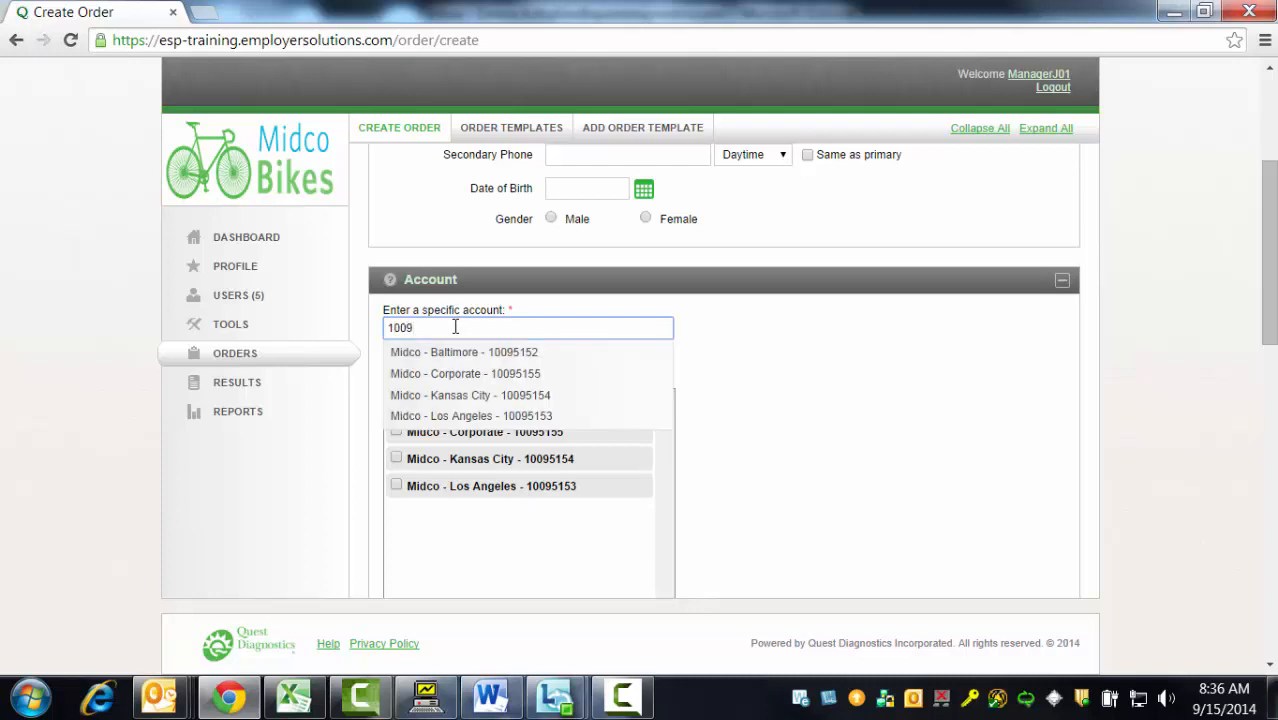
pyautogui.moveTo(470, 415)
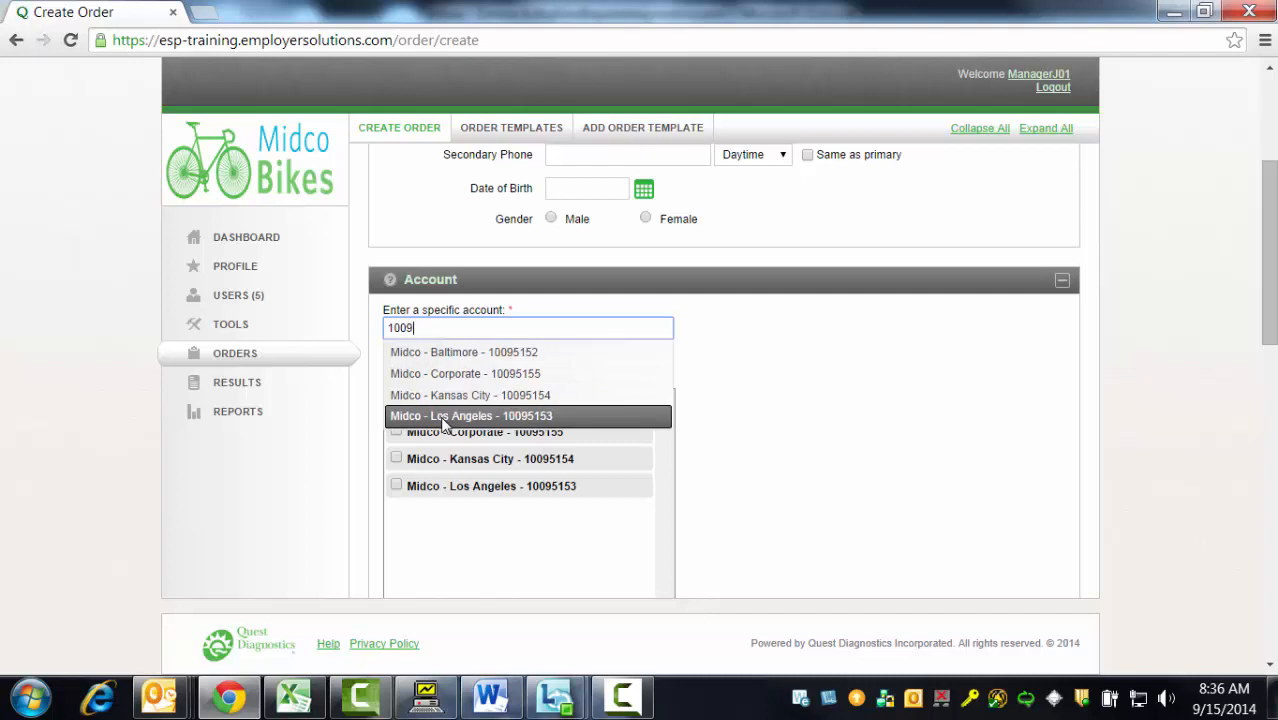
pyautogui.moveTo(463, 351)
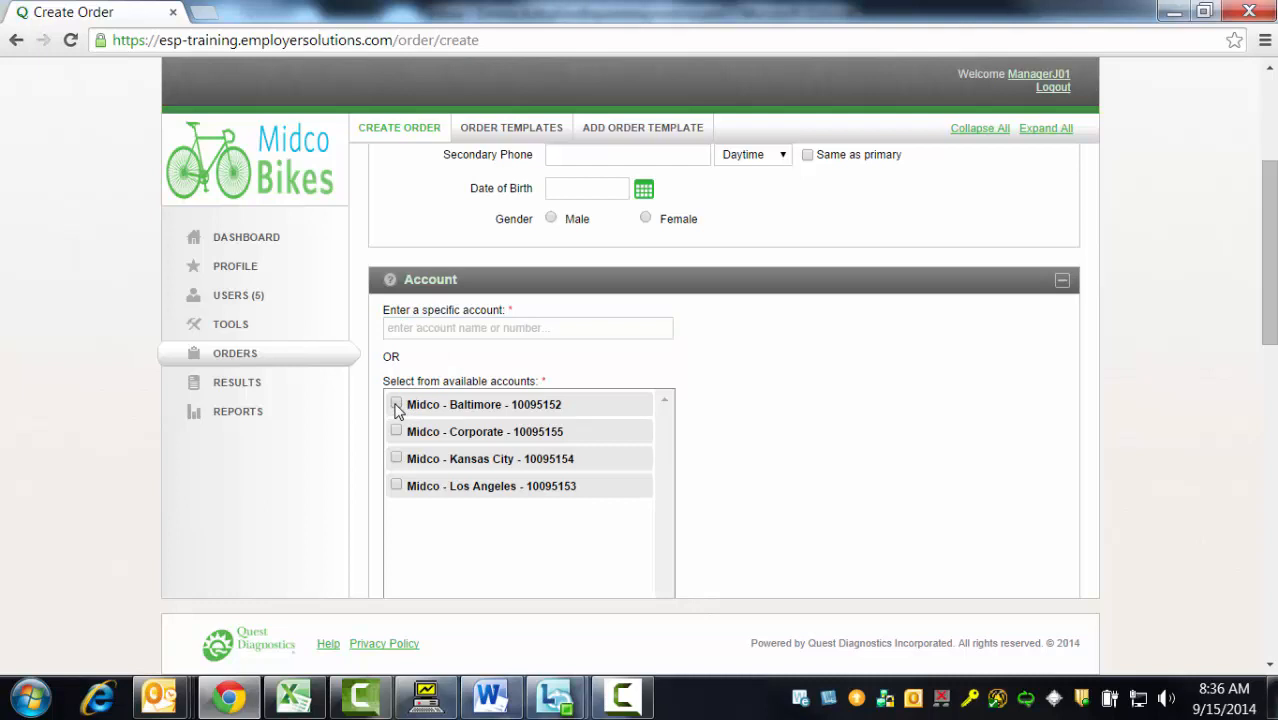
# Select an account and tick order code 35105N - SAP 5-50 W/NIT under Urine (non-reg).
pyautogui.click(396, 404)
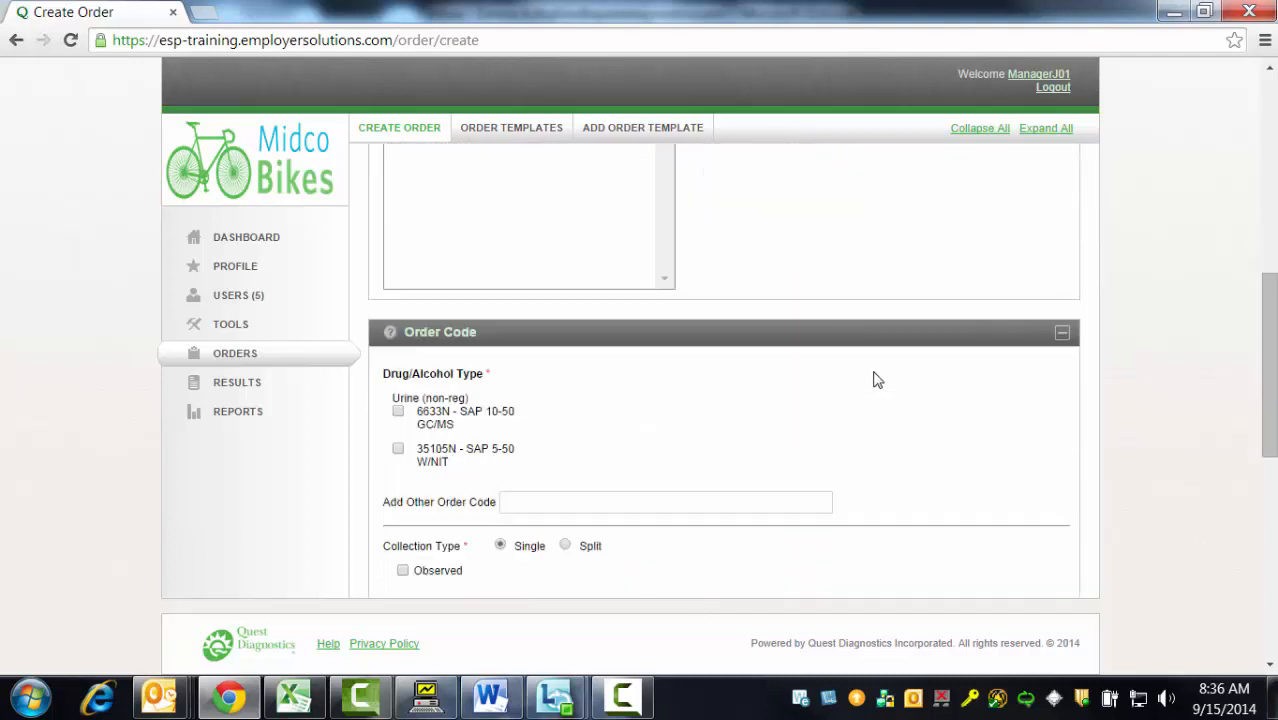
pyautogui.moveTo(440, 348)
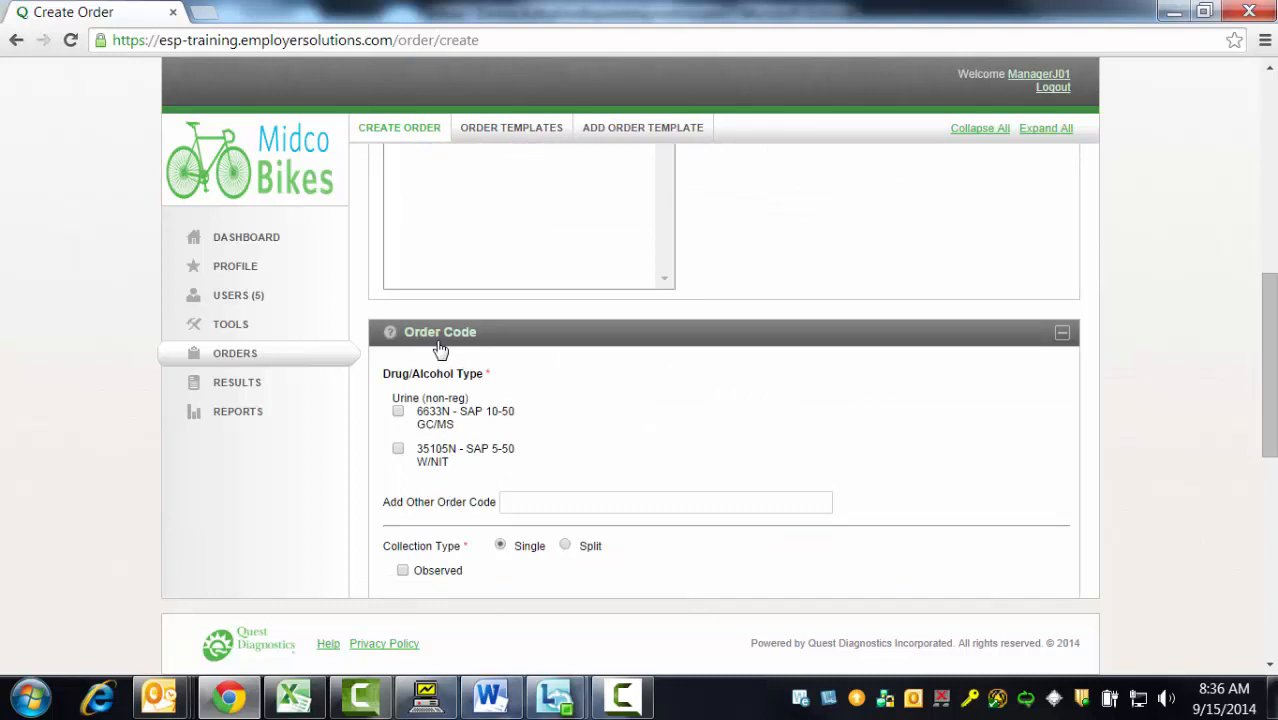
pyautogui.moveTo(433, 472)
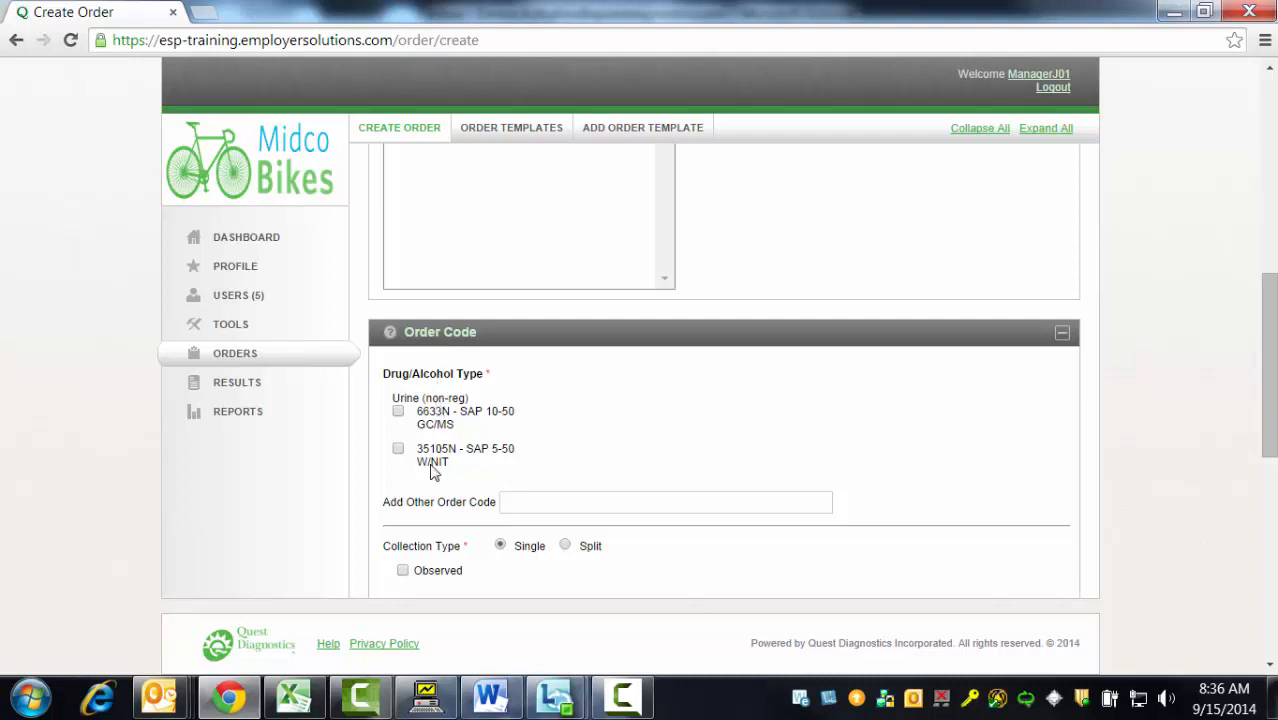
pyautogui.moveTo(435, 480)
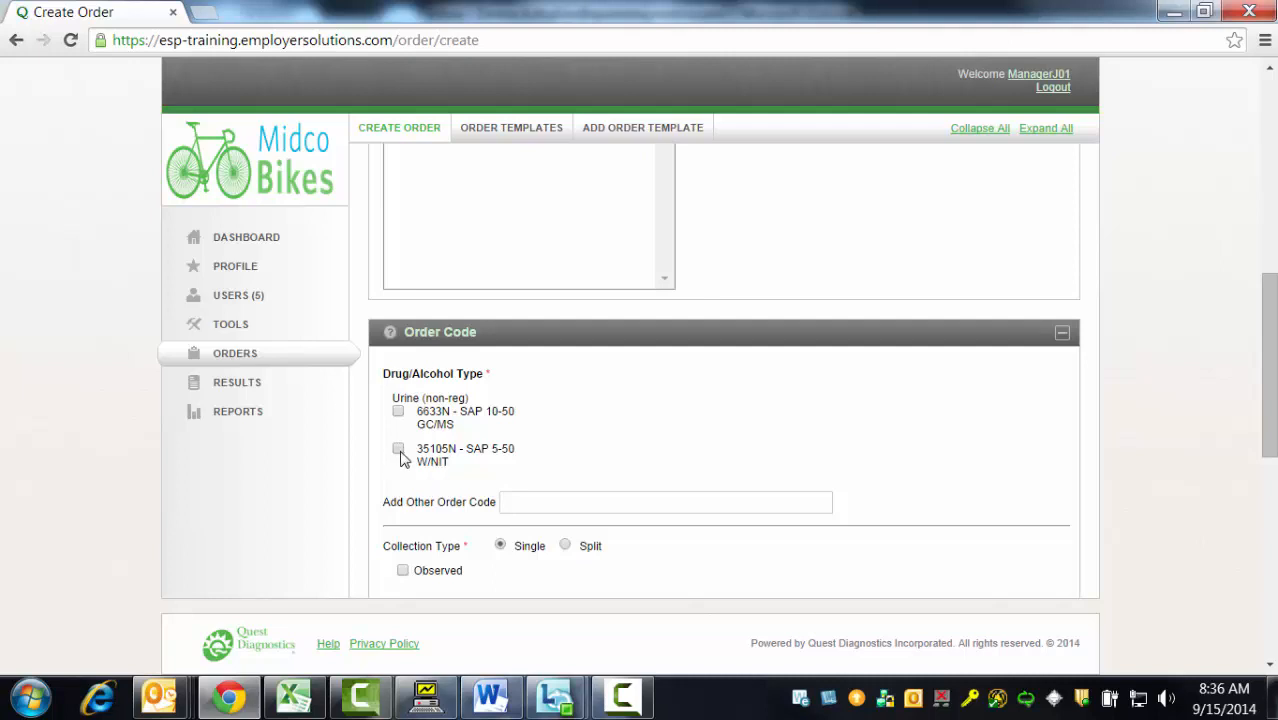
pyautogui.click(398, 448)
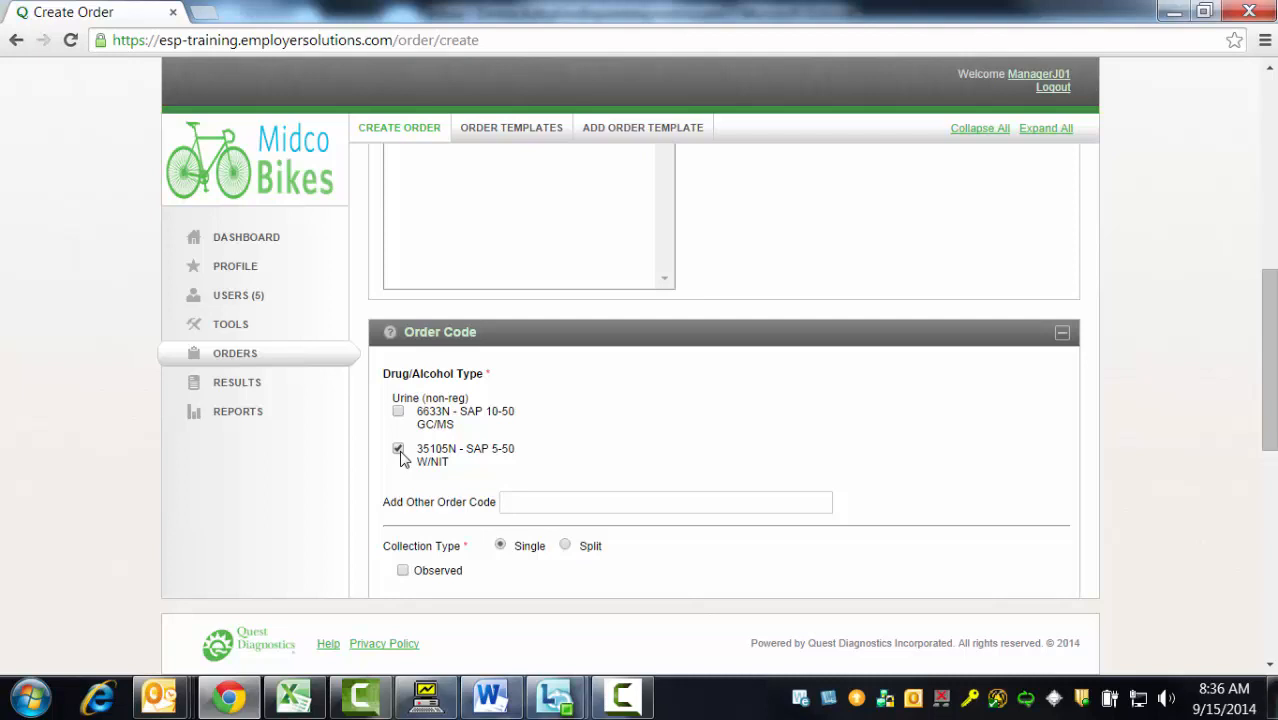
pyautogui.click(665, 502)
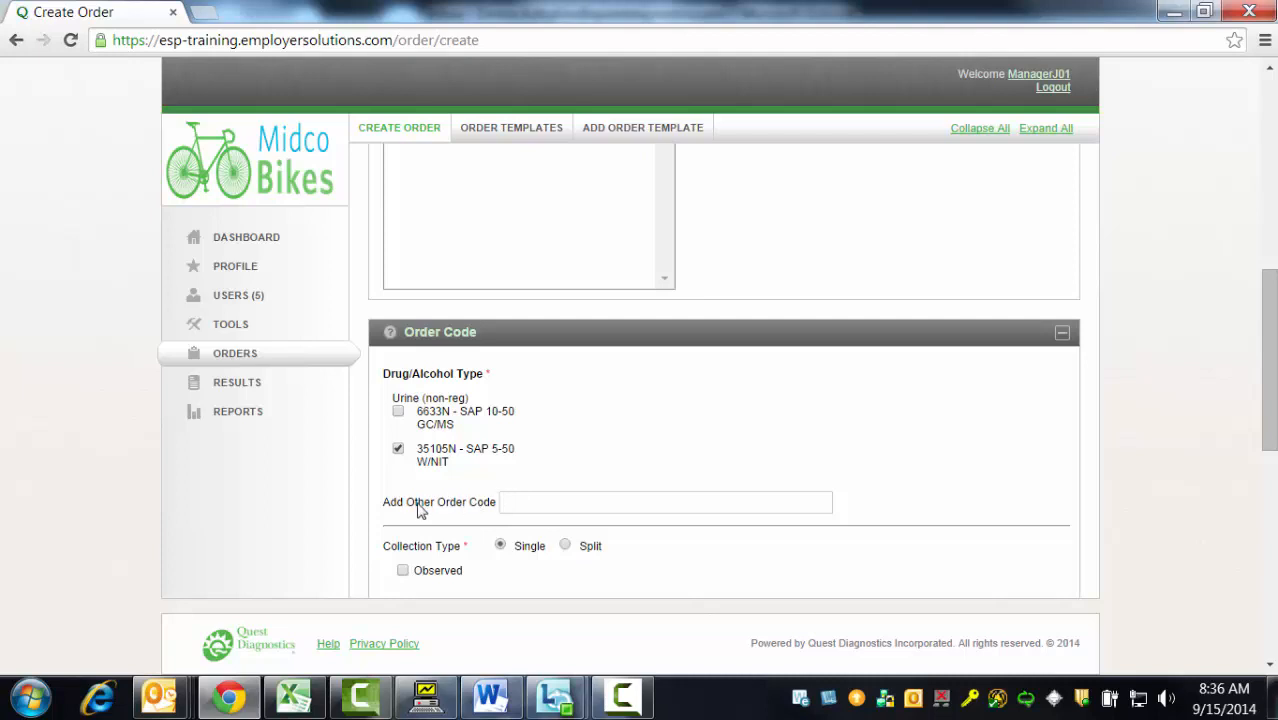
pyautogui.moveTo(473, 512)
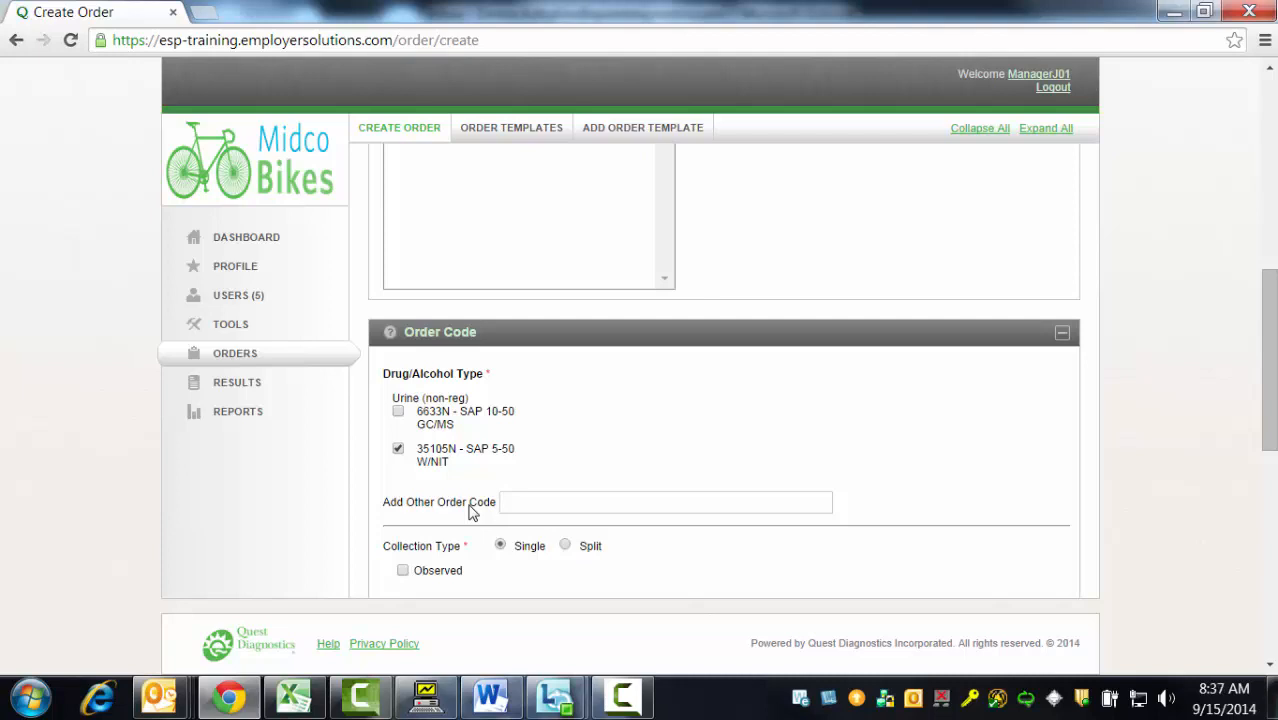
pyautogui.scroll(-3)
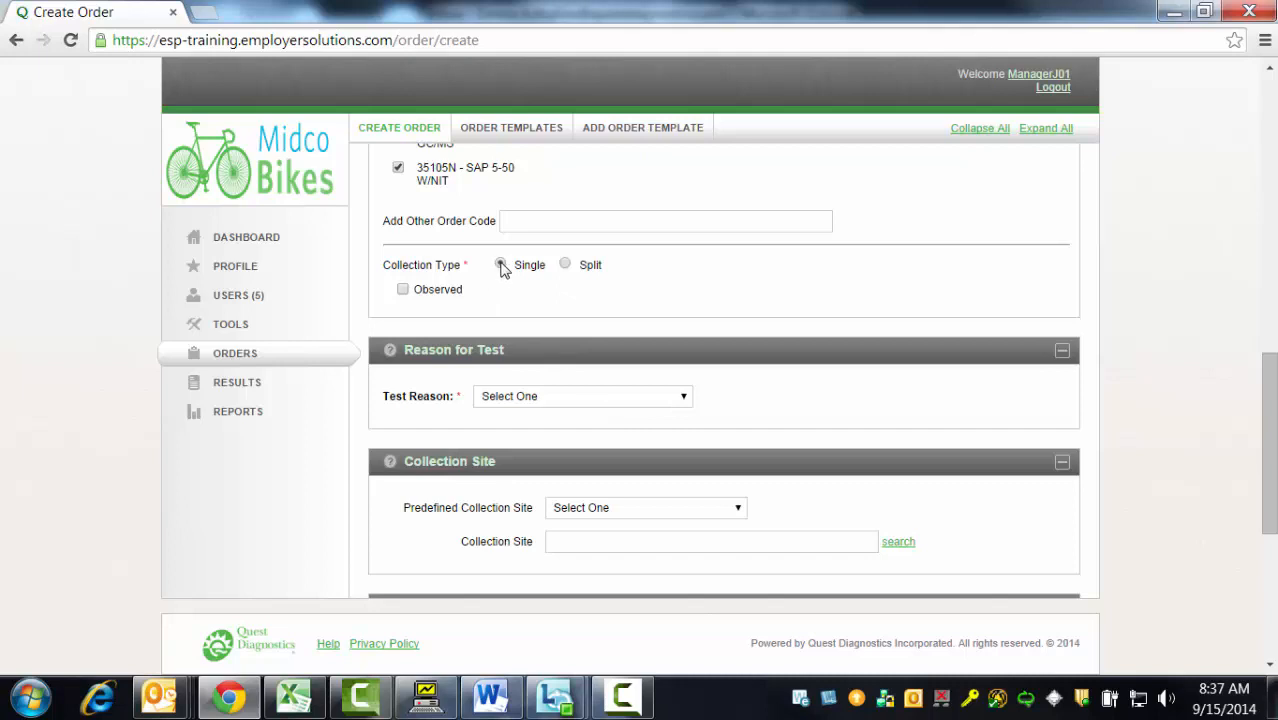
pyautogui.click(565, 264)
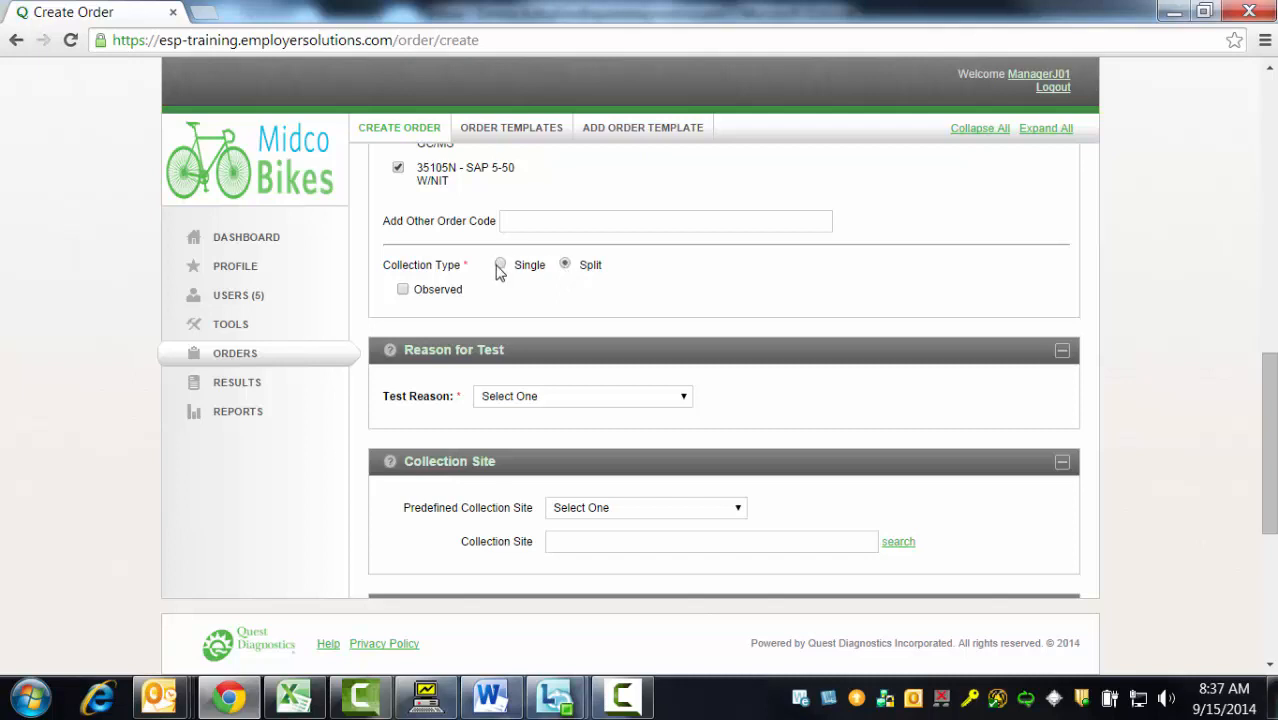
pyautogui.click(500, 264)
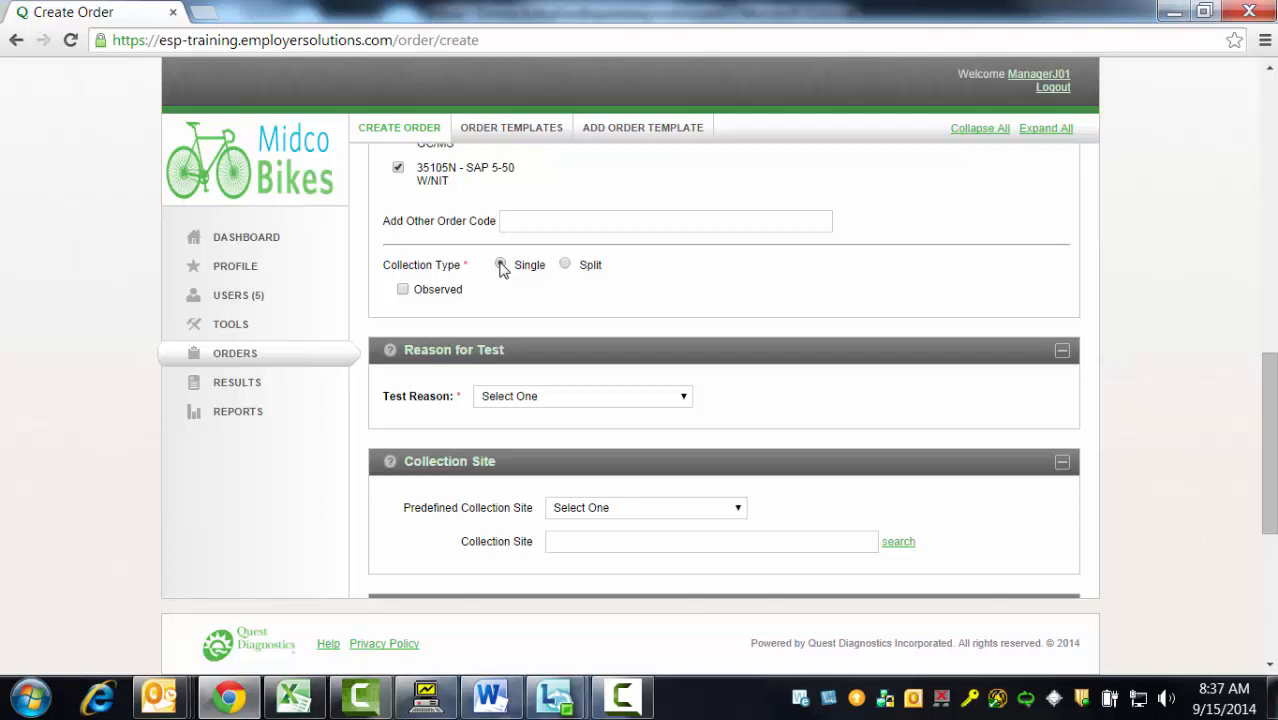
pyautogui.click(500, 264)
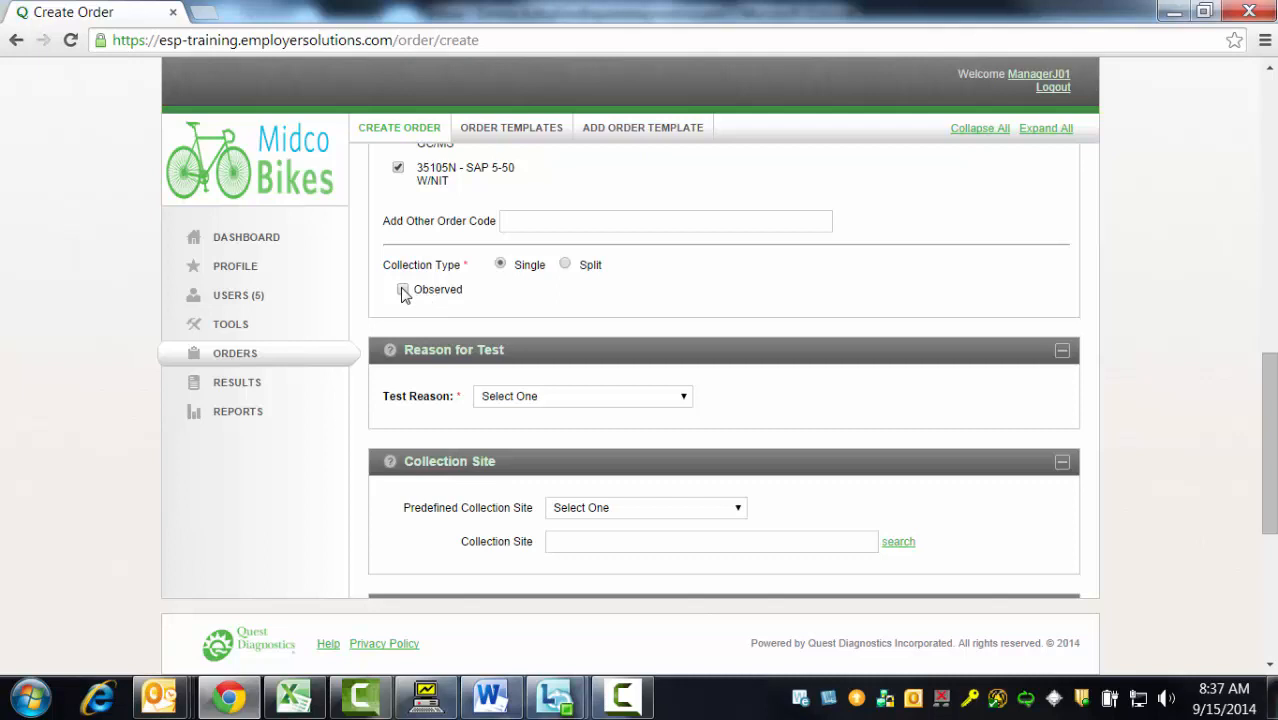
pyautogui.click(404, 290)
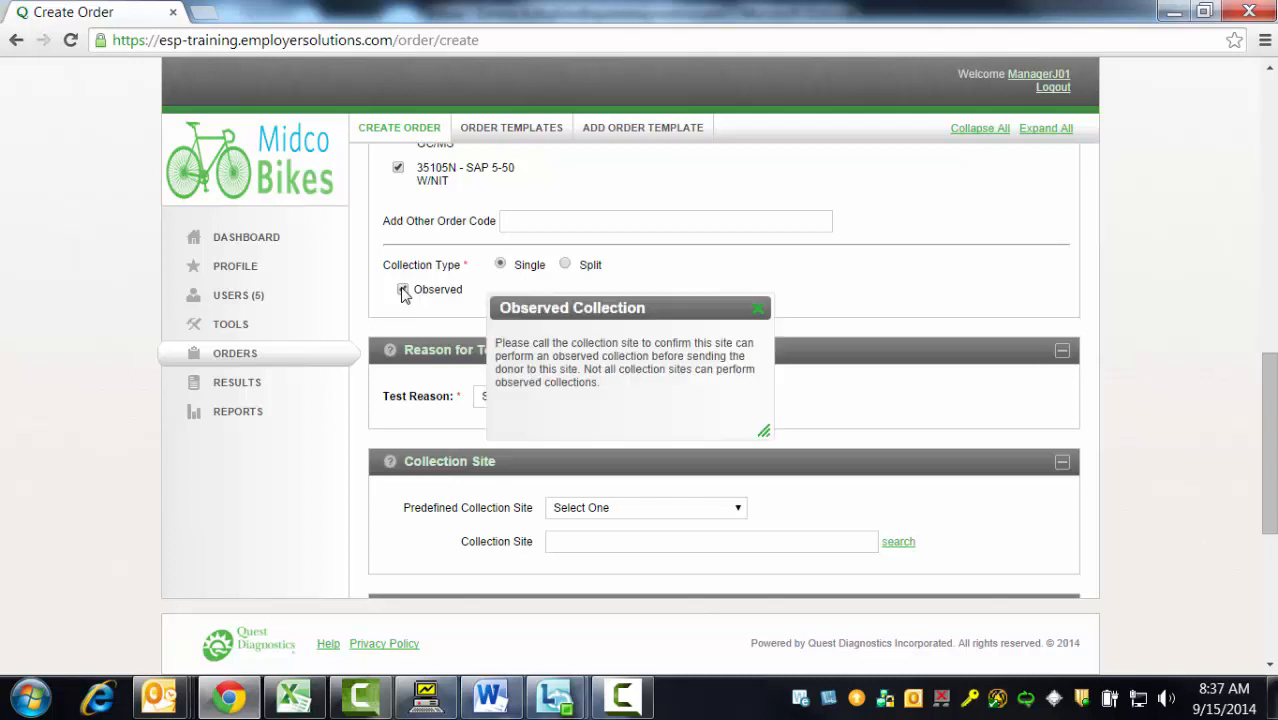
pyautogui.click(402, 289)
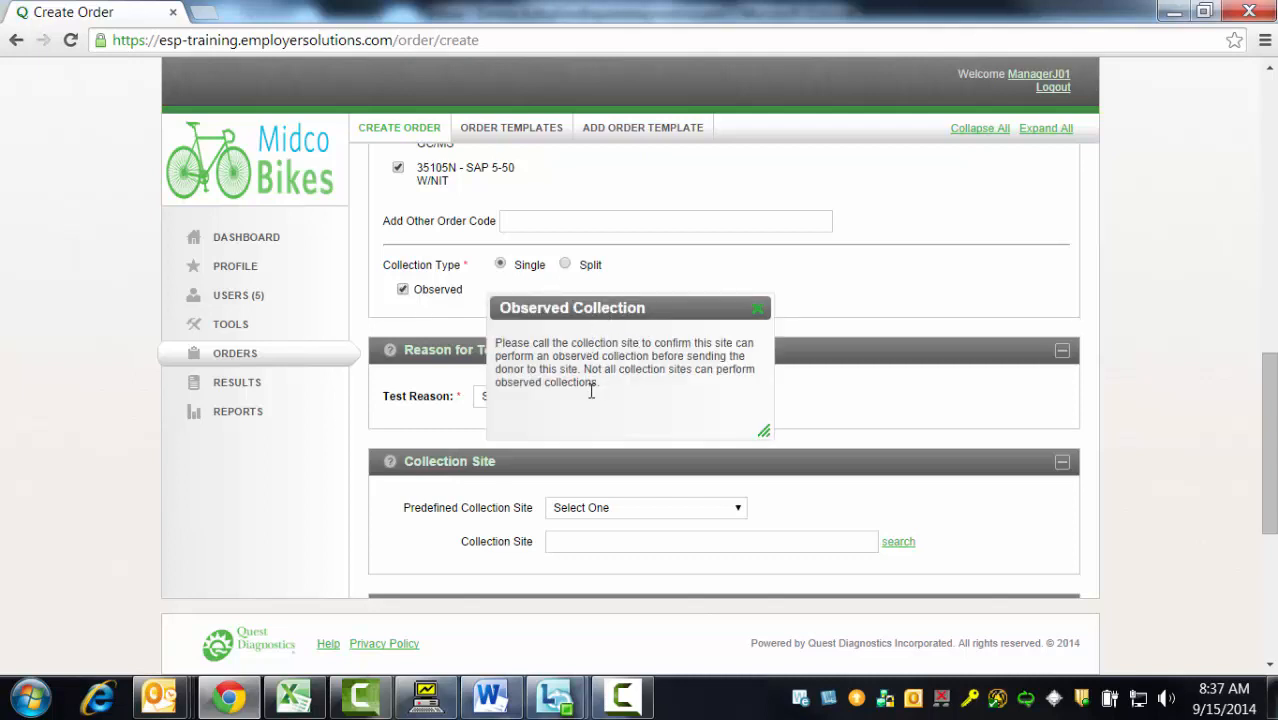
pyautogui.moveTo(700, 399)
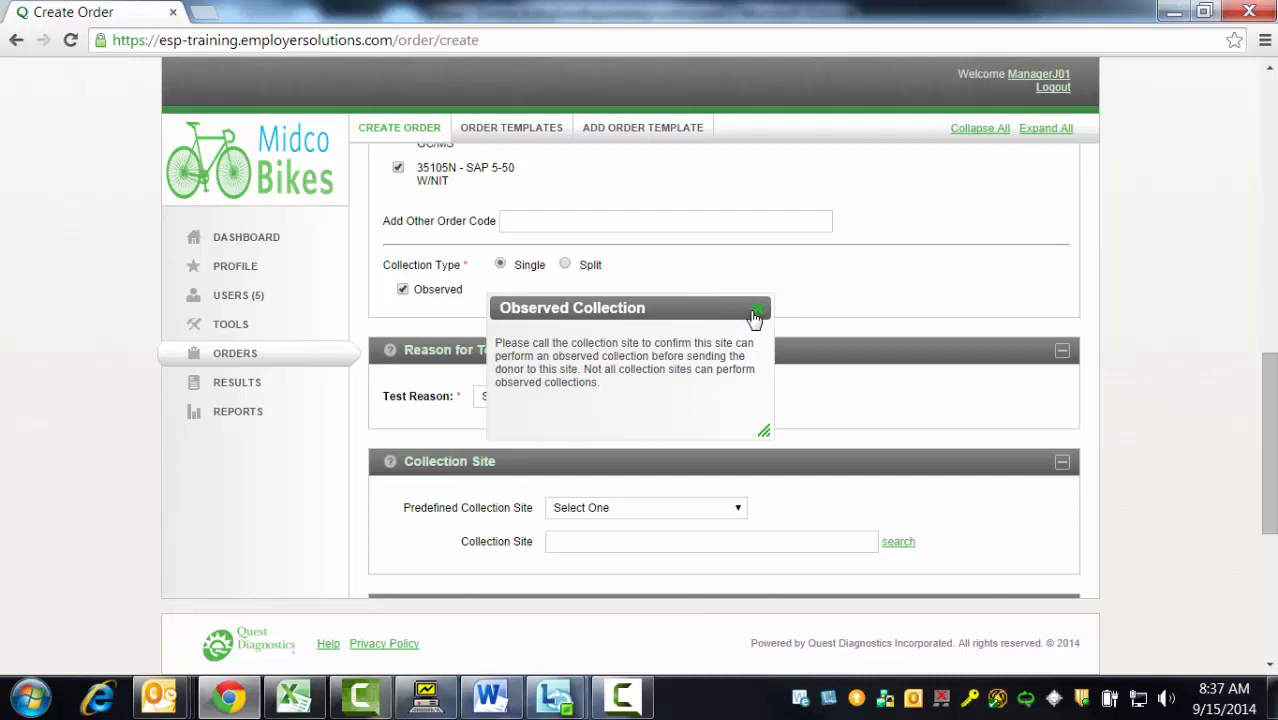
pyautogui.click(759, 311)
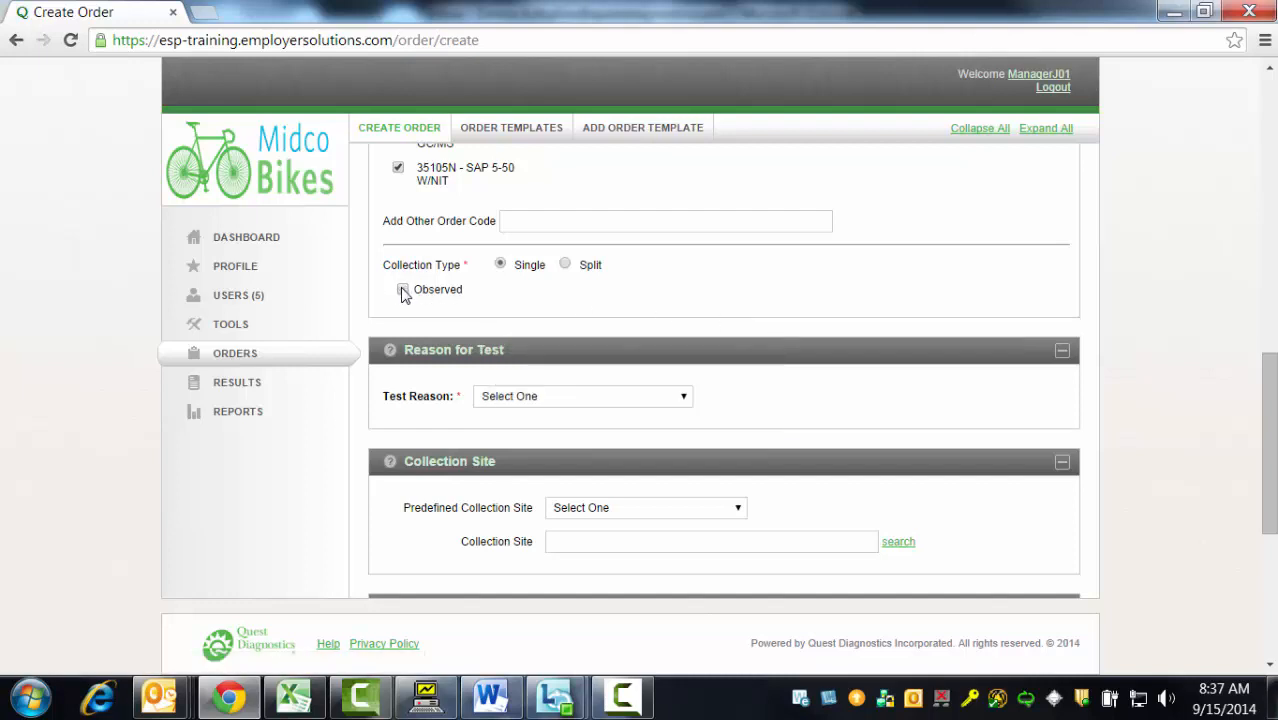
# Choose PRE-EMPLOYMENT as test reason, leaving the predefined collection site unset.
pyautogui.scroll(-3)
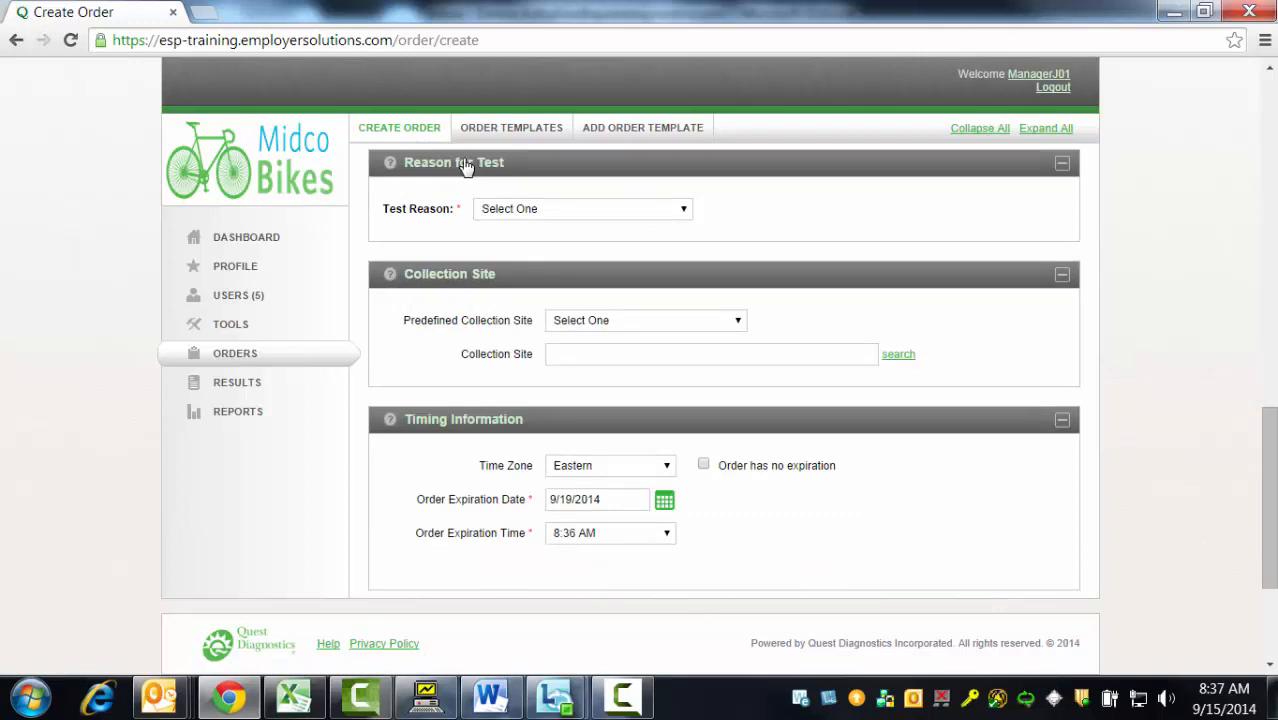
pyautogui.moveTo(655, 217)
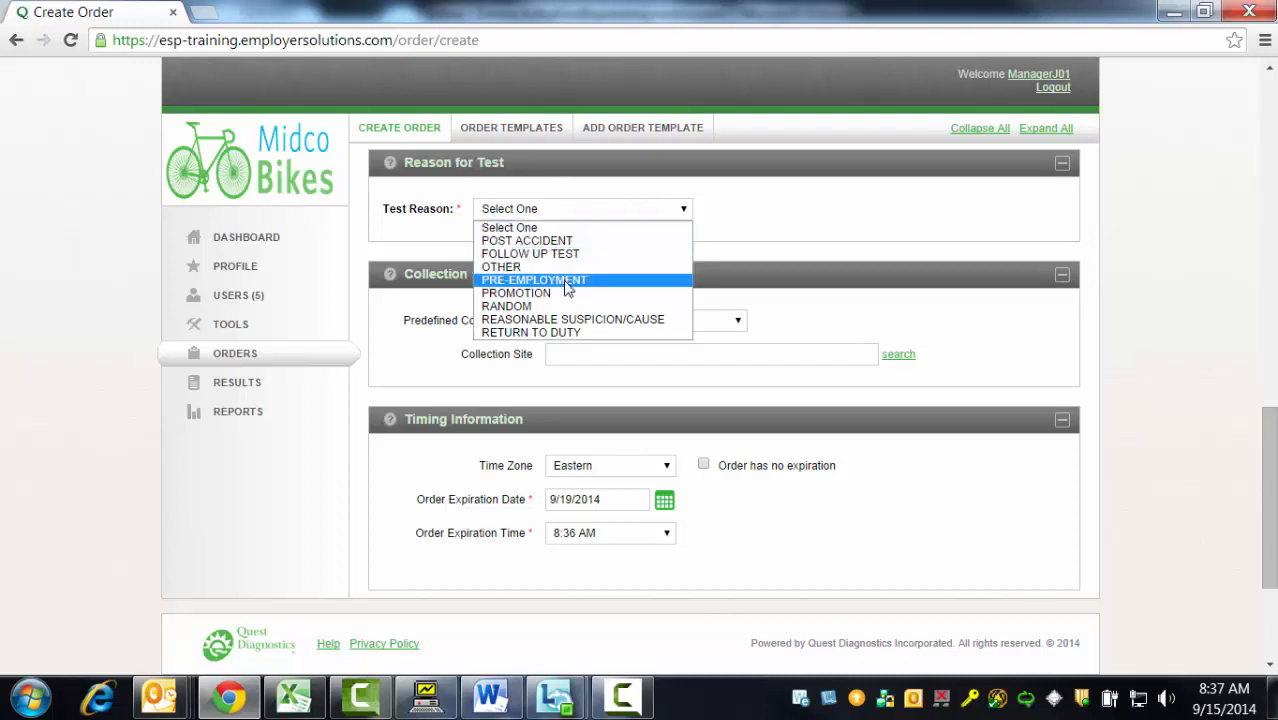
pyautogui.click(534, 279)
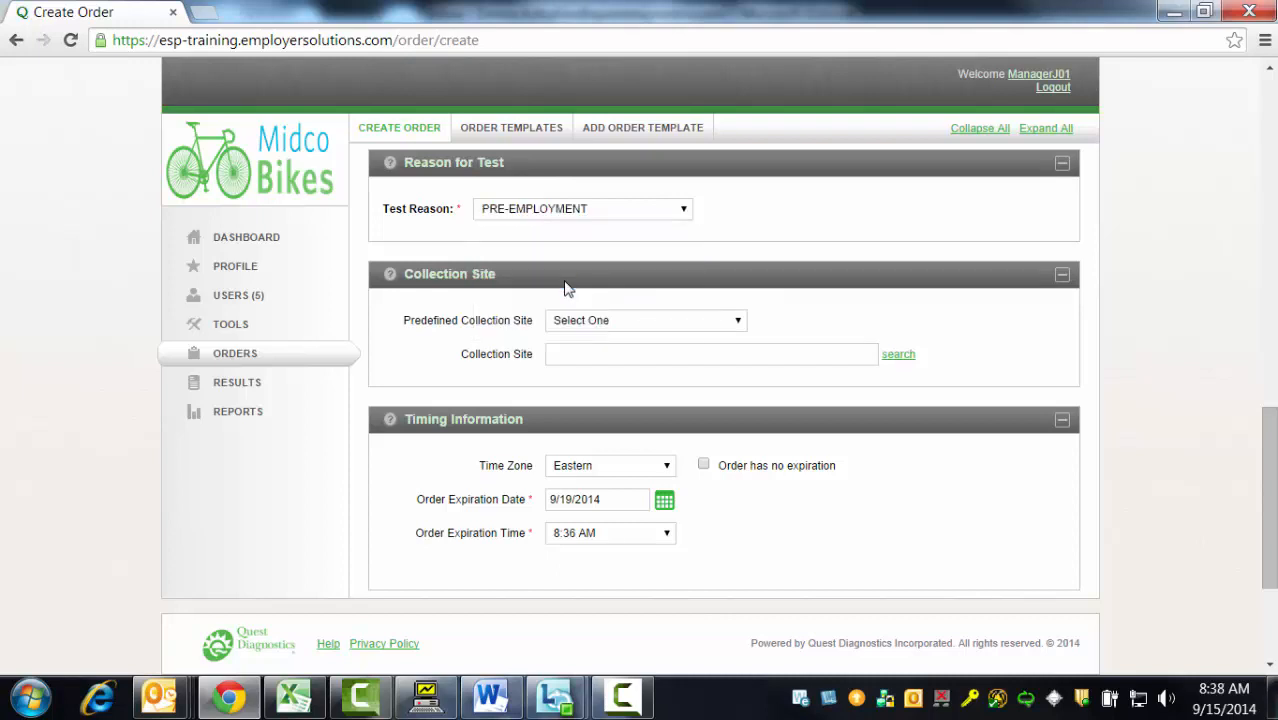
pyautogui.moveTo(445, 274)
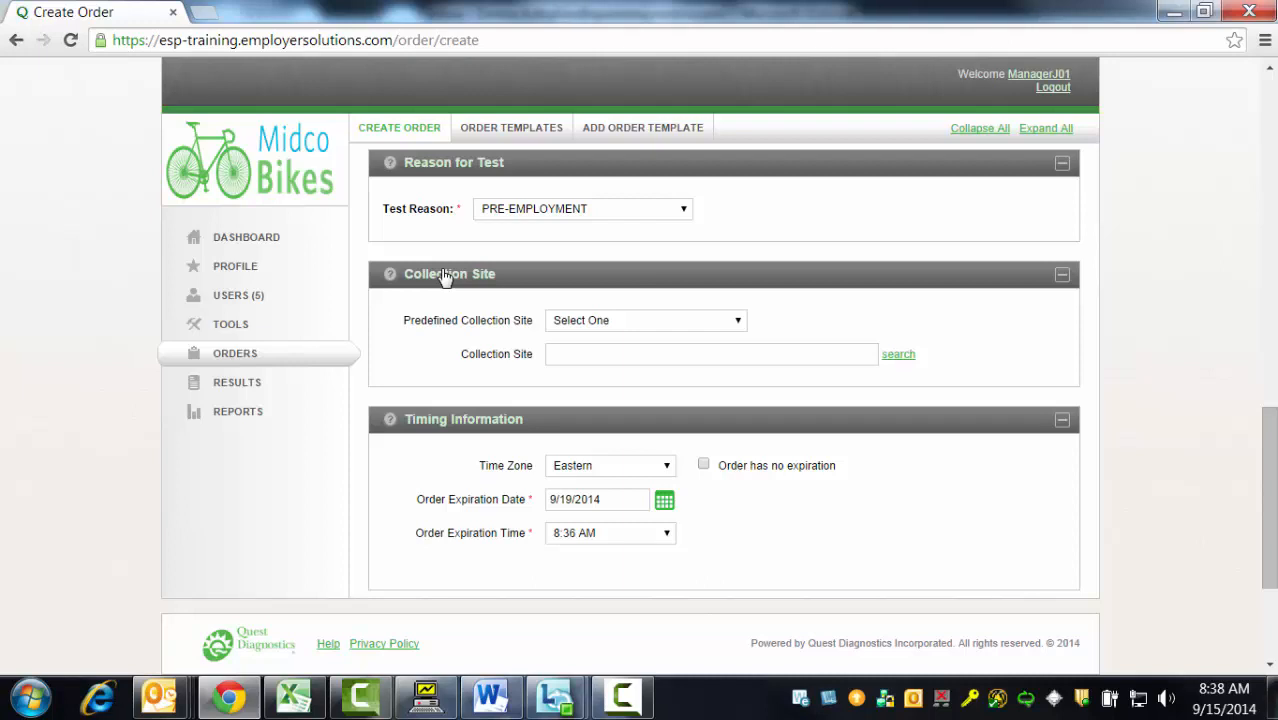
pyautogui.moveTo(672, 330)
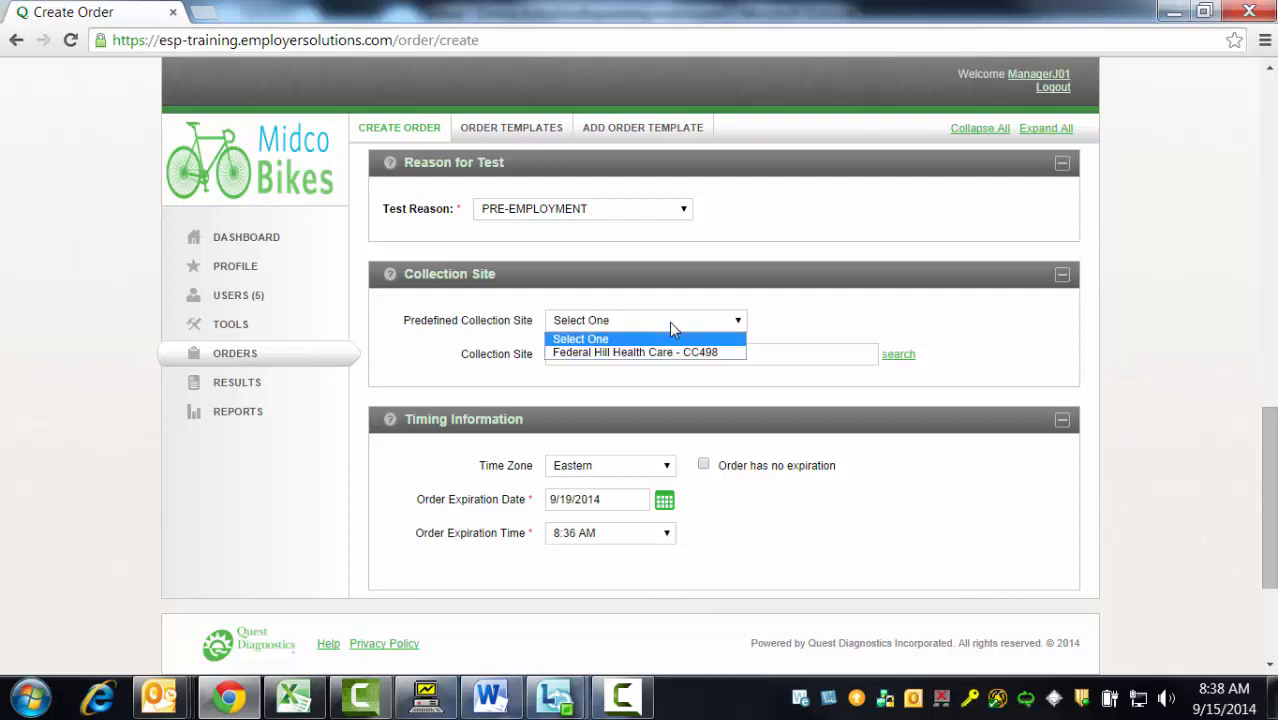
pyautogui.click(581, 339)
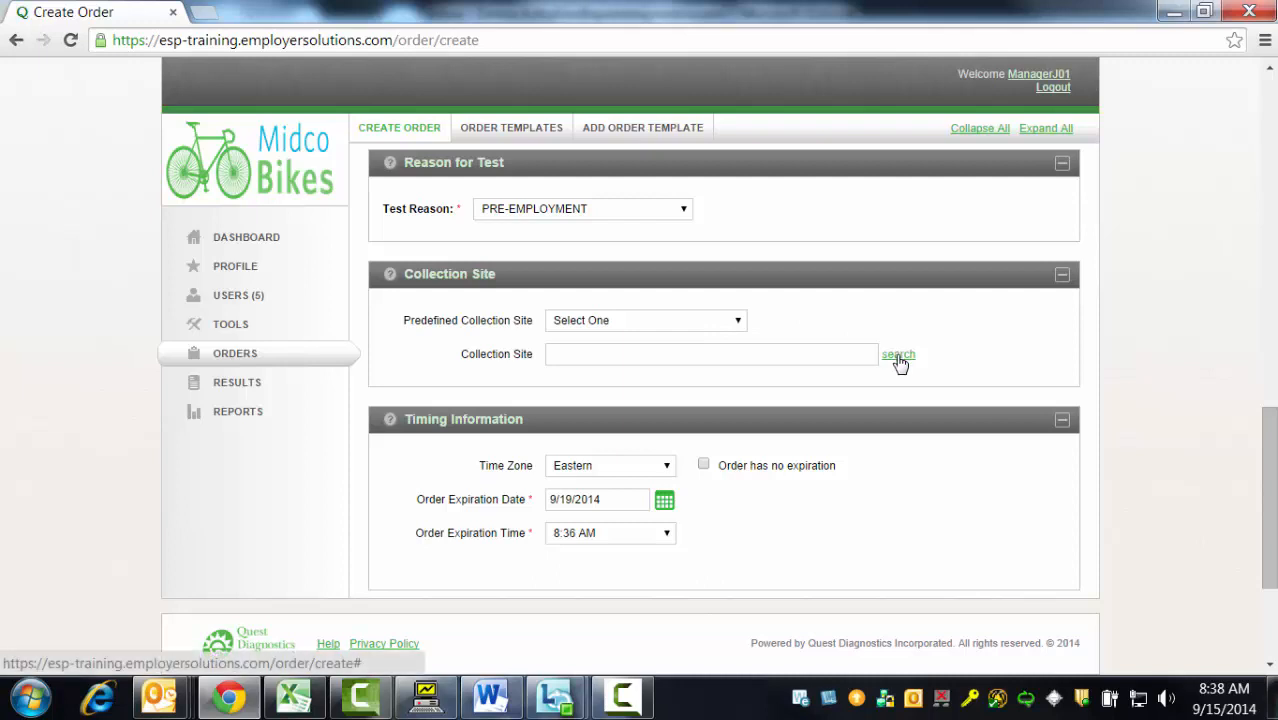
# Search for eReq-only collection sites within 20 miles of postal code 21061.
pyautogui.click(897, 354)
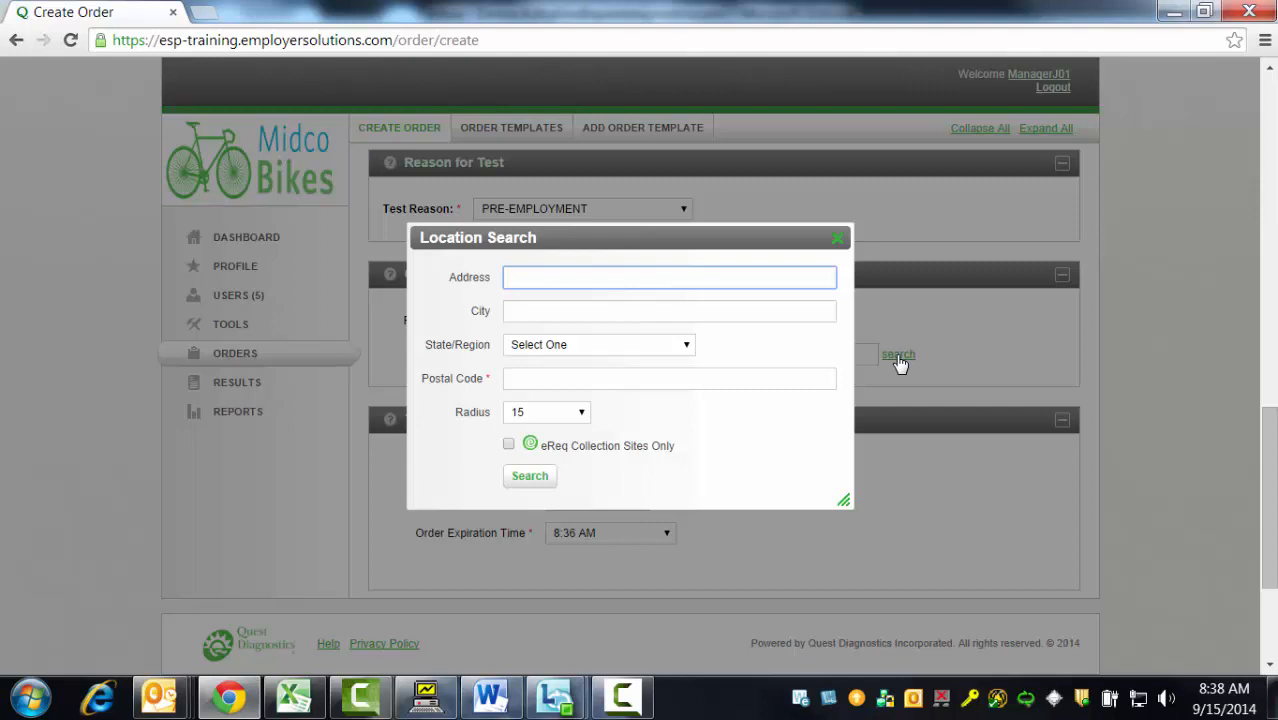
pyautogui.click(669, 378)
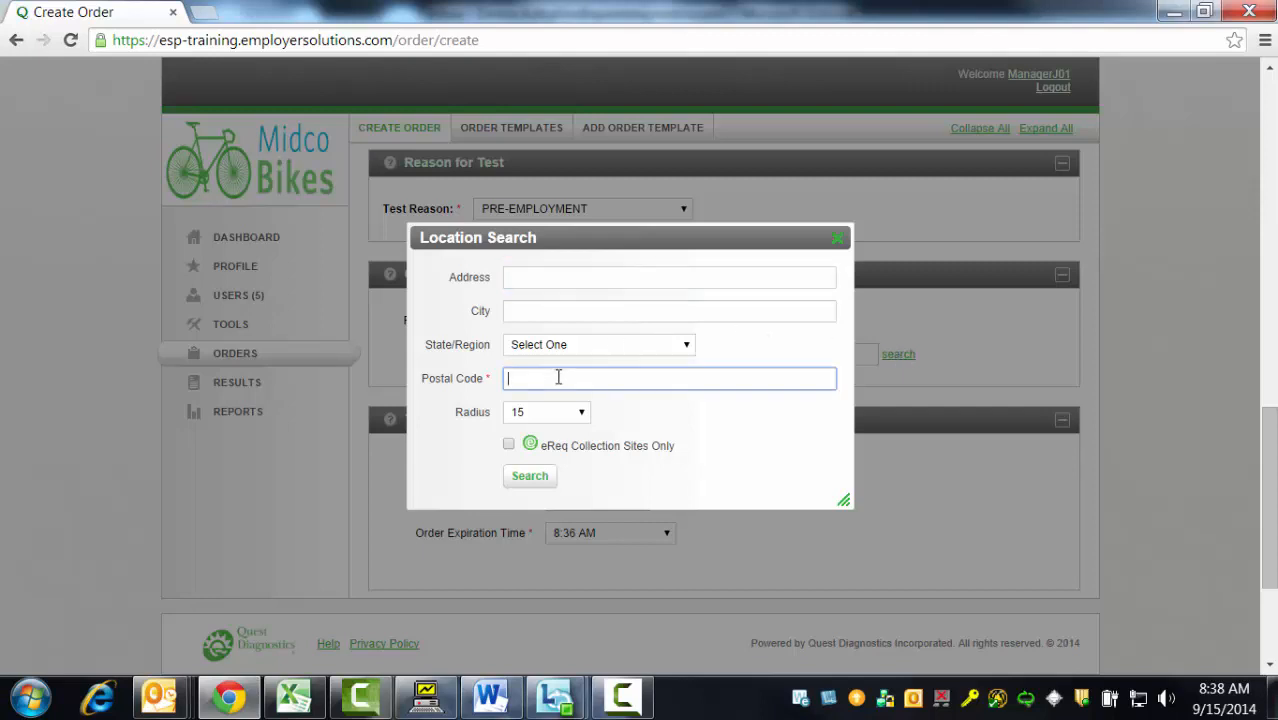
pyautogui.write('21061')
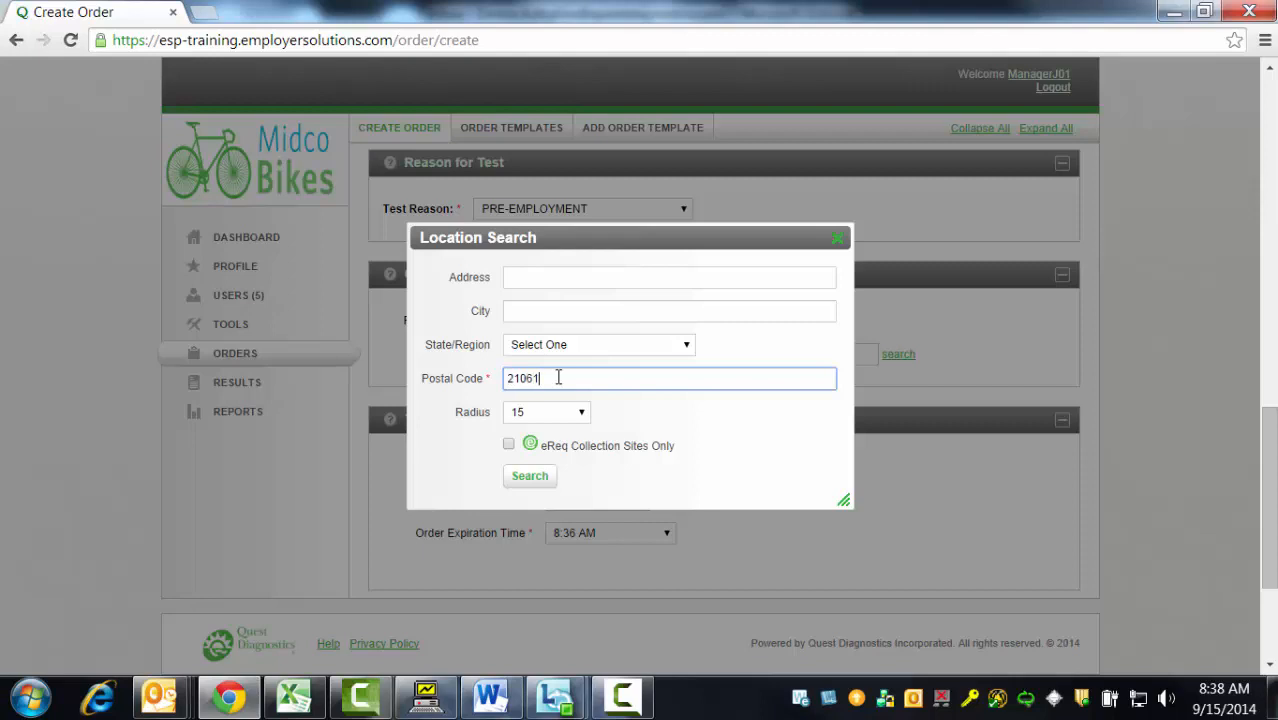
pyautogui.click(547, 412)
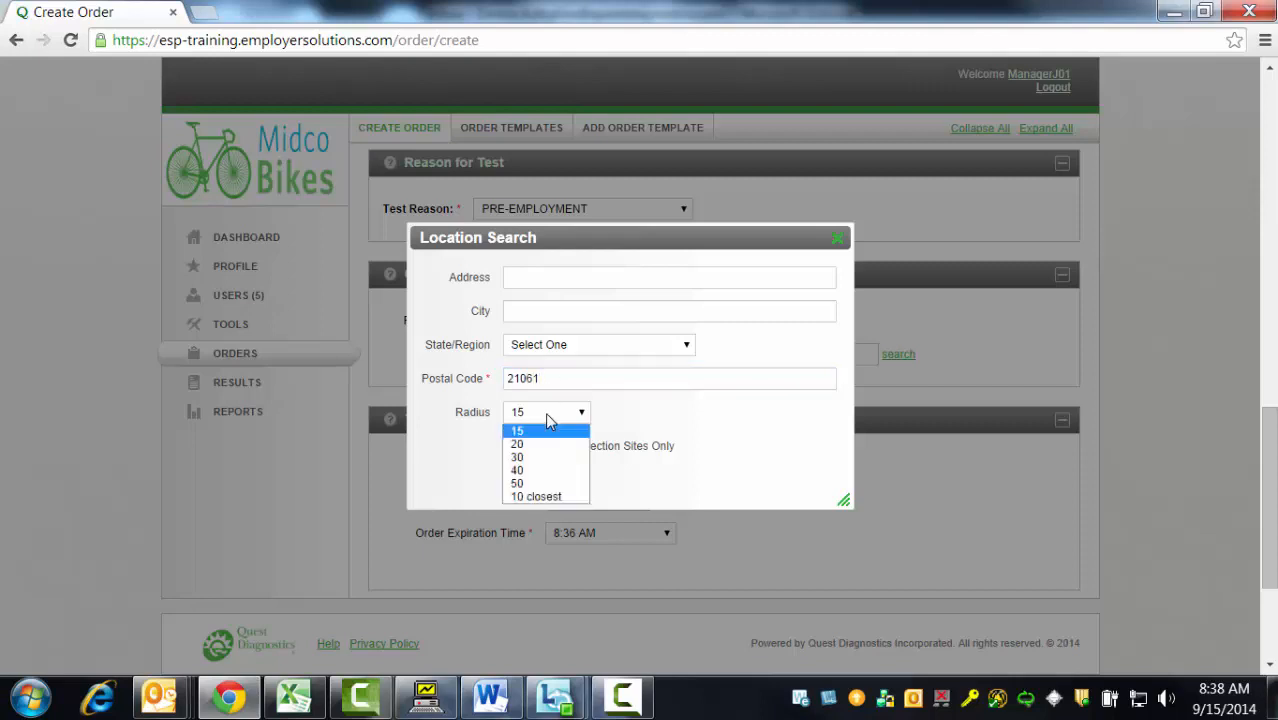
pyautogui.click(517, 444)
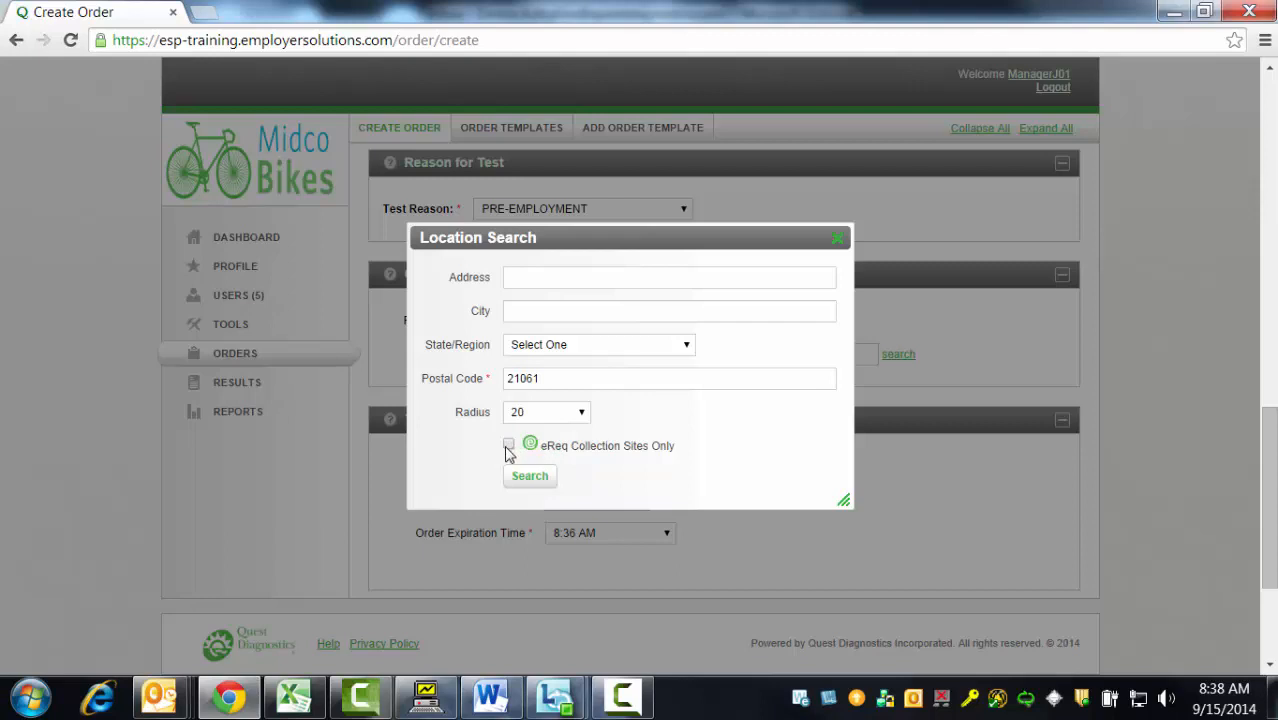
pyautogui.moveTo(668, 451)
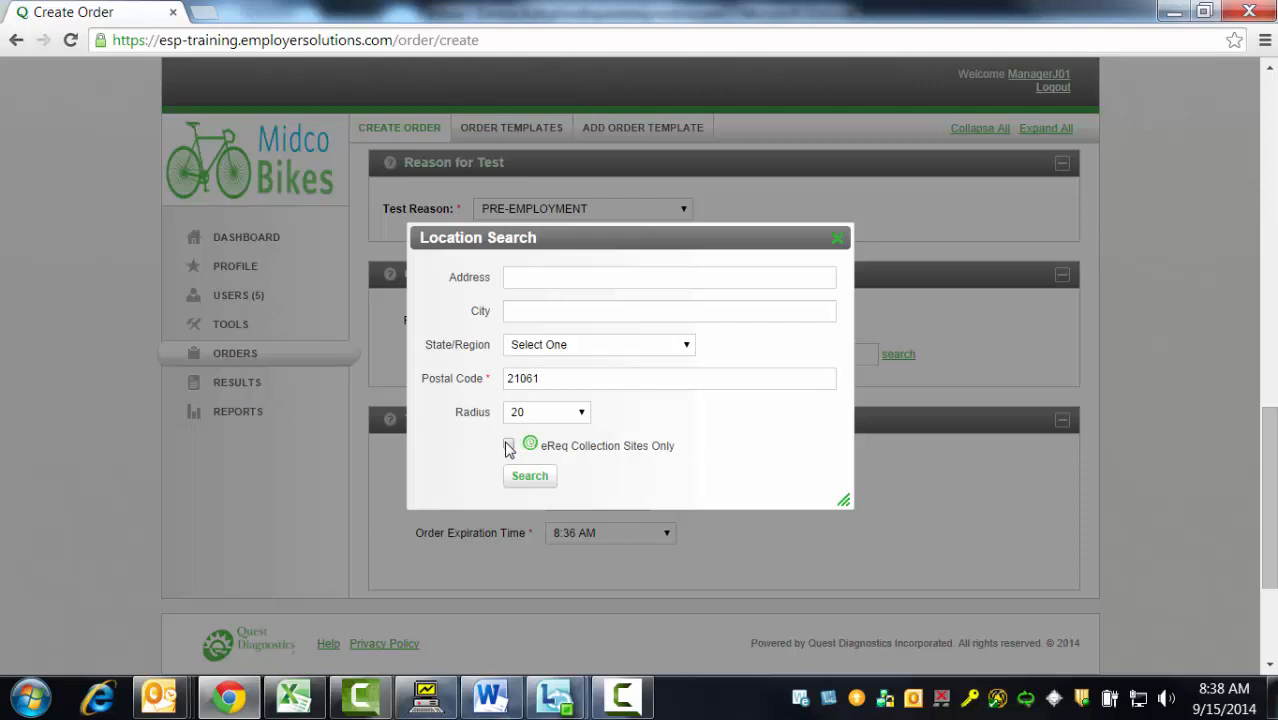
pyautogui.click(508, 444)
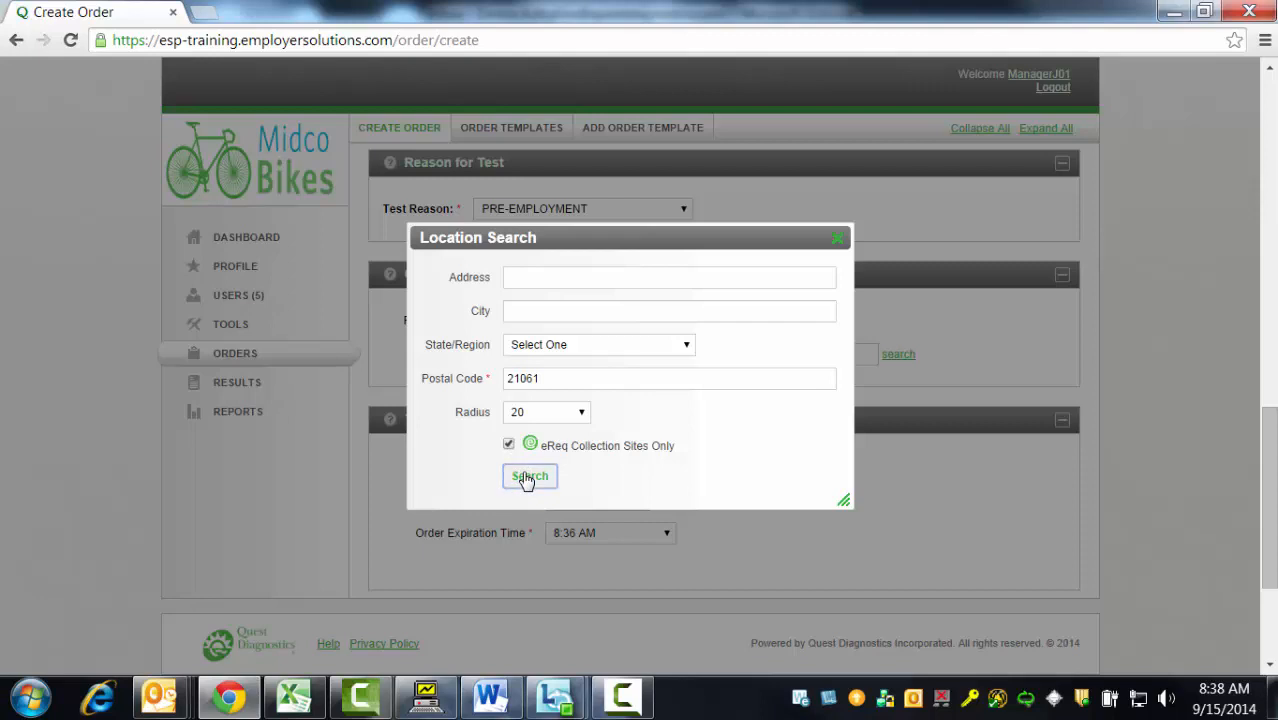
pyautogui.click(529, 475)
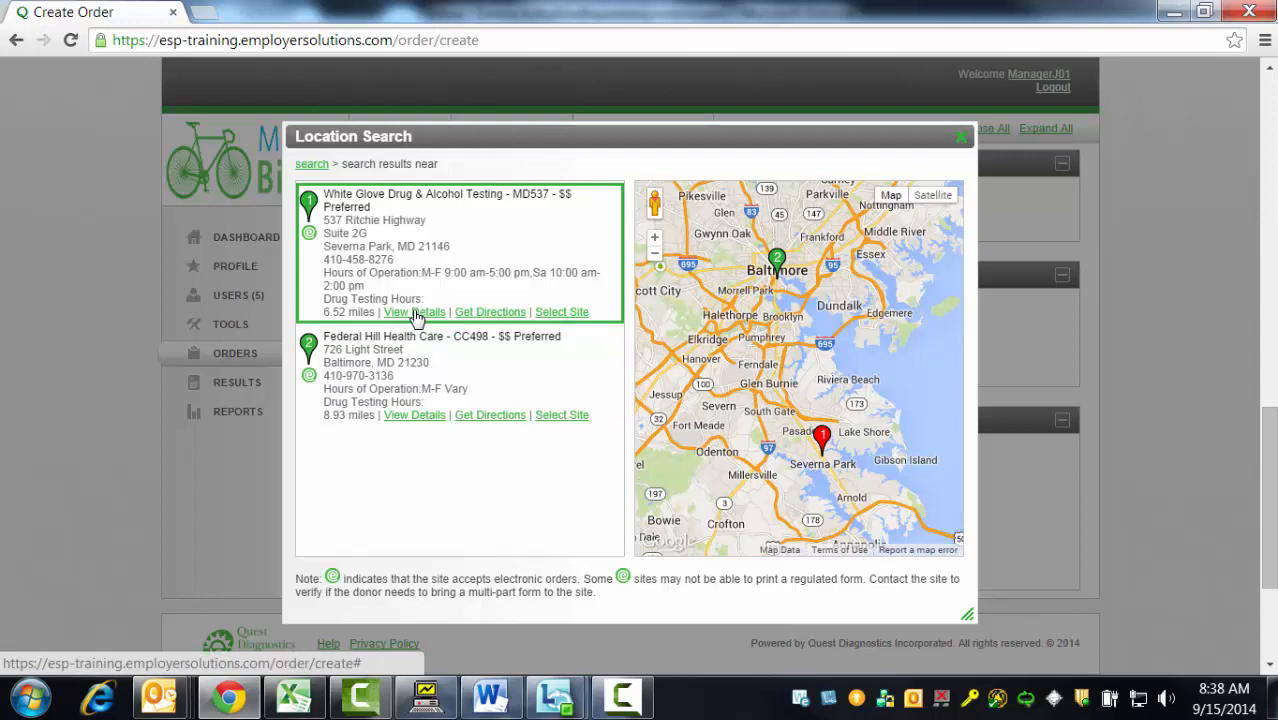
pyautogui.moveTo(490, 312)
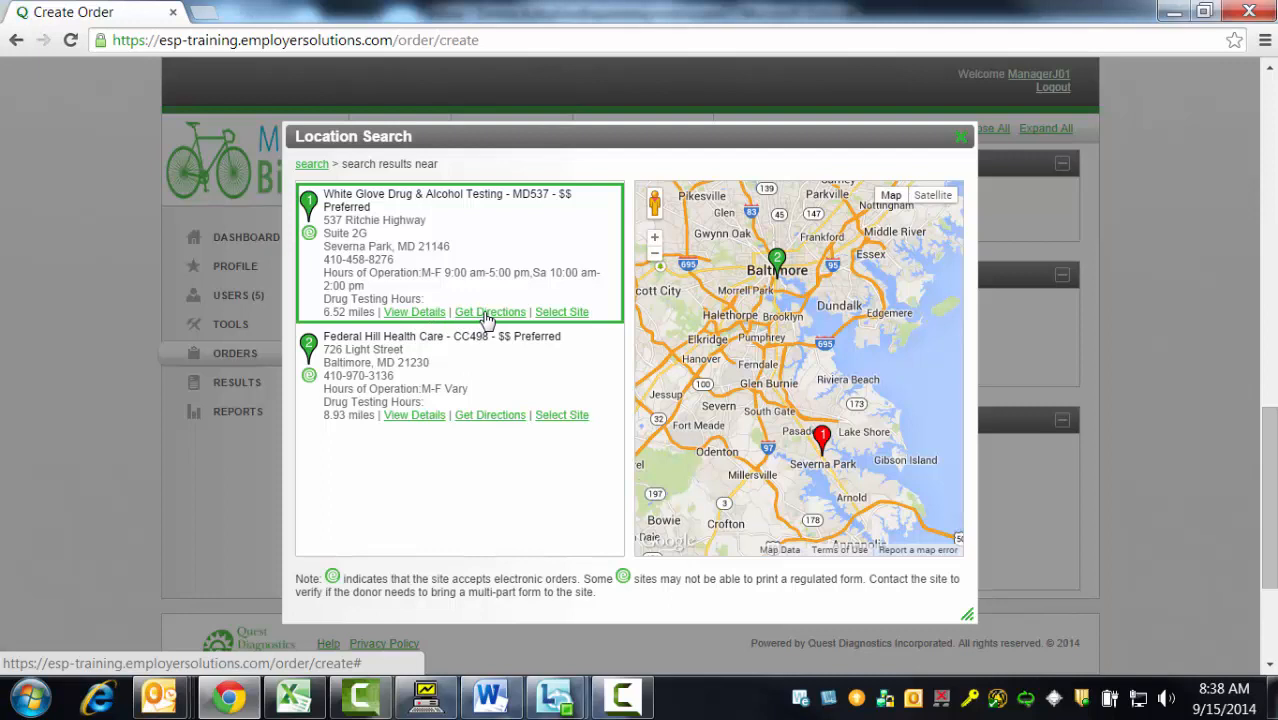
pyautogui.moveTo(563, 321)
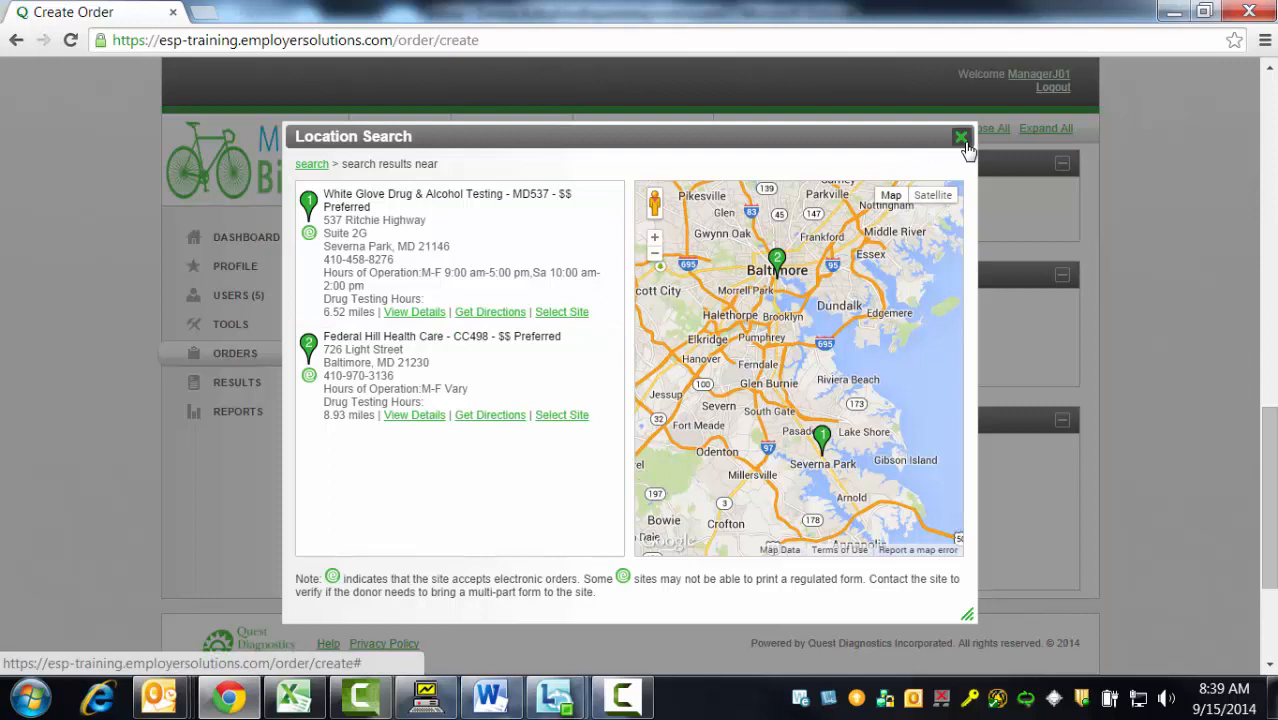
# Close the search results and pick Quest Diagnostics-Leechburg PSC from the 'j' suggestions.
pyautogui.click(960, 137)
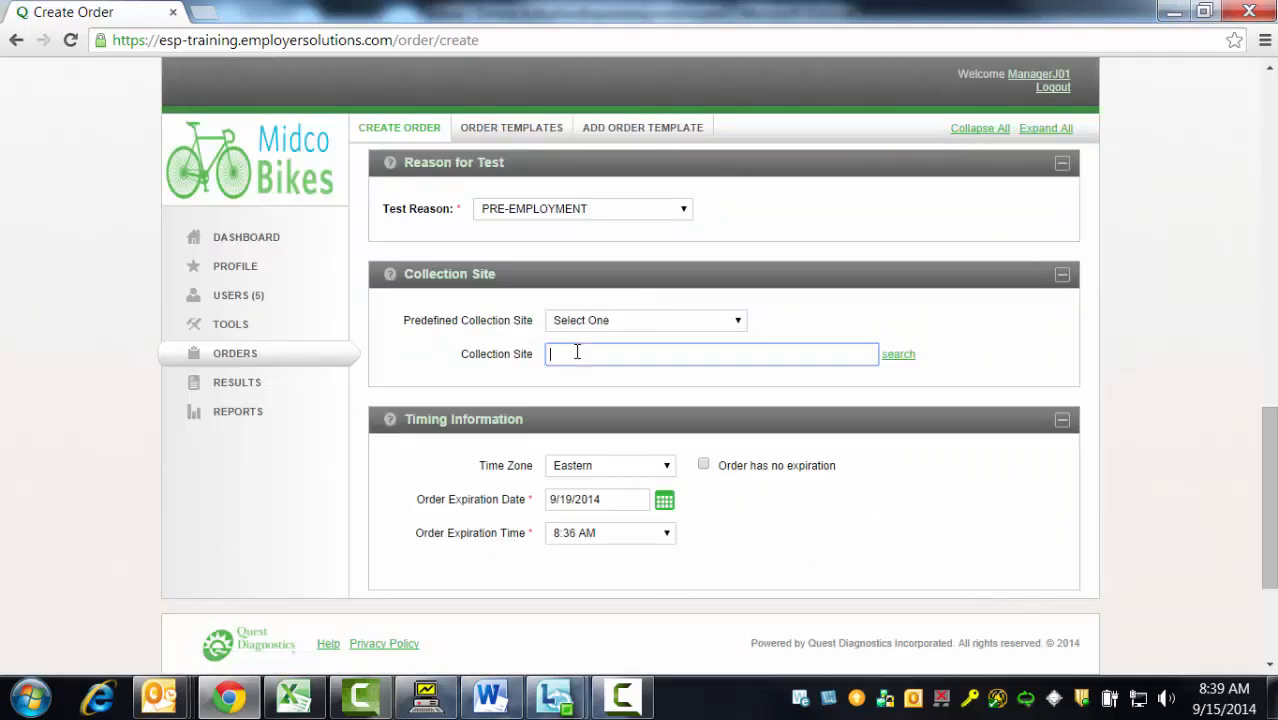
pyautogui.write('j')
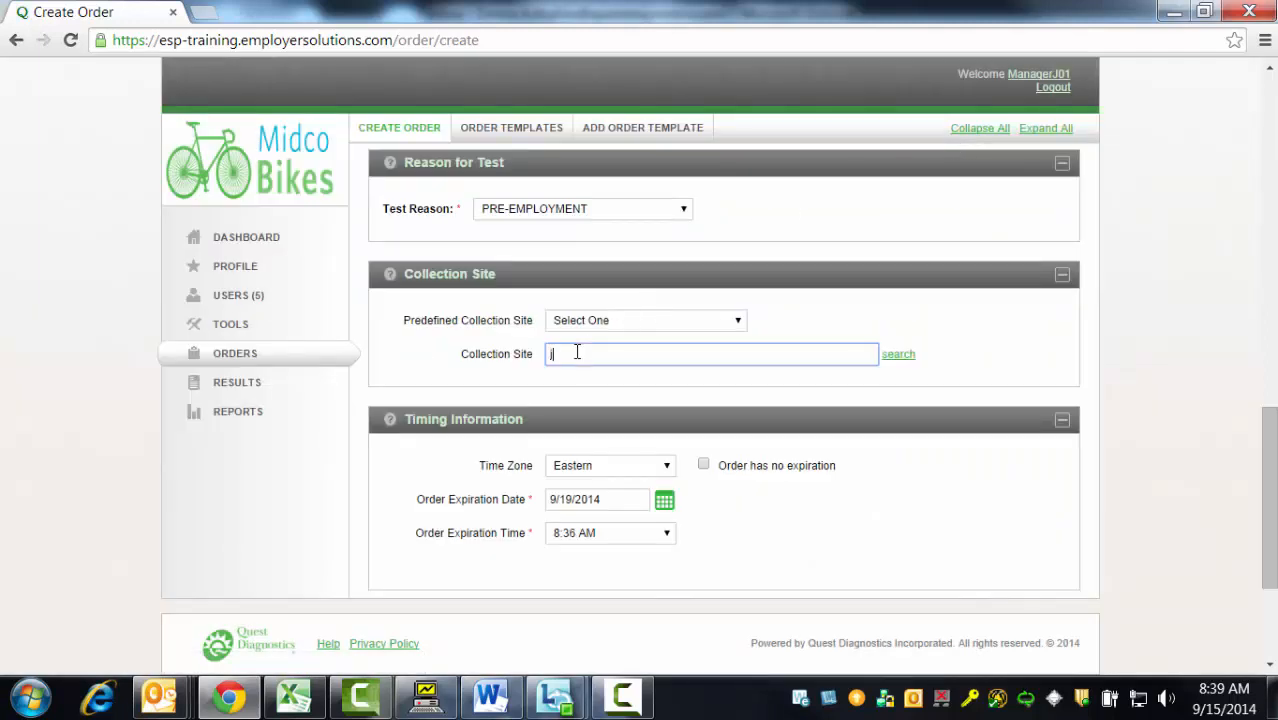
pyautogui.write('M')
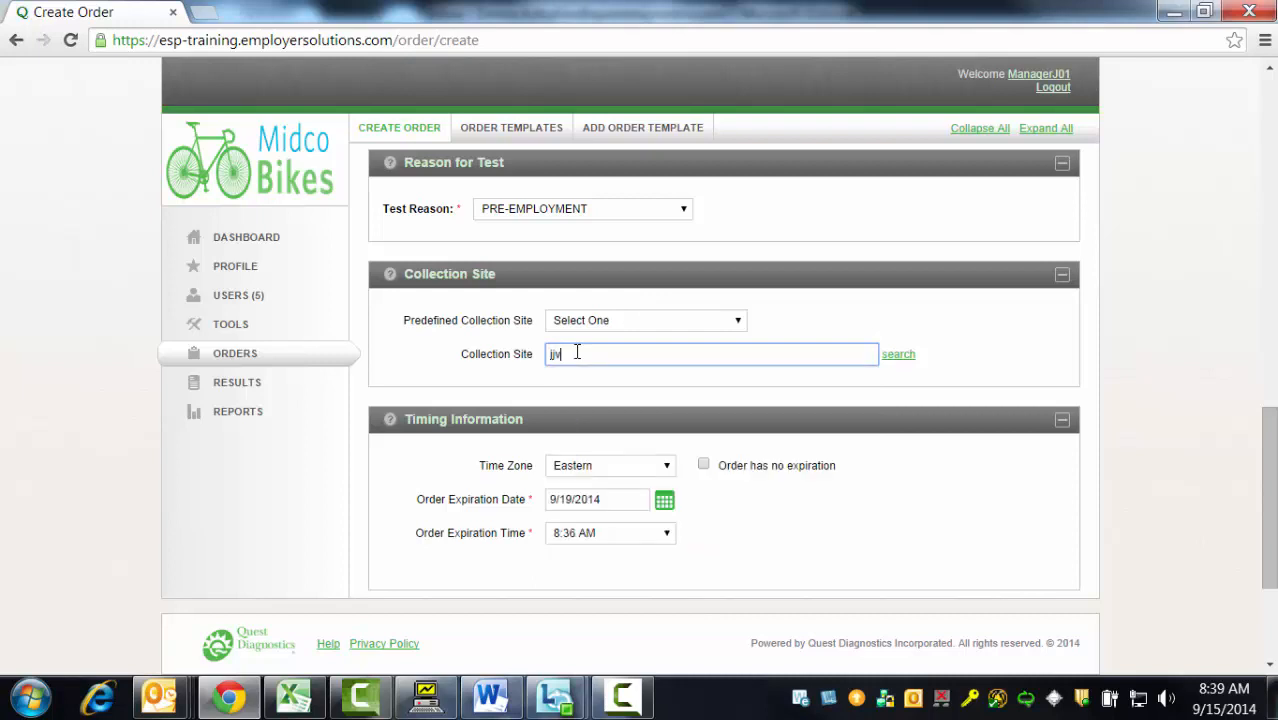
pyautogui.press('Backspace')
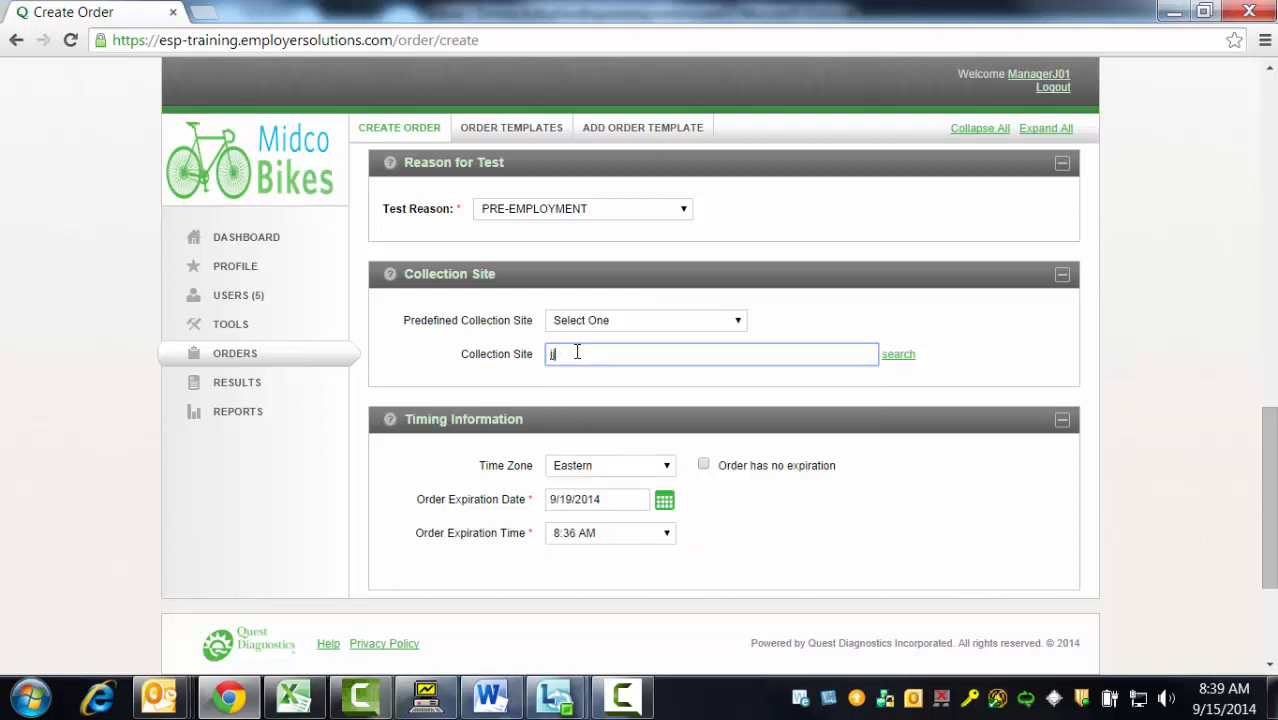
pyautogui.write('j')
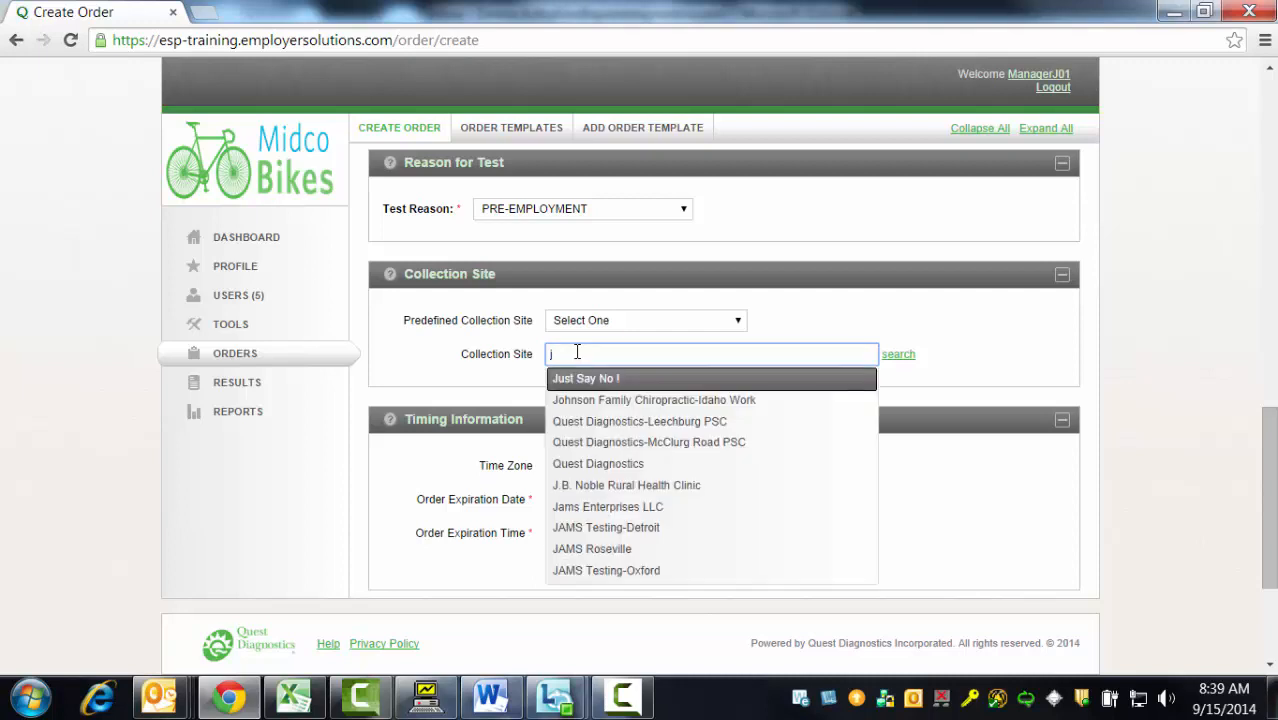
pyautogui.click(640, 421)
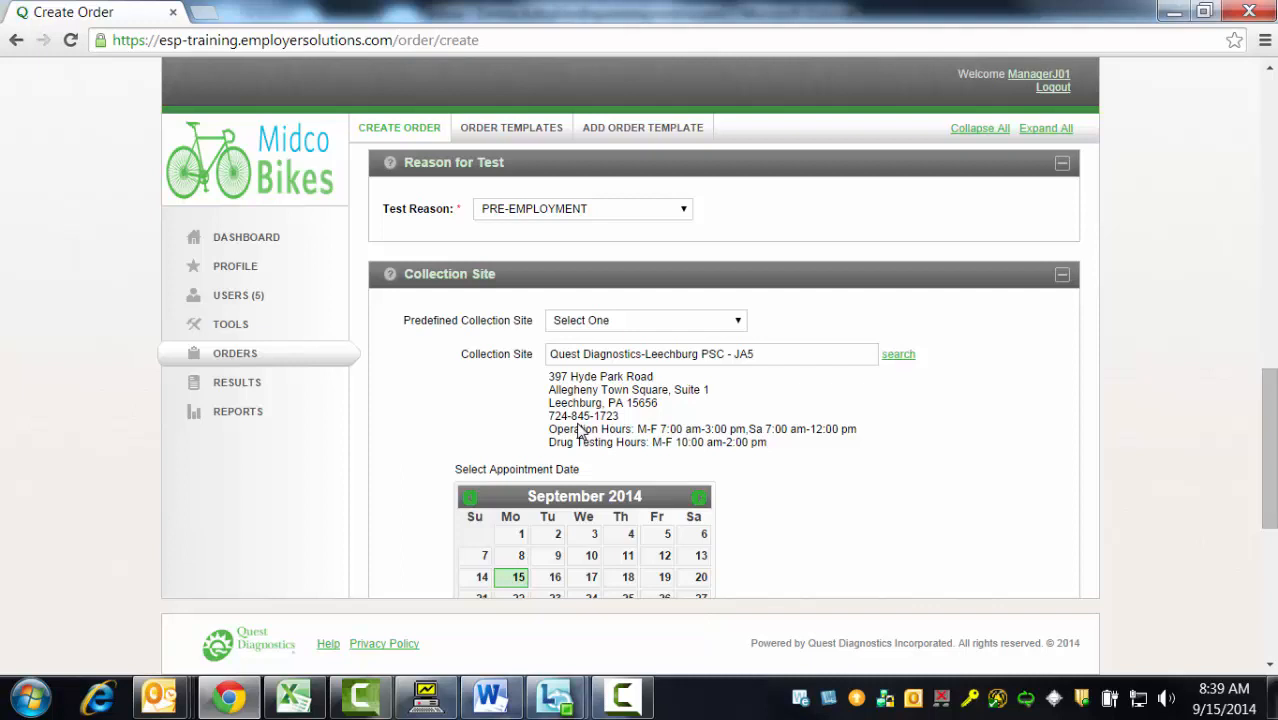
pyautogui.scroll(-3)
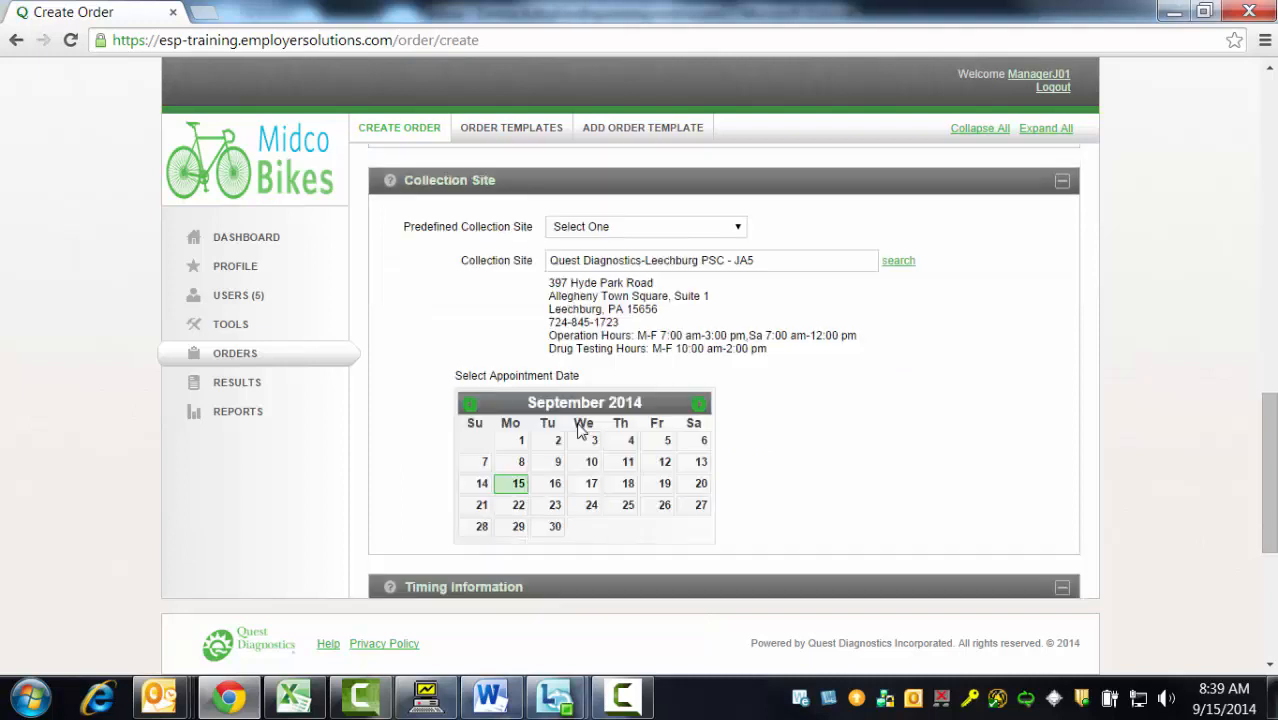
pyautogui.moveTo(583, 423)
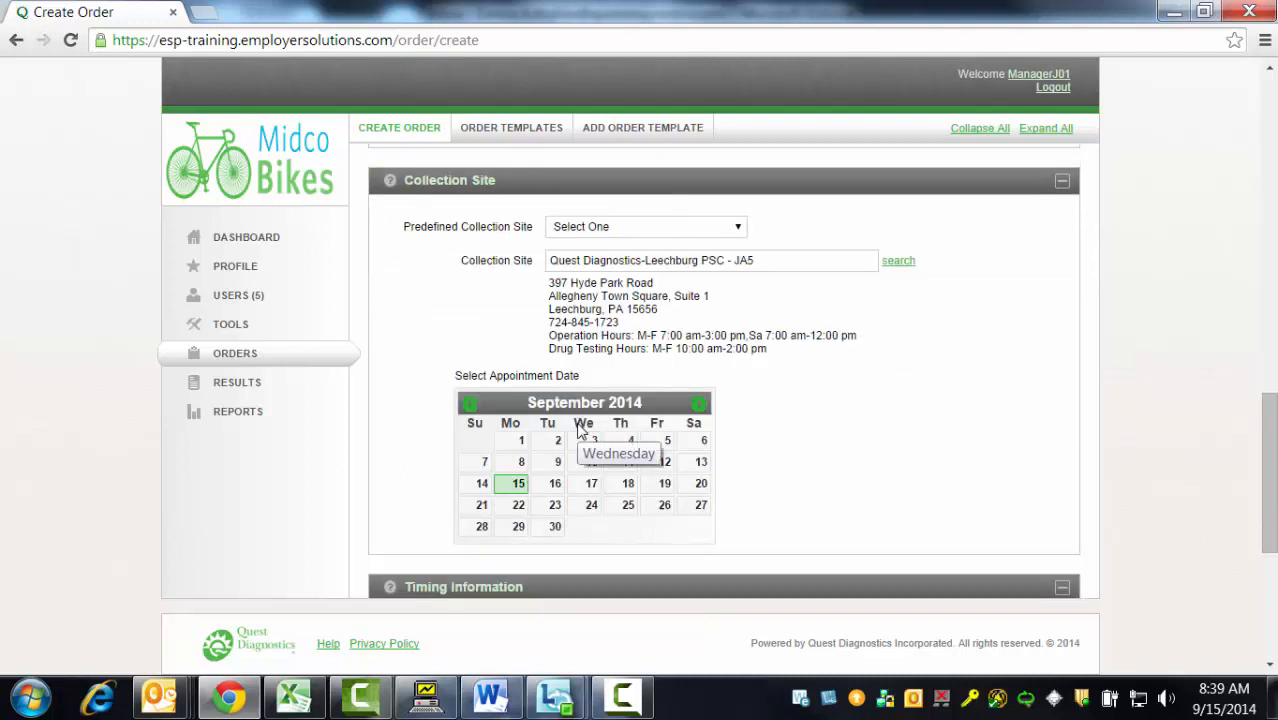
pyautogui.moveTo(512, 457)
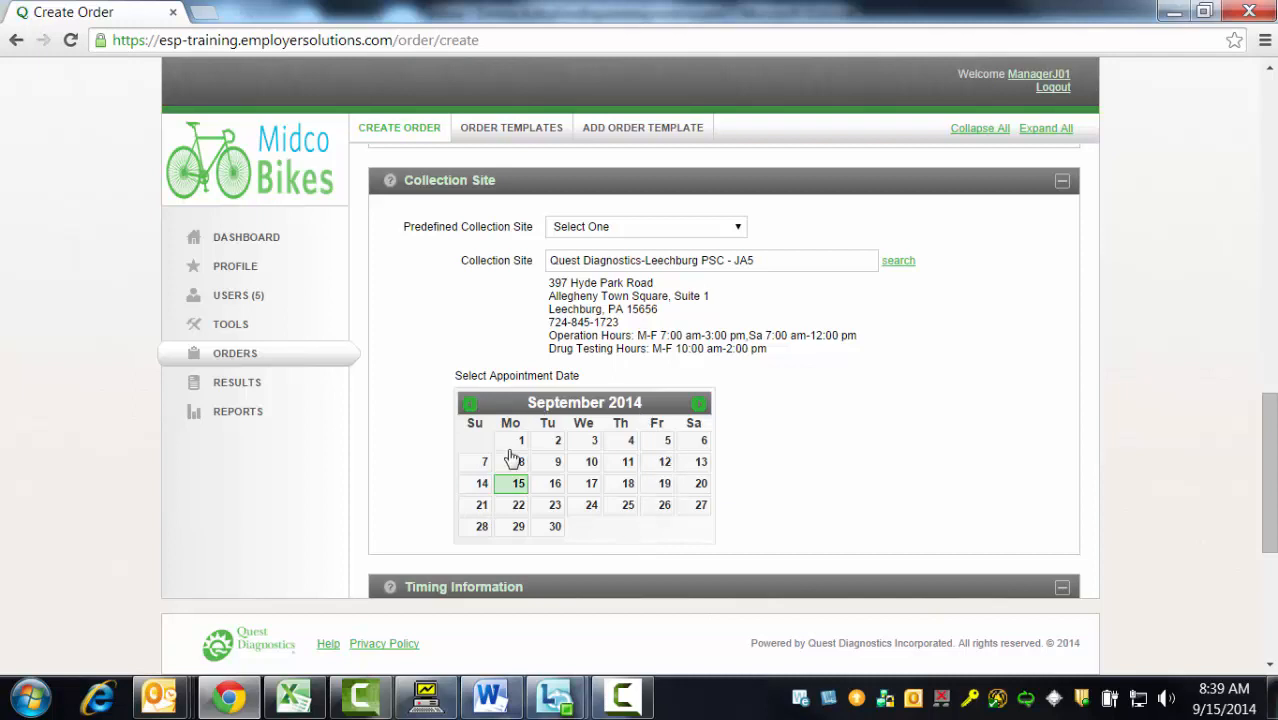
pyautogui.moveTo(730, 548)
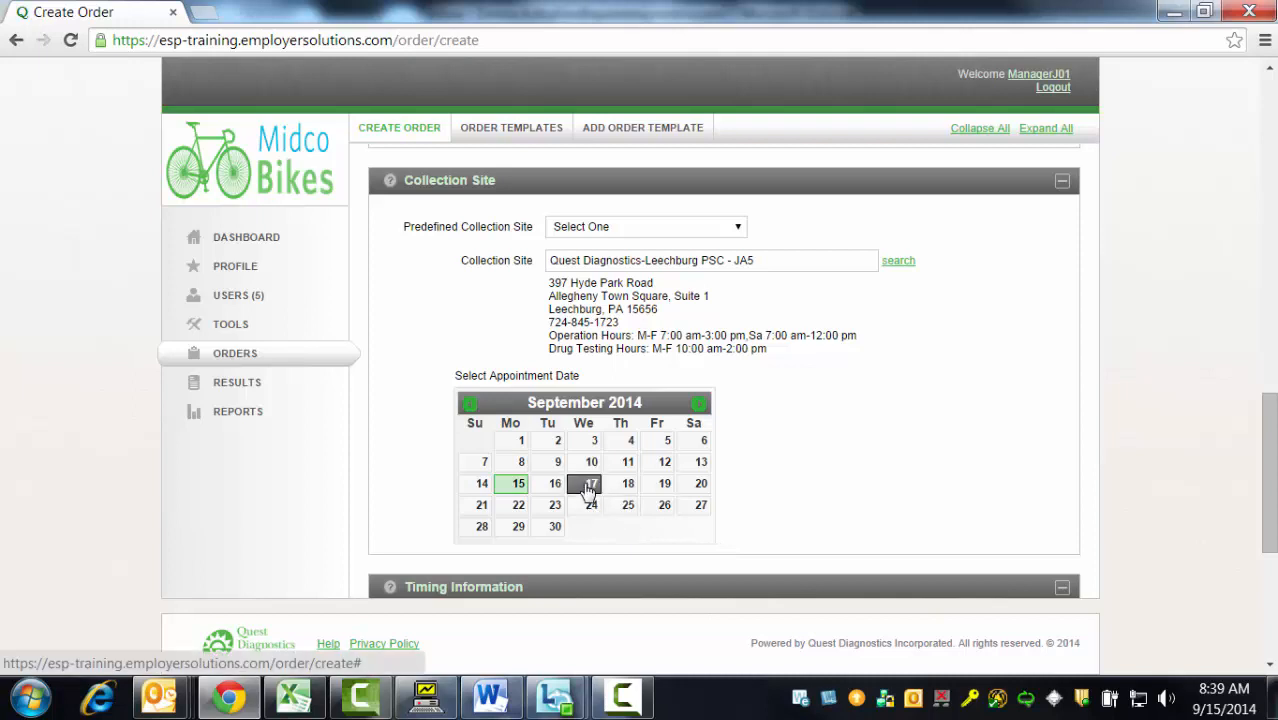
# Book the 11:00 AM slot on September 17, 2014 and acknowledge the confirmation.
pyautogui.click(591, 483)
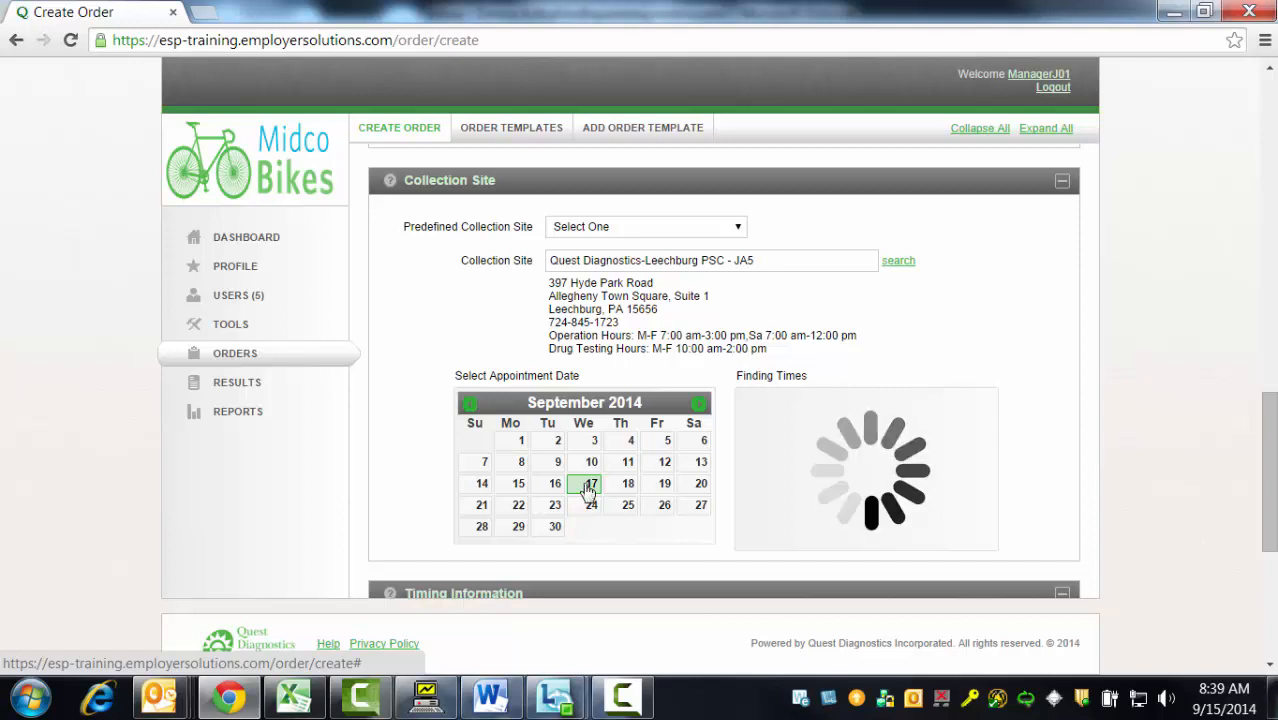
pyautogui.click(591, 483)
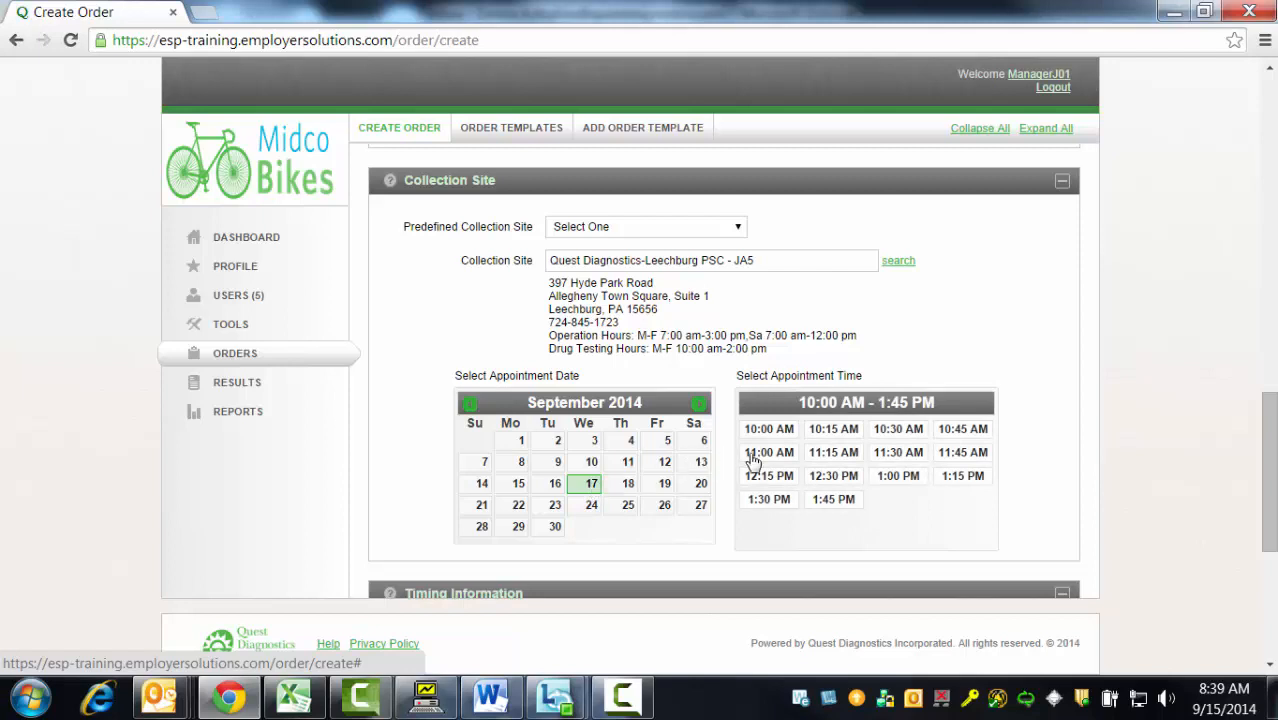
pyautogui.click(769, 452)
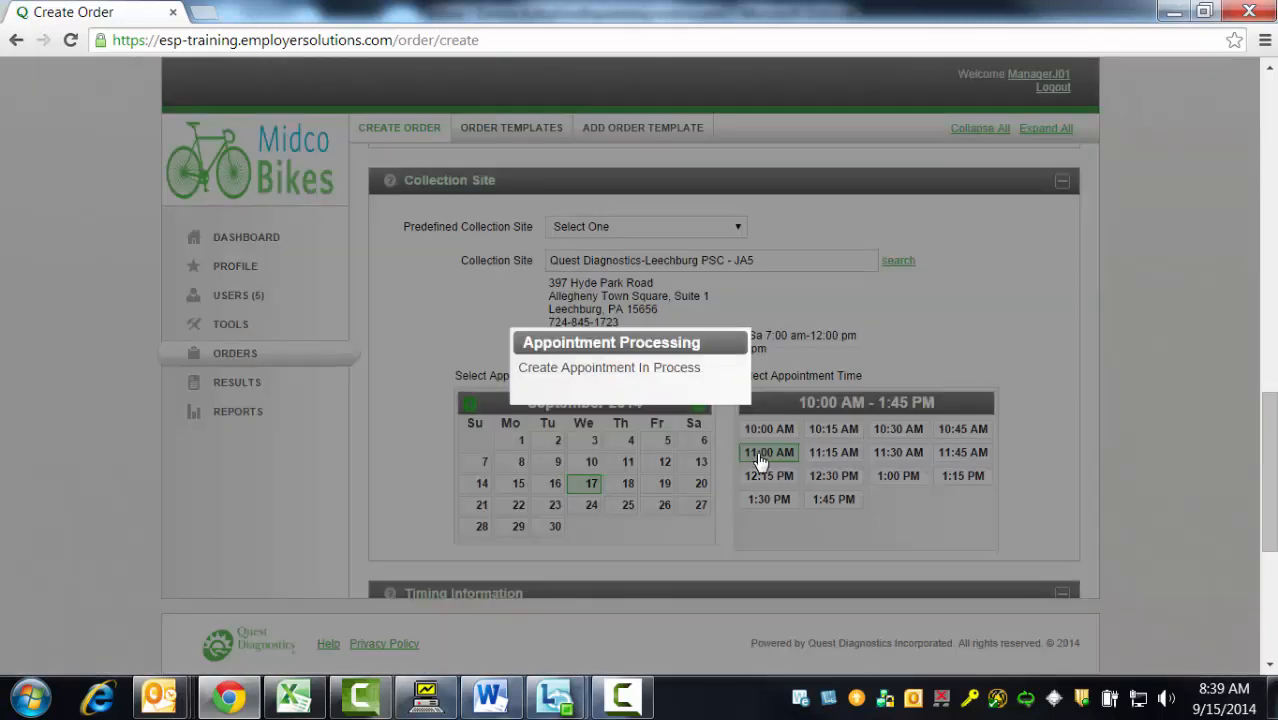
pyautogui.click(769, 452)
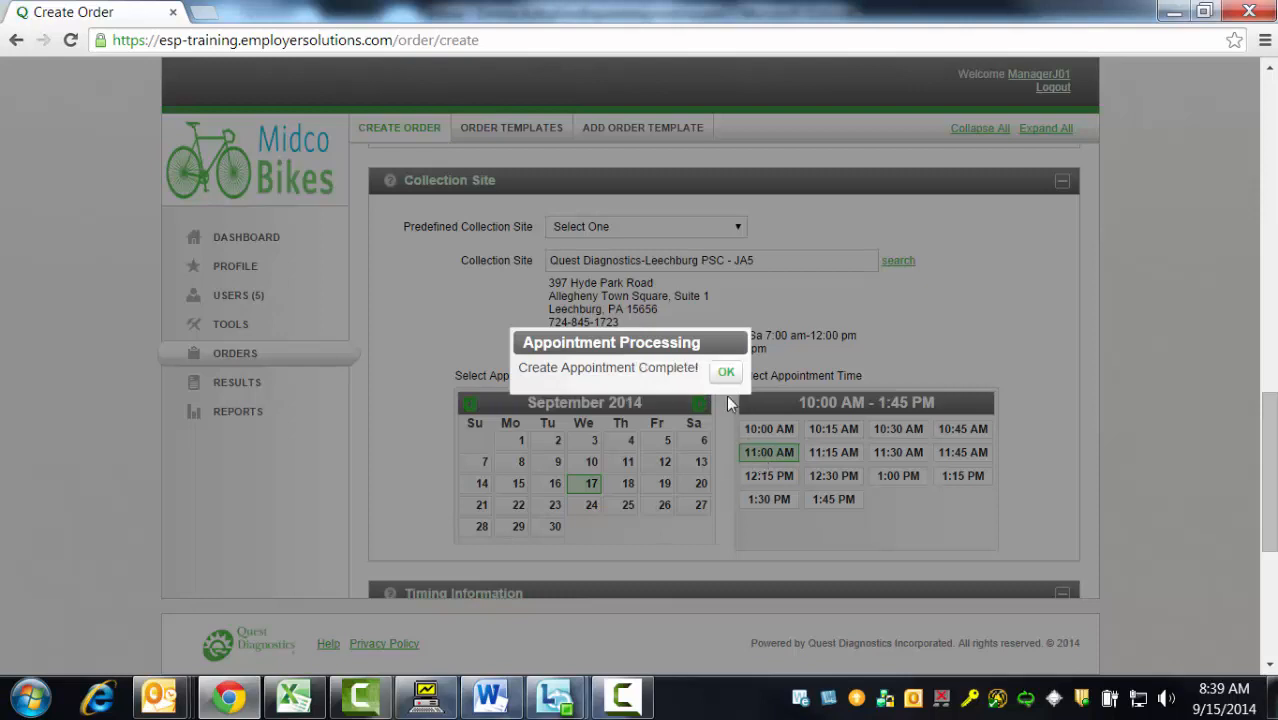
pyautogui.click(726, 371)
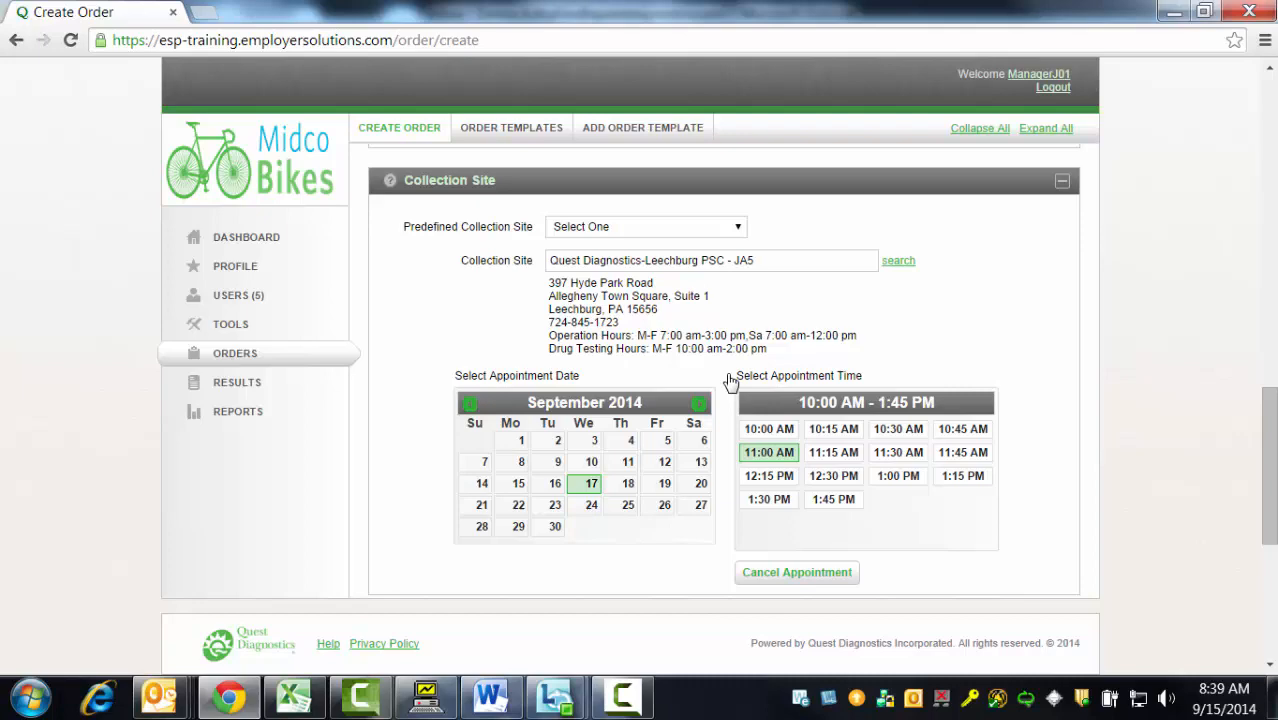
# Change the order expiration time from 8:39 AM to 5:00 PM.
pyautogui.scroll(-3)
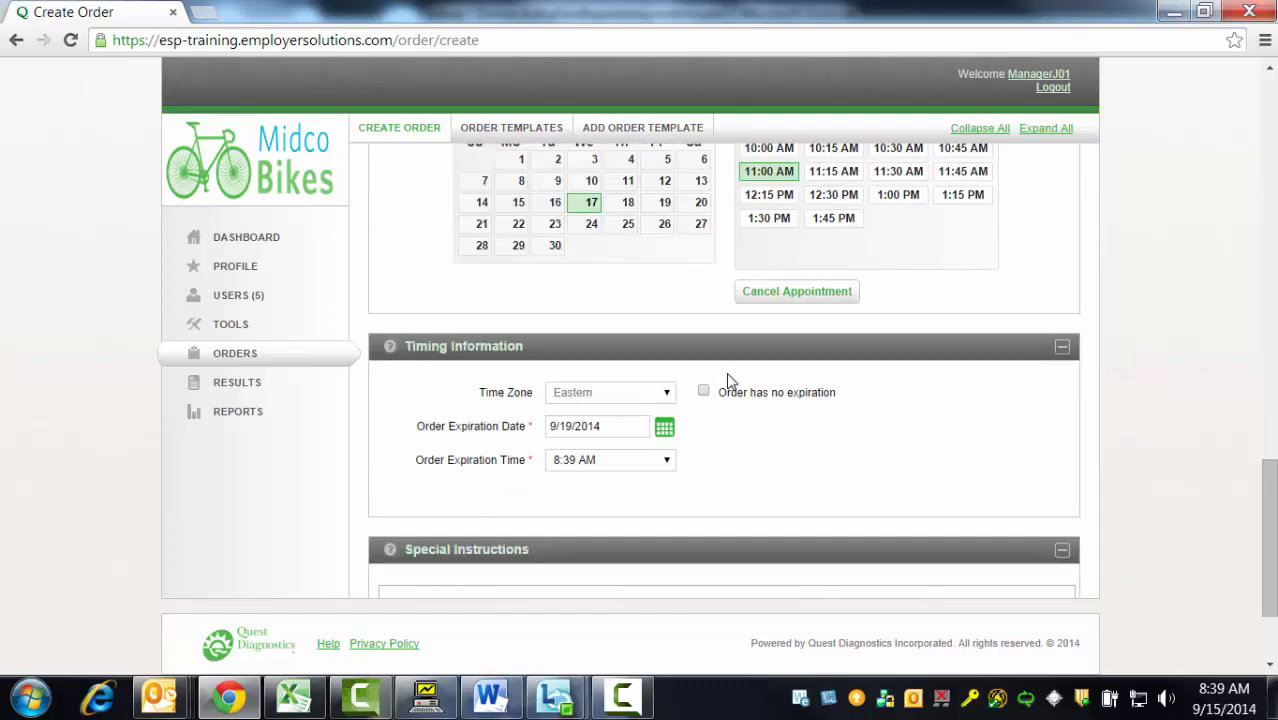
pyautogui.moveTo(728, 383)
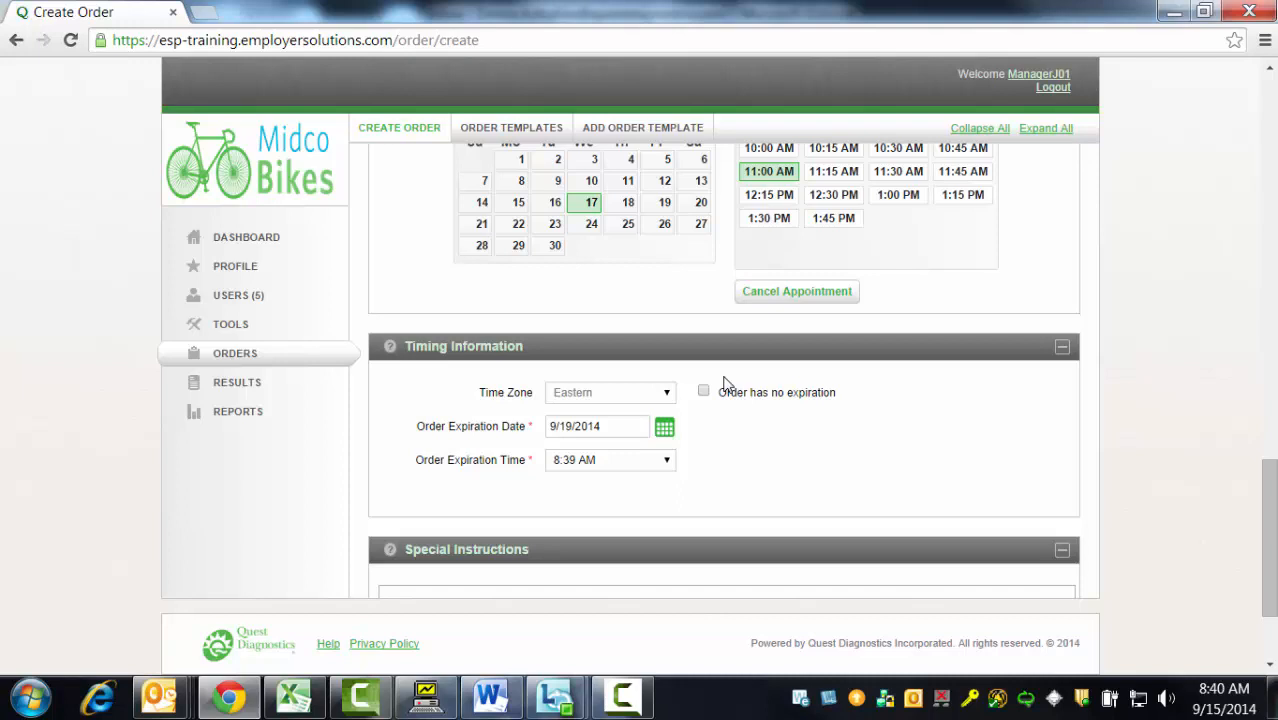
pyautogui.moveTo(603, 392)
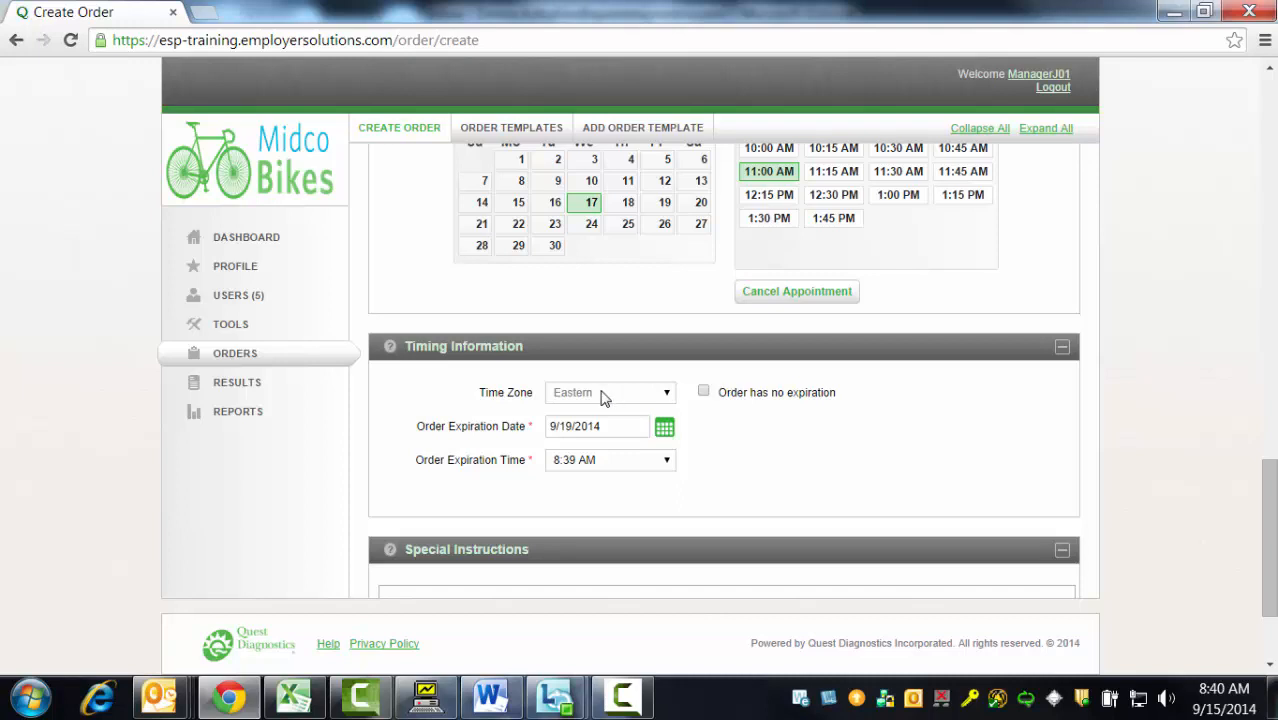
pyautogui.moveTo(612, 400)
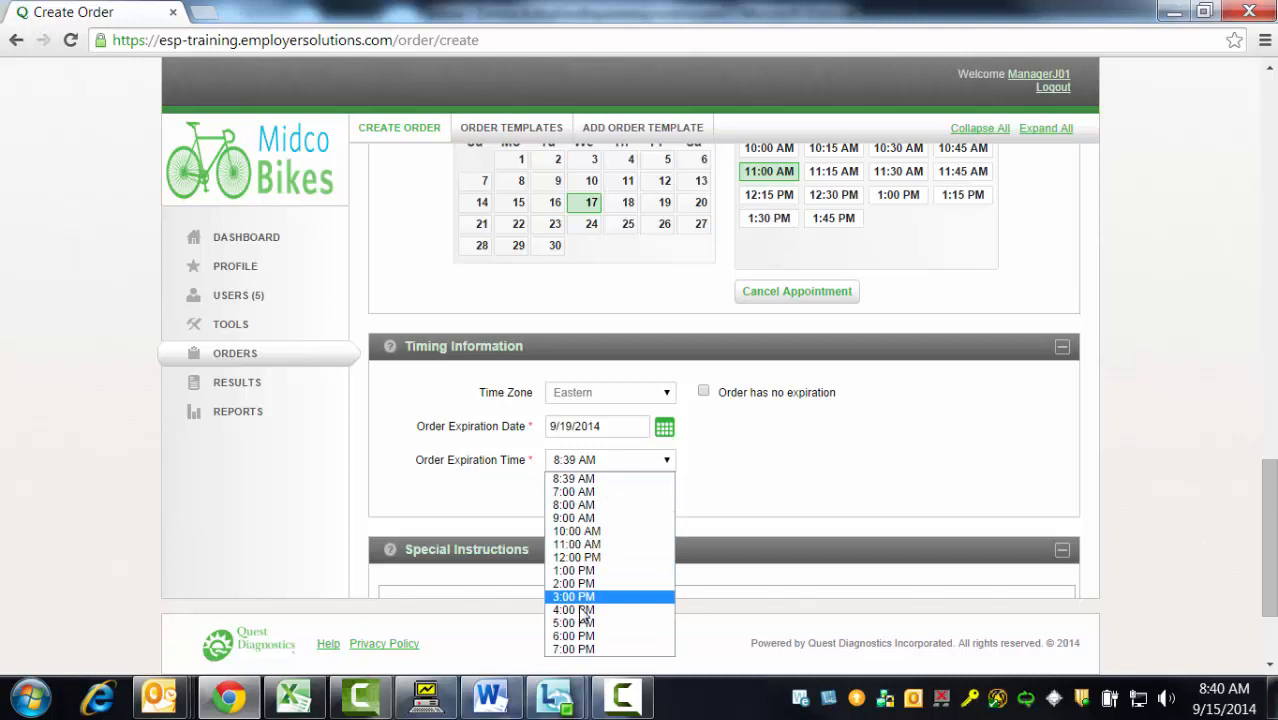
pyautogui.click(573, 623)
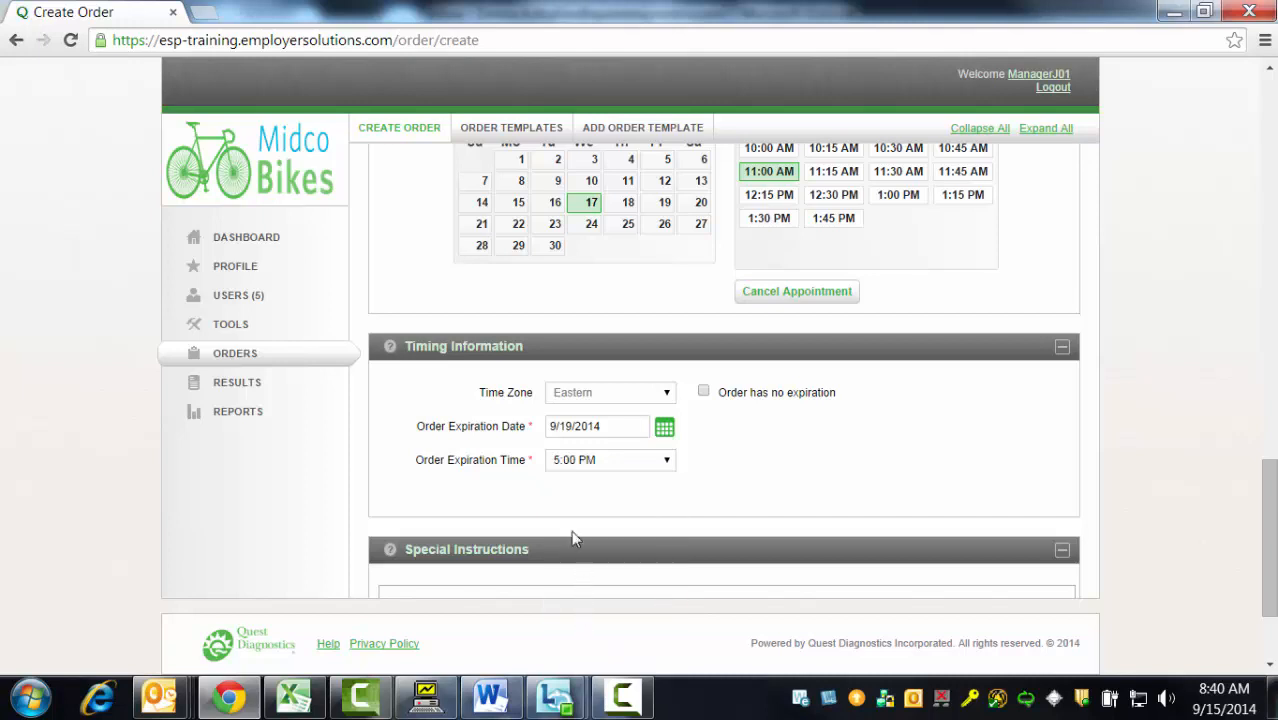
pyautogui.scroll(-3)
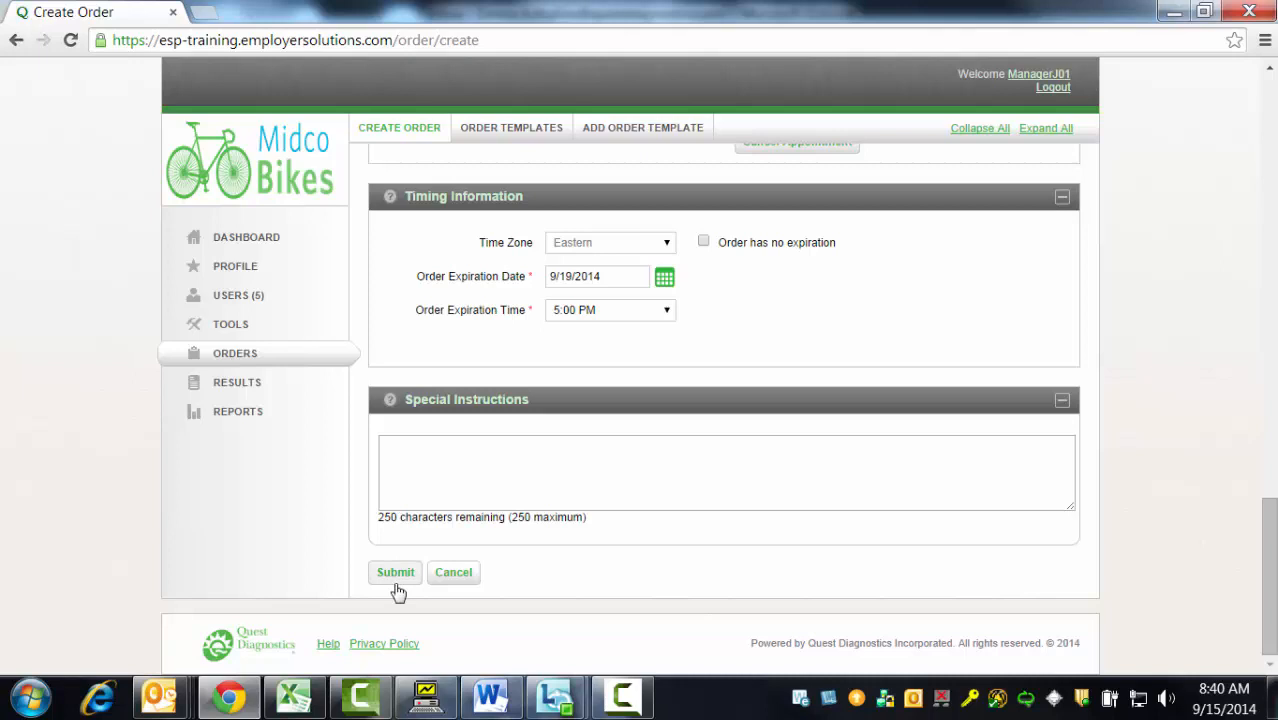
pyautogui.click(395, 572)
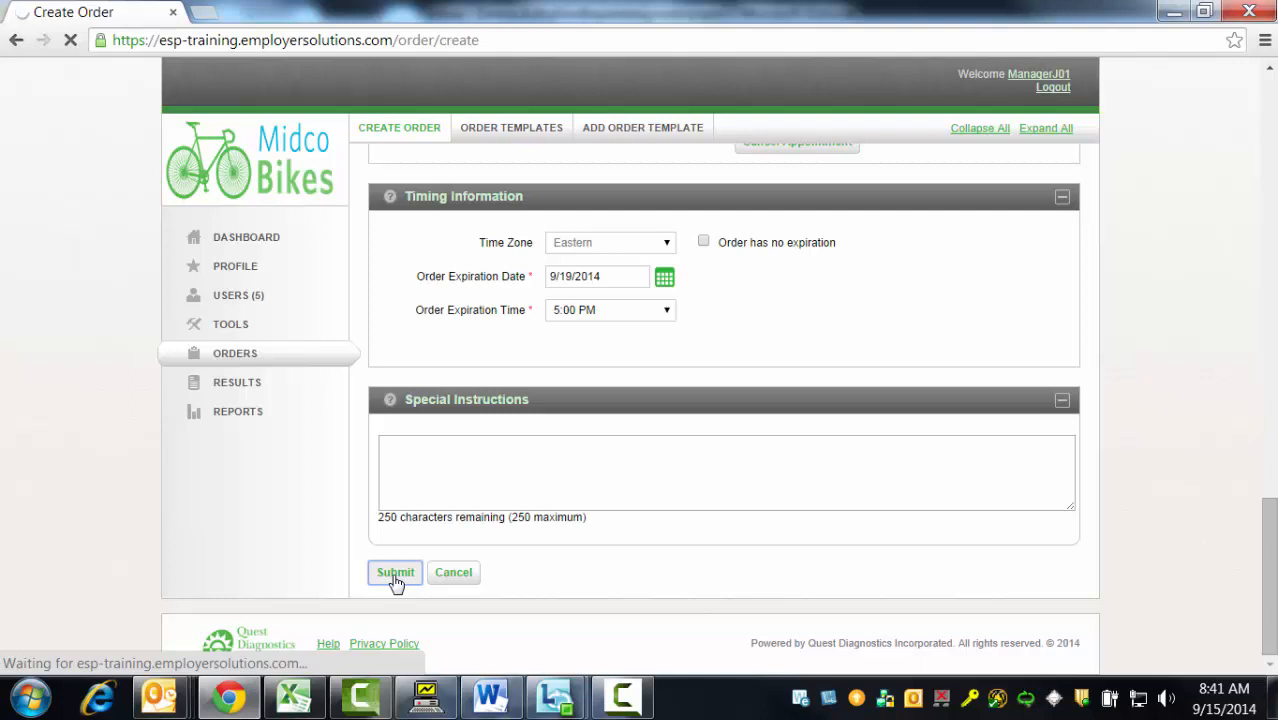
pyautogui.click(395, 572)
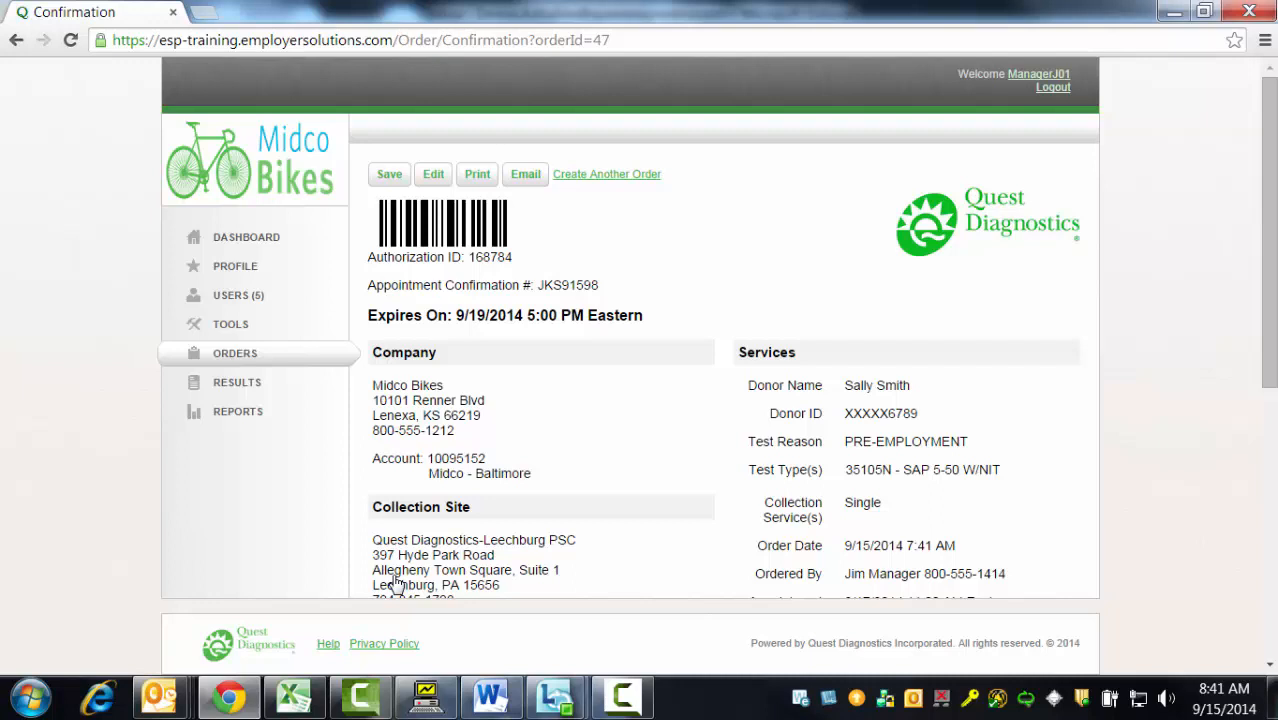
pyautogui.moveTo(413, 467)
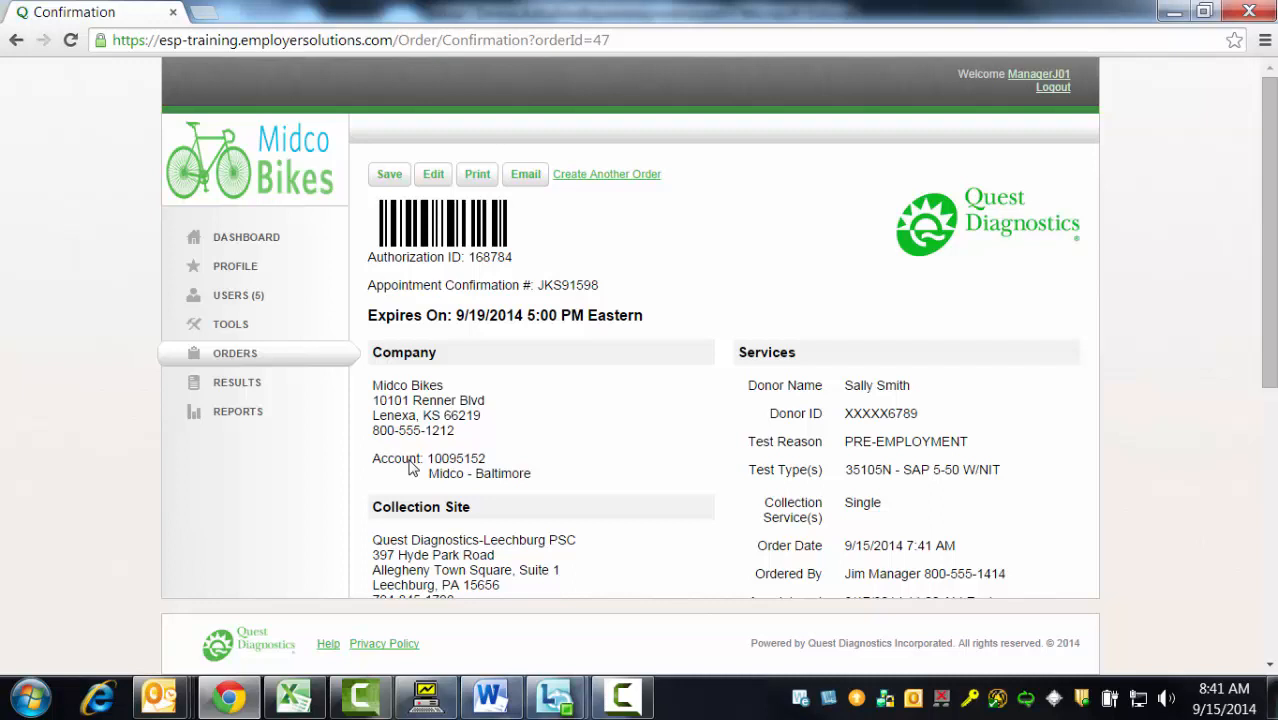
pyautogui.moveTo(433, 174)
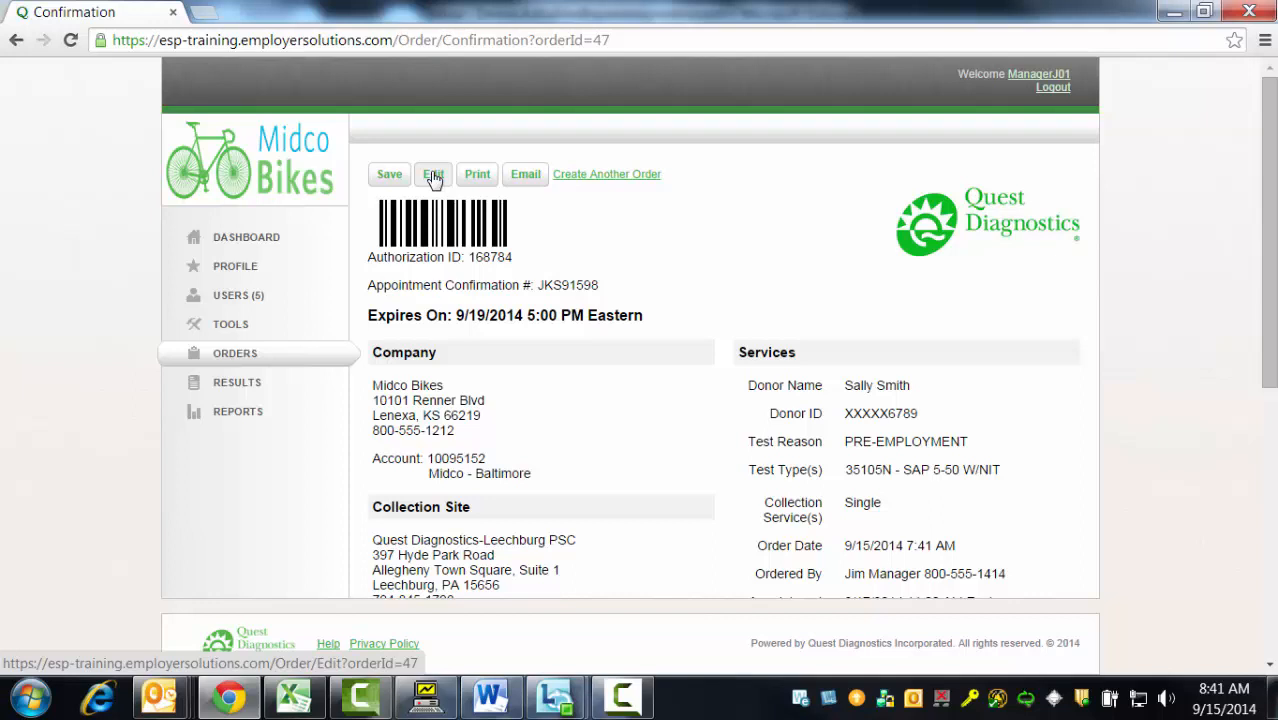
pyautogui.moveTo(607, 174)
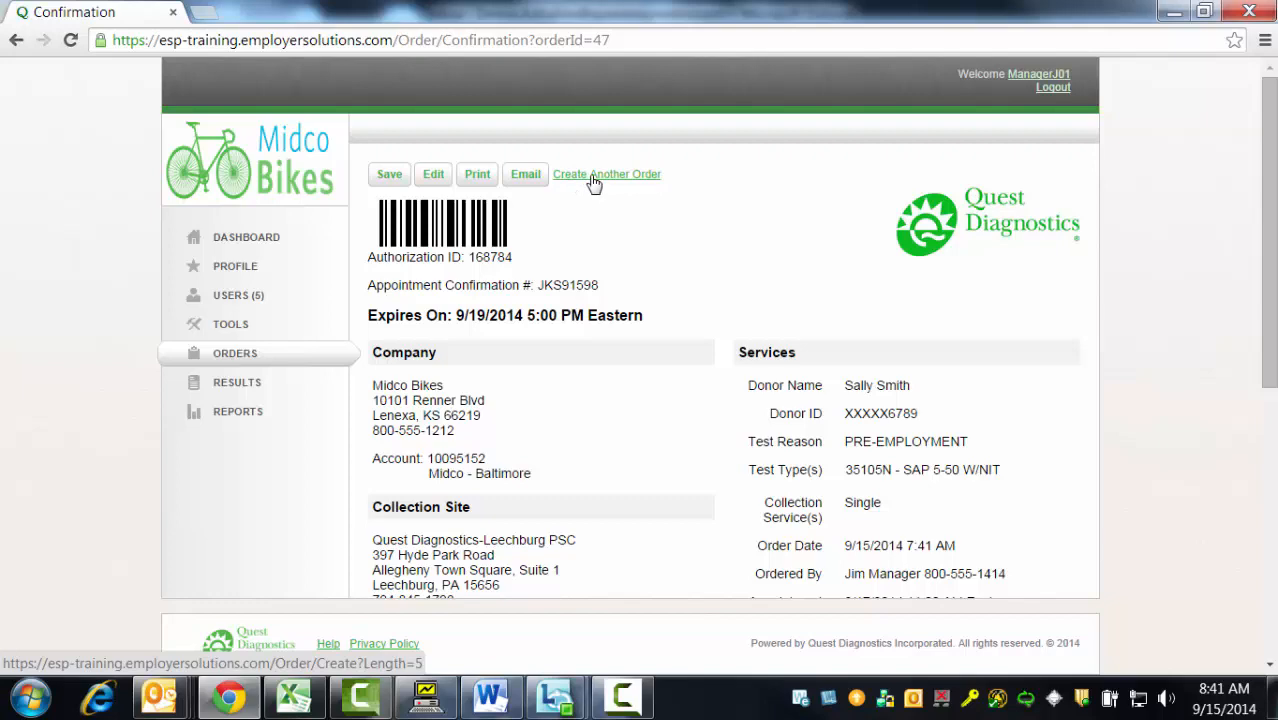
pyautogui.scroll(-3)
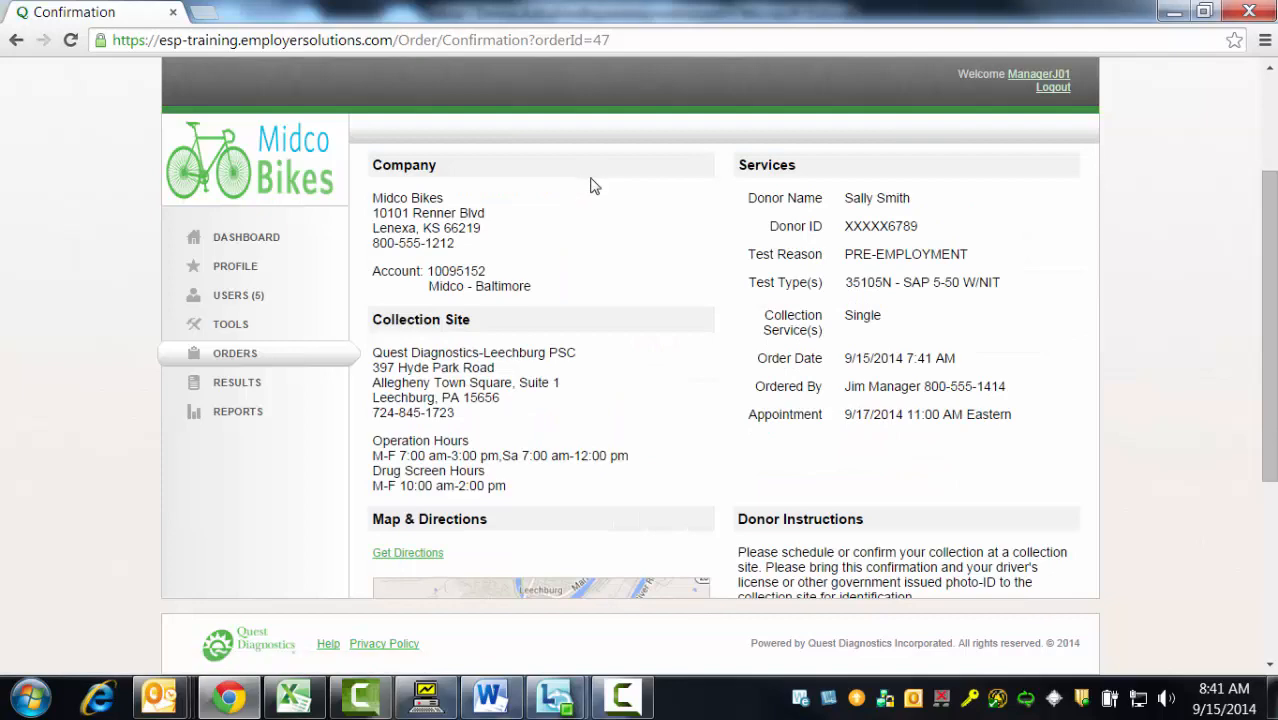
pyautogui.scroll(-3)
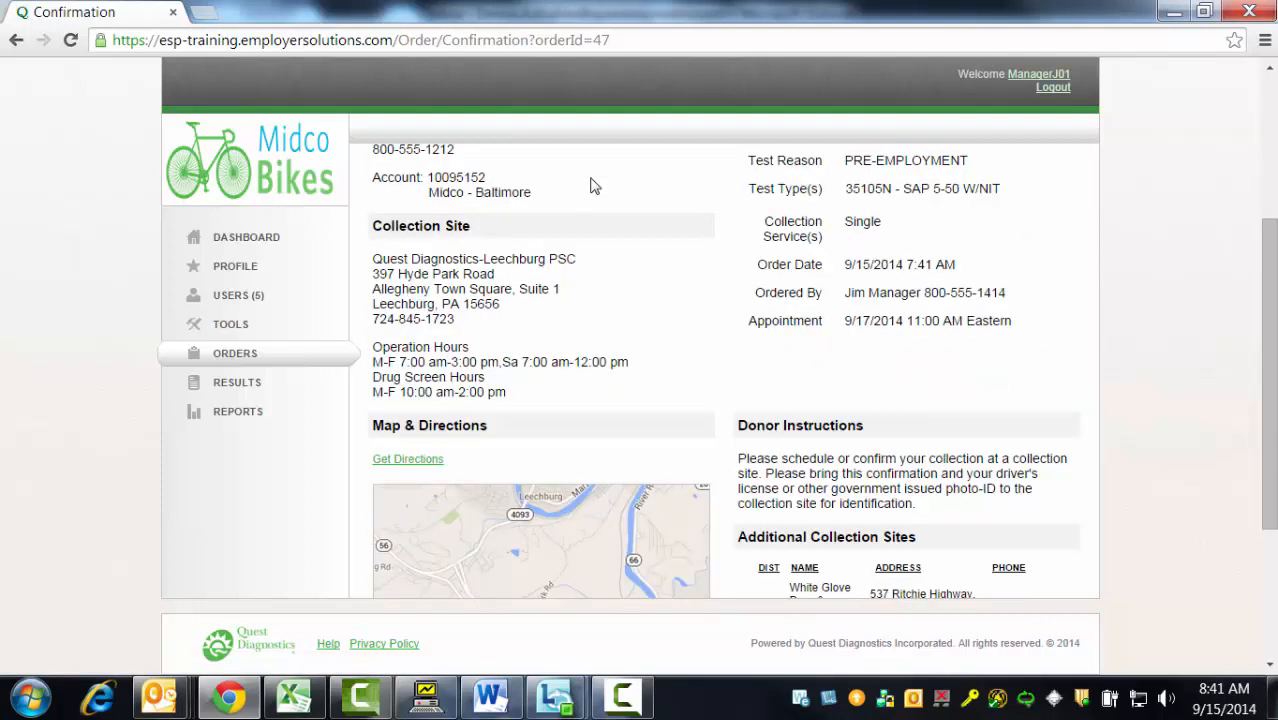
pyautogui.scroll(-3)
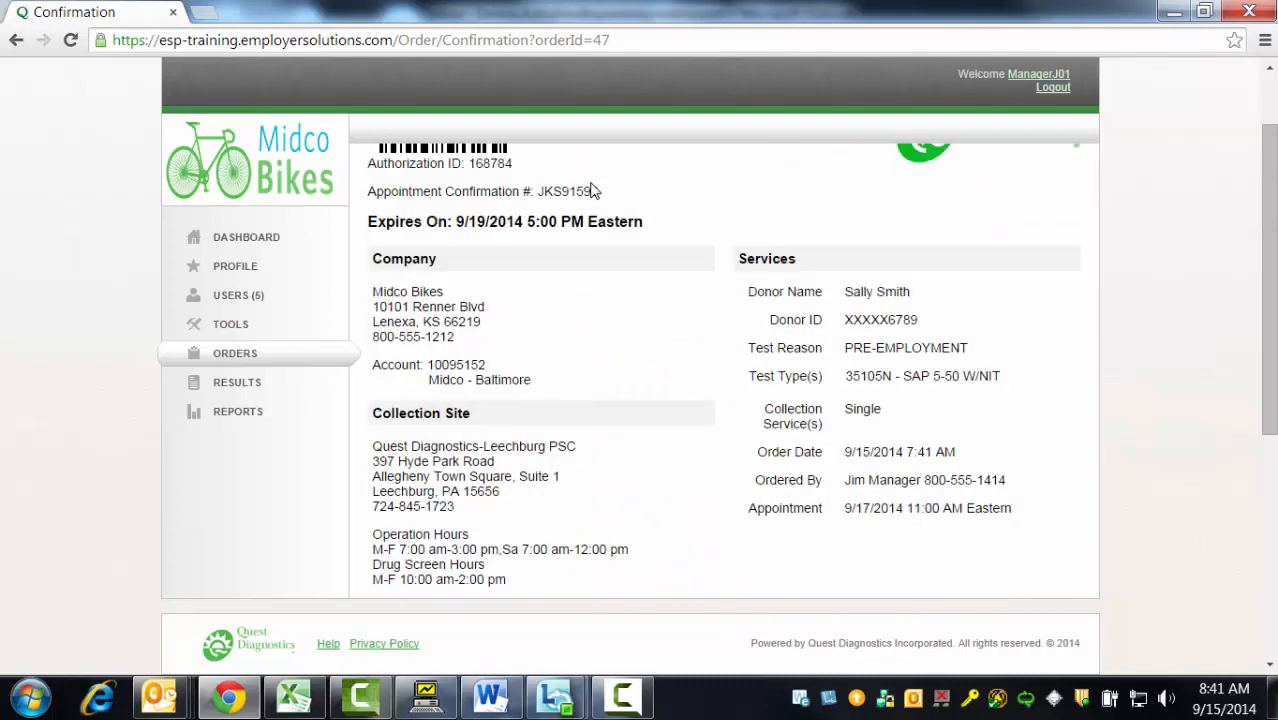
pyautogui.moveTo(280, 227)
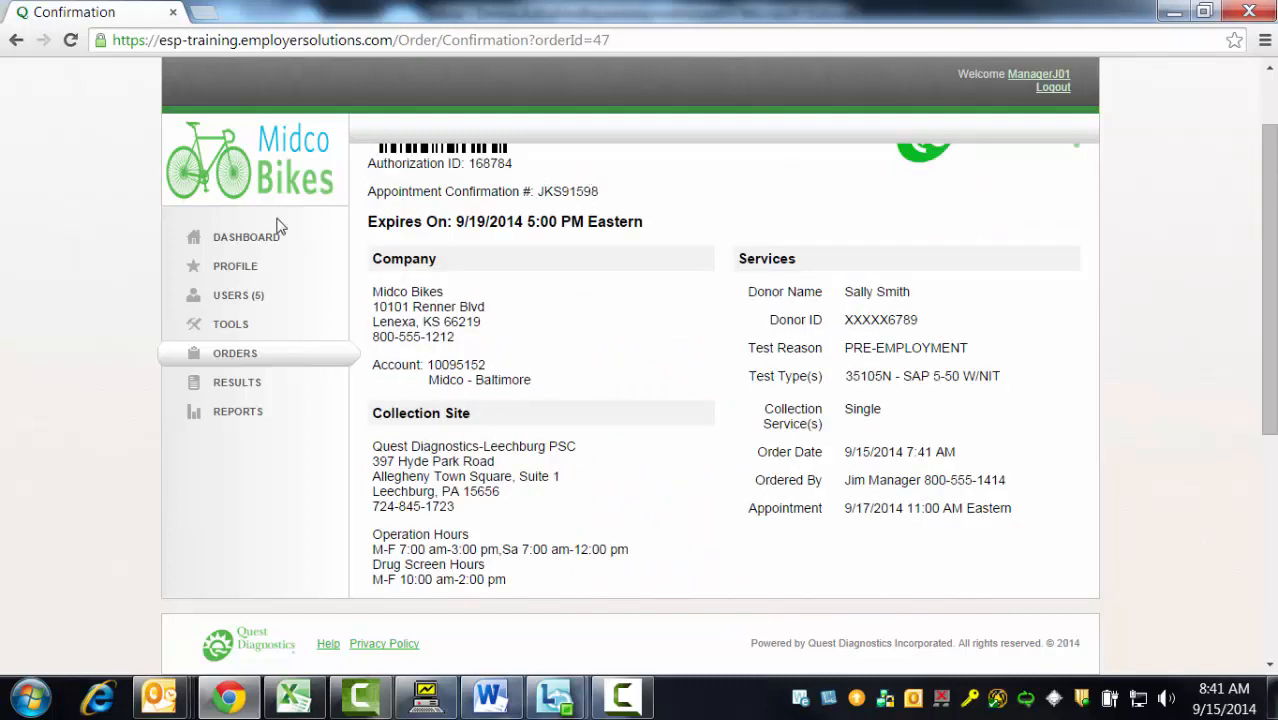
pyautogui.click(246, 237)
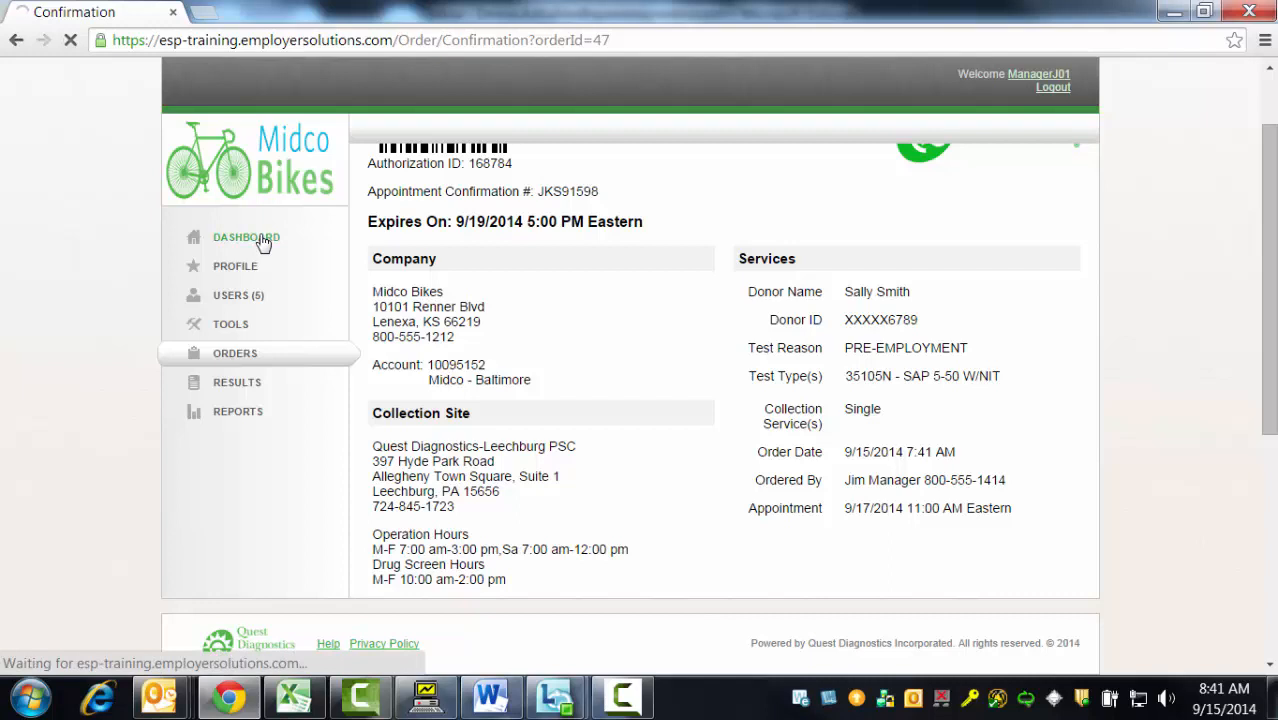
pyautogui.click(246, 237)
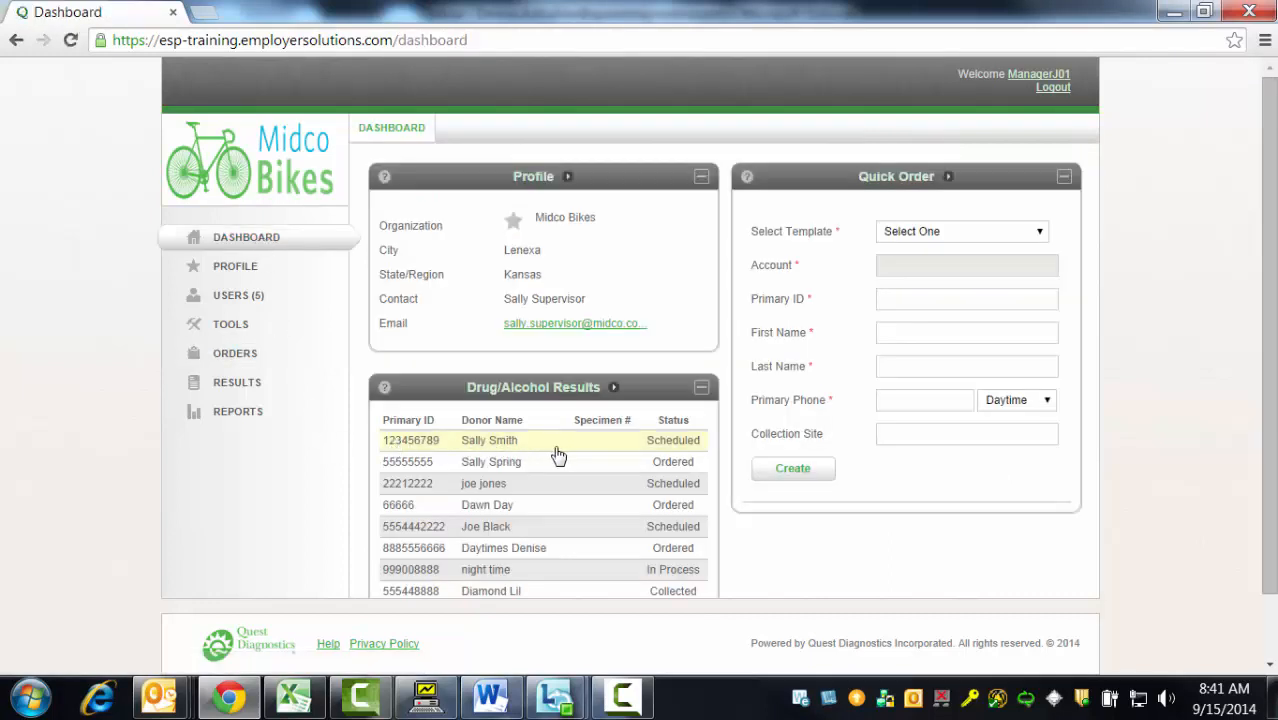
pyautogui.moveTo(588, 447)
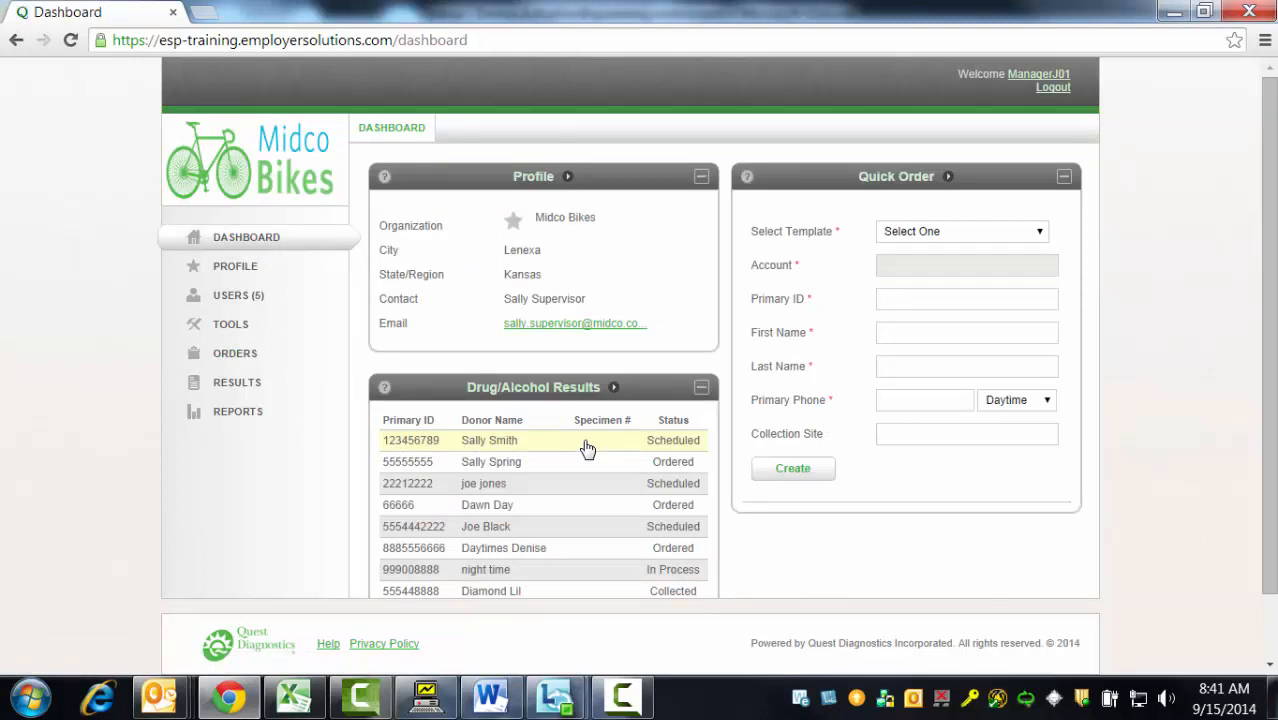
pyautogui.moveTo(661, 444)
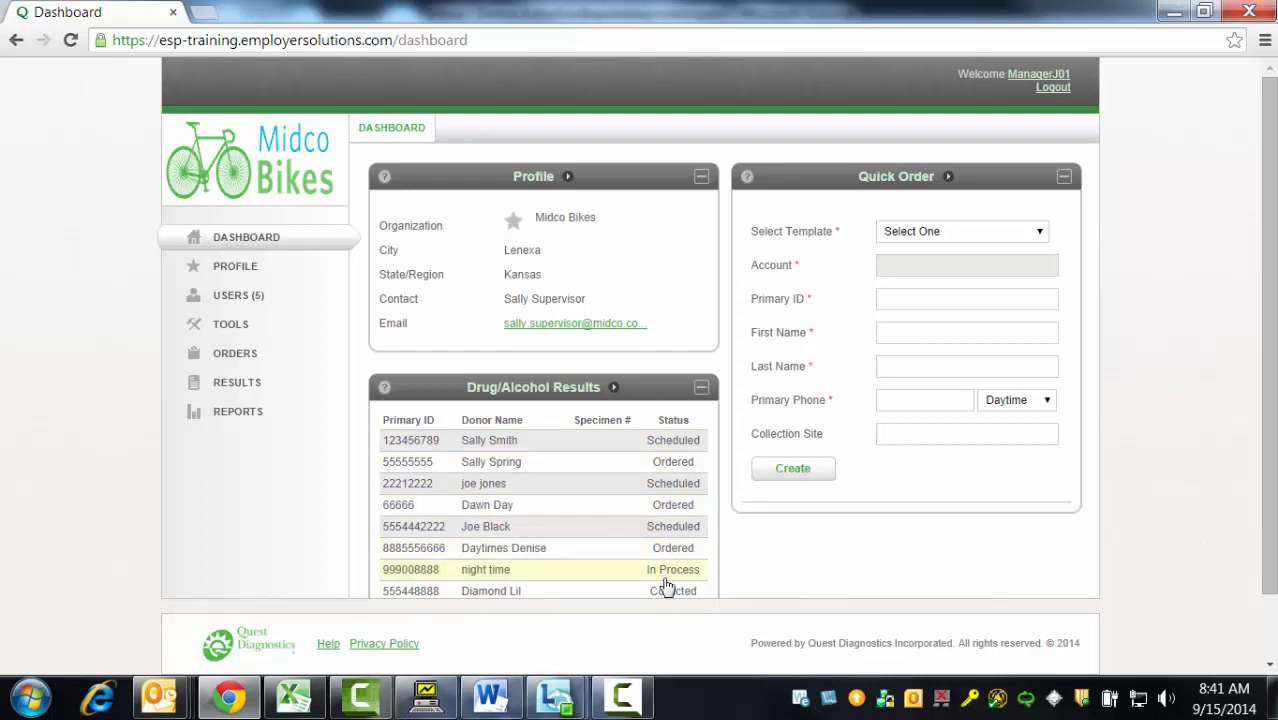
pyautogui.scroll(-3)
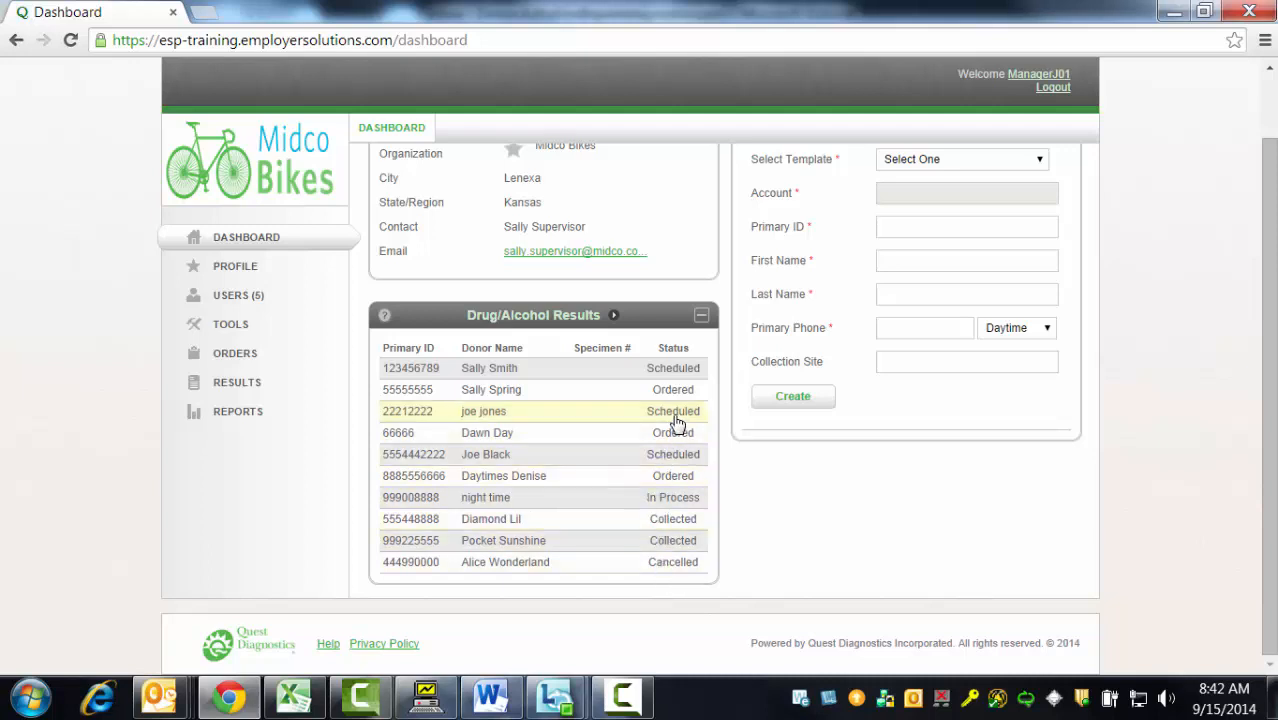
pyautogui.scroll(3)
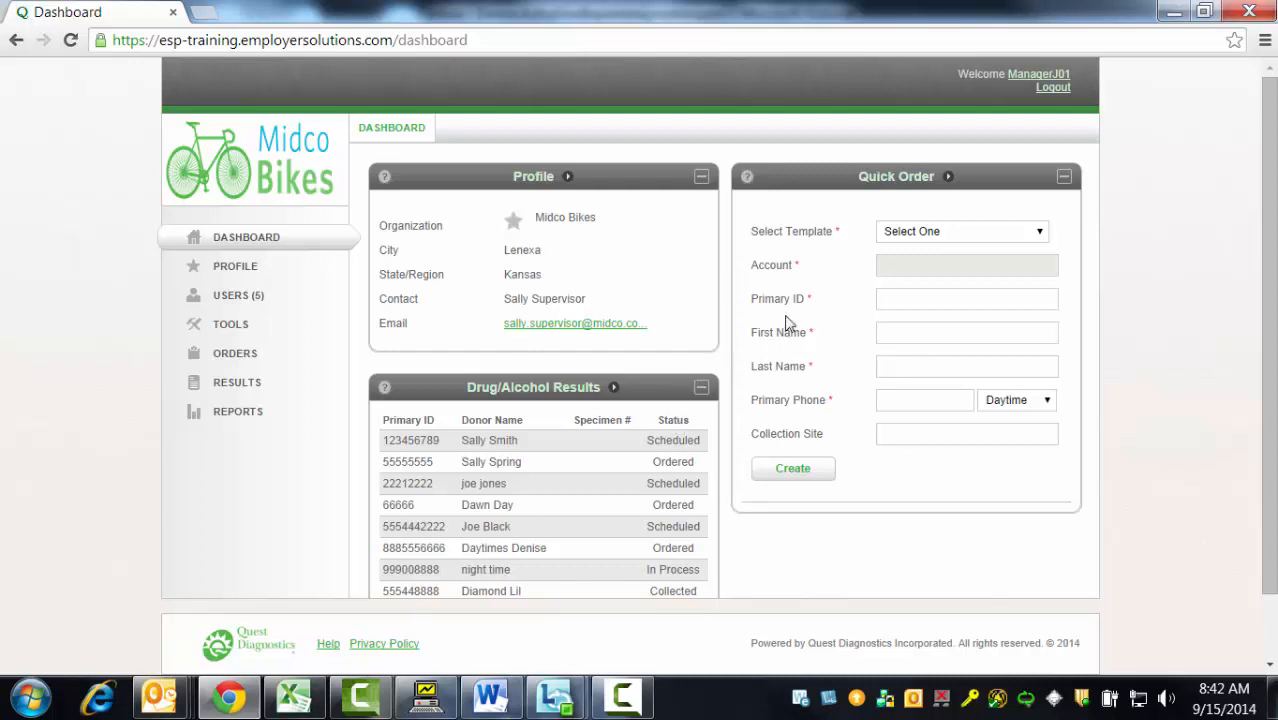
pyautogui.moveTo(1053, 87)
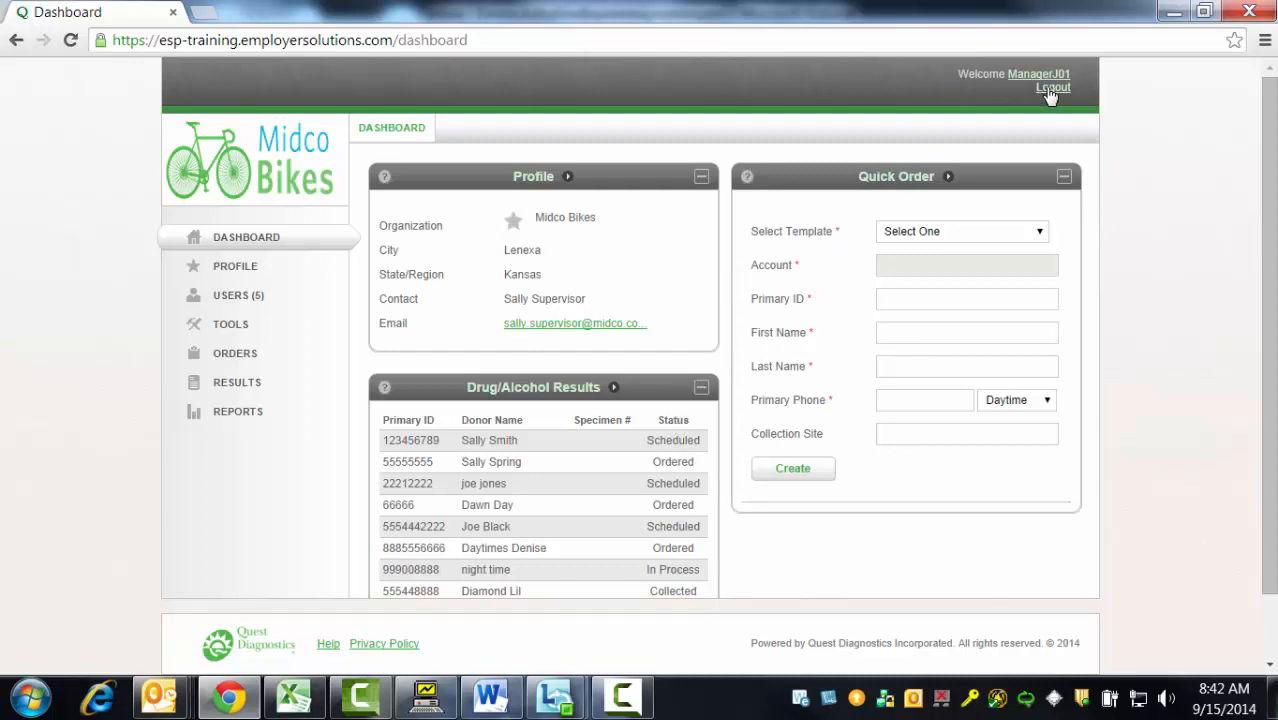
pyautogui.moveTo(1053, 87)
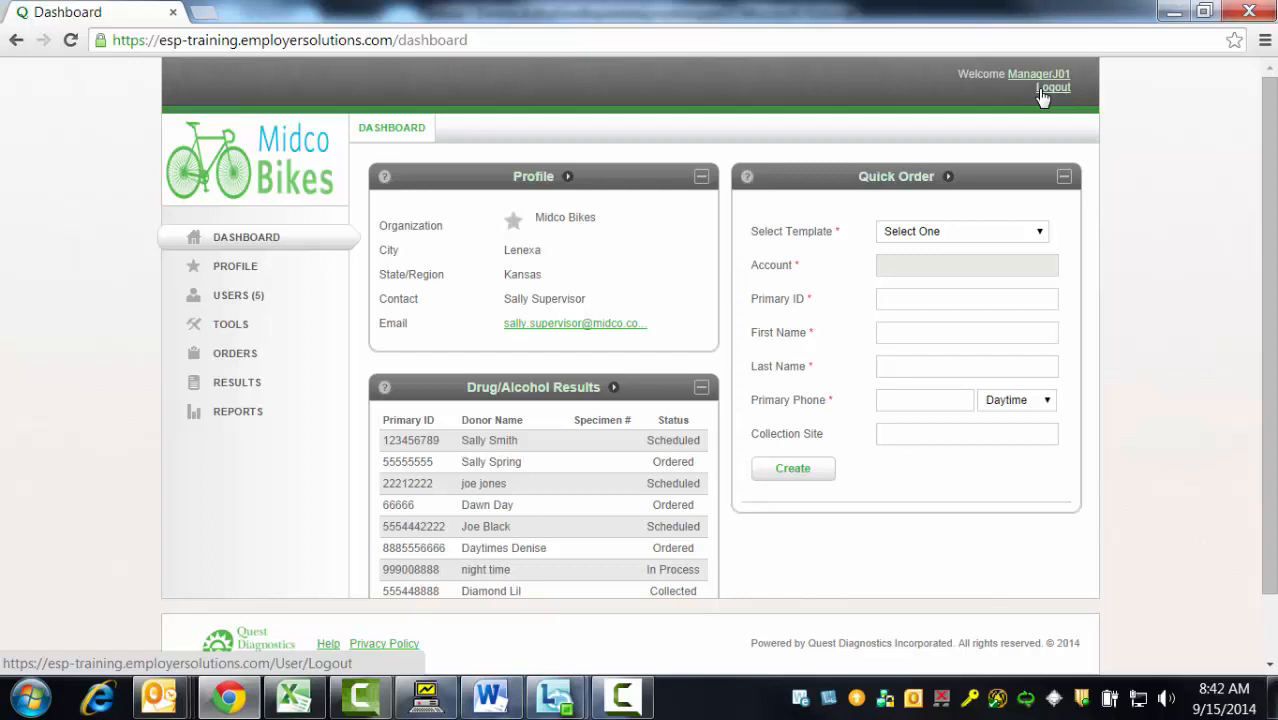
pyautogui.click(1055, 87)
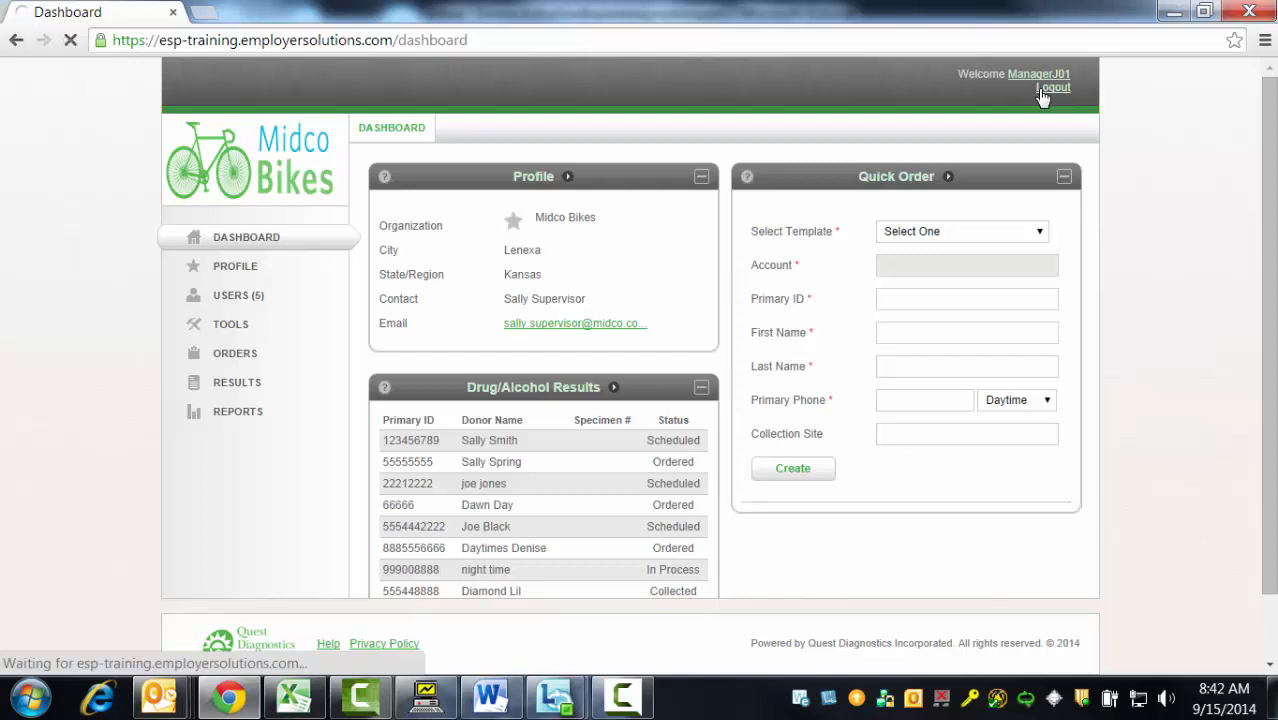